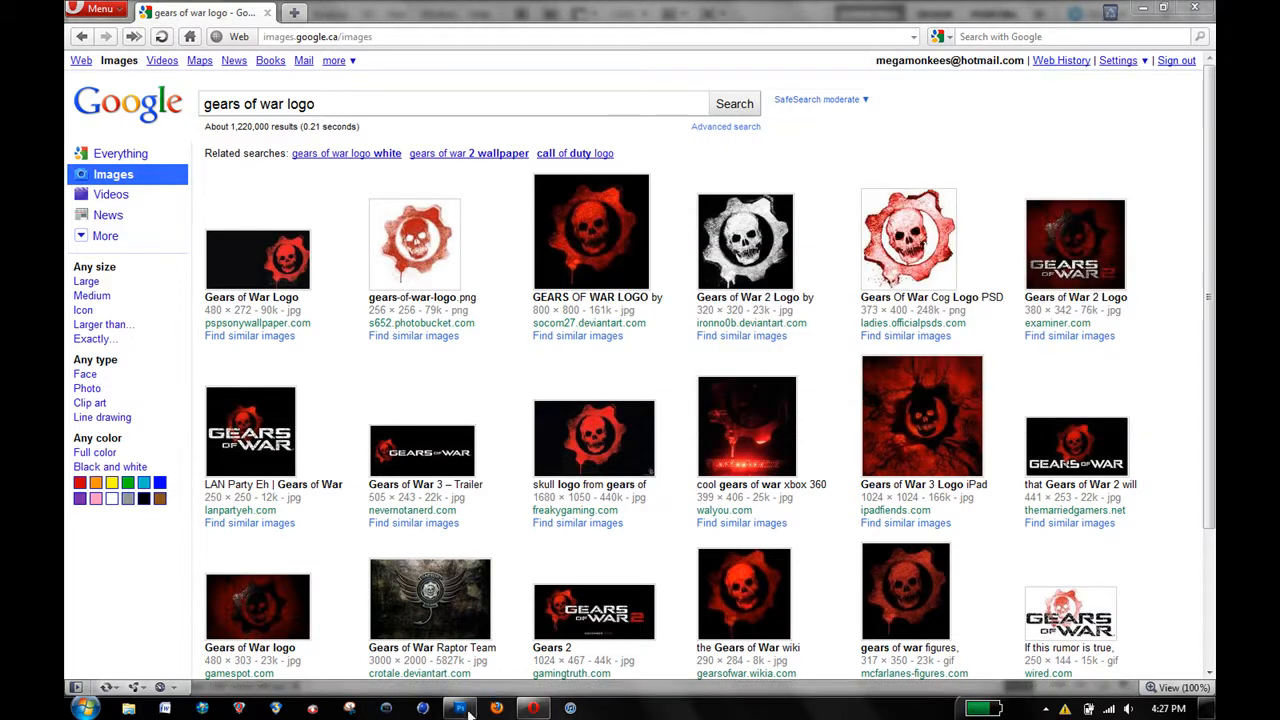
# Switch to Photoshop to view the finished GearsLogo1.jpg skull-and-gear logo.
pyautogui.click(459, 708)
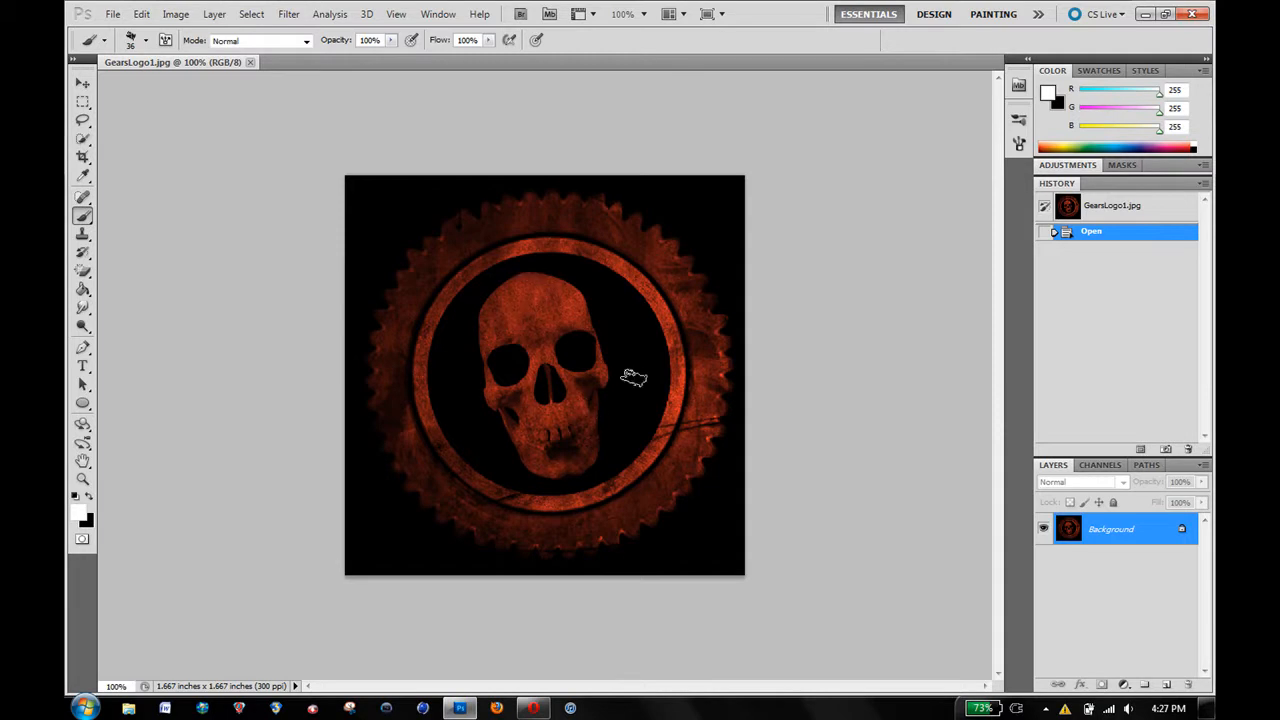
pyautogui.moveTo(635, 283)
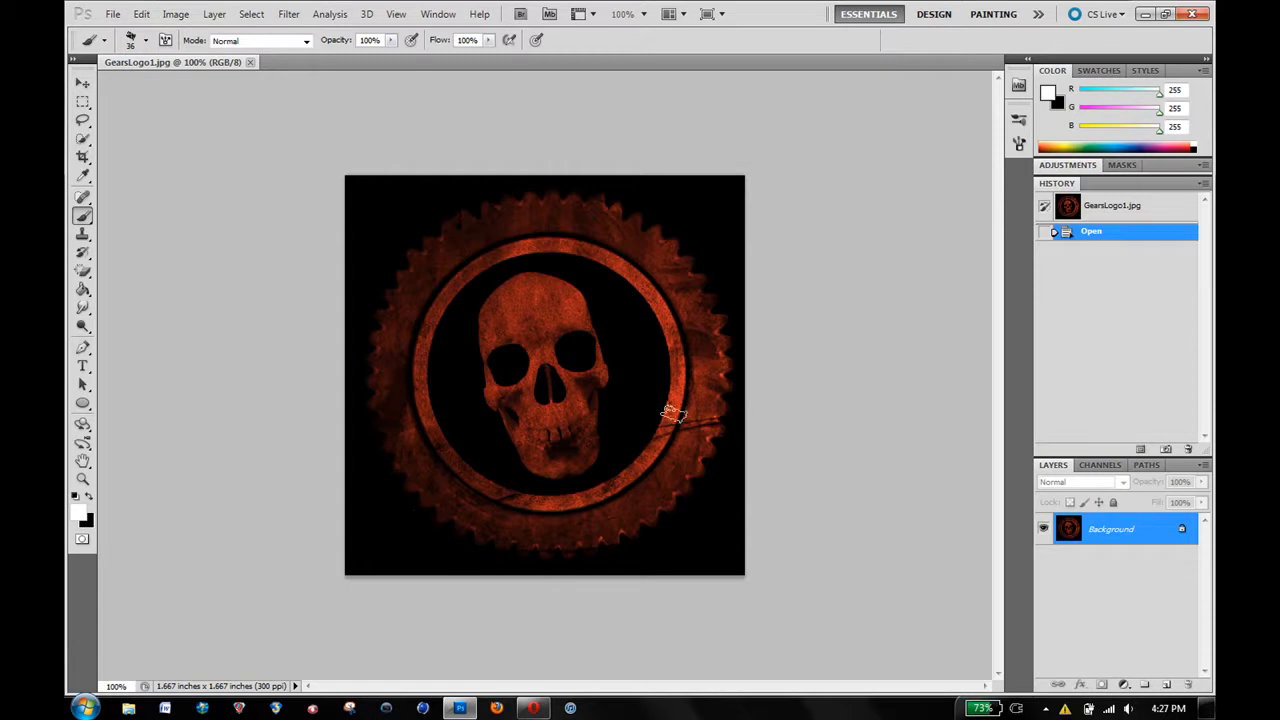
pyautogui.moveTo(555, 360)
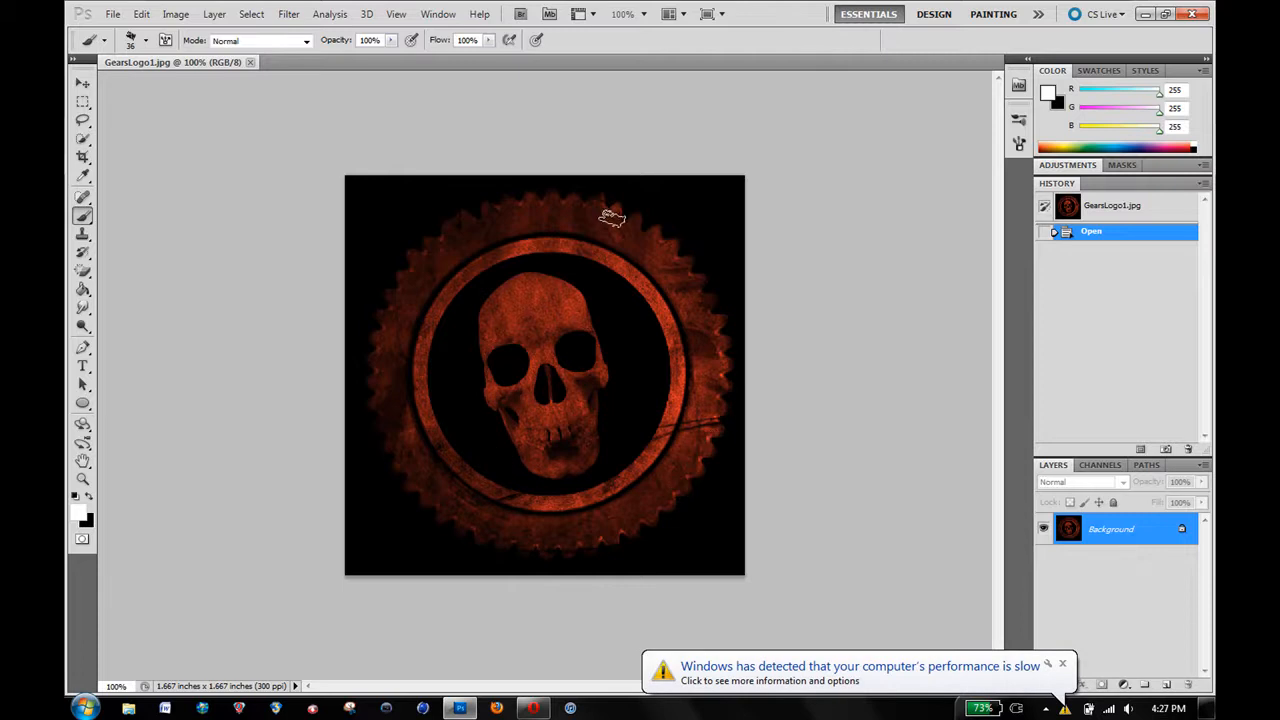
pyautogui.moveTo(530, 318)
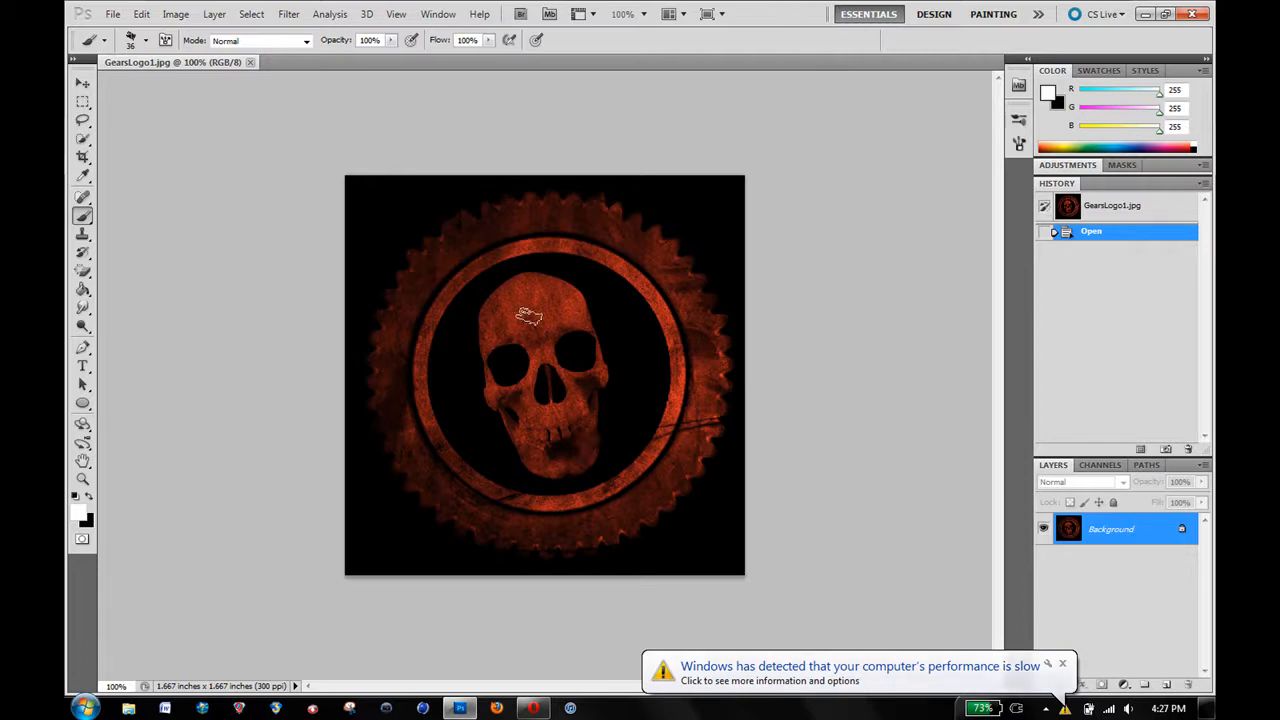
pyautogui.moveTo(668, 290)
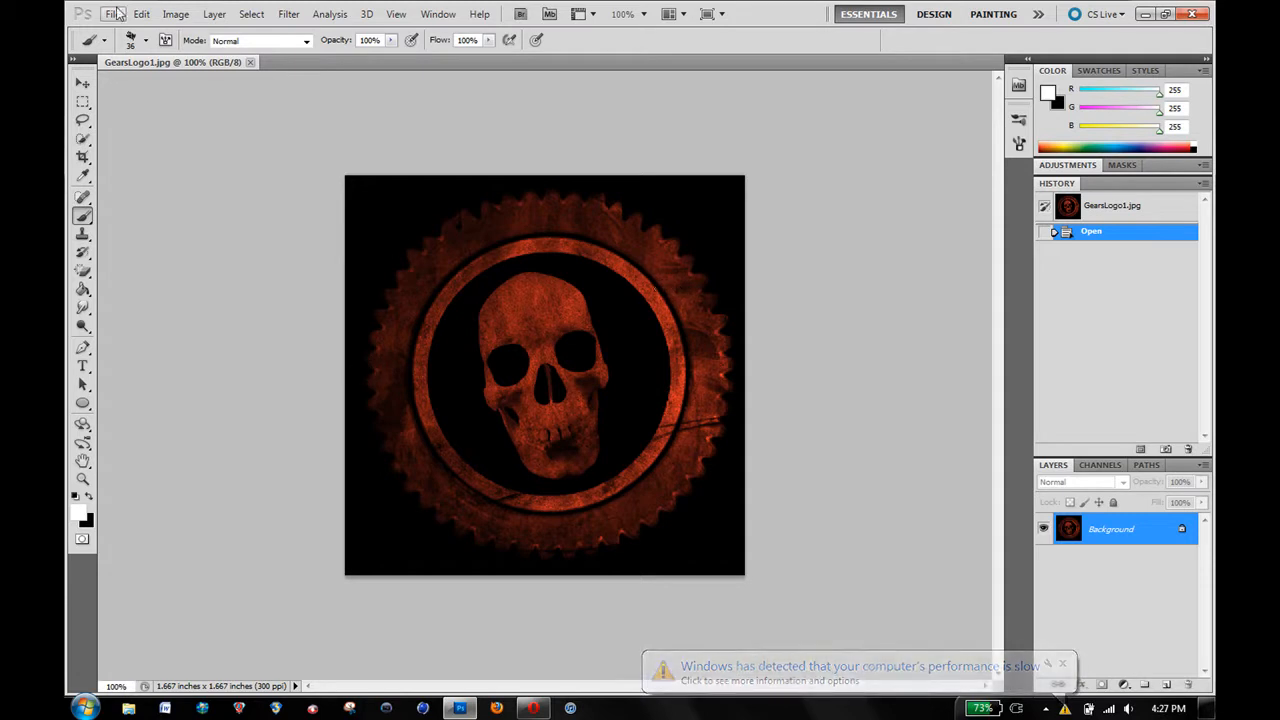
# Create a 500x500 px, 300 ppi document, fill it black, and add an empty layer.
pyautogui.click(113, 13)
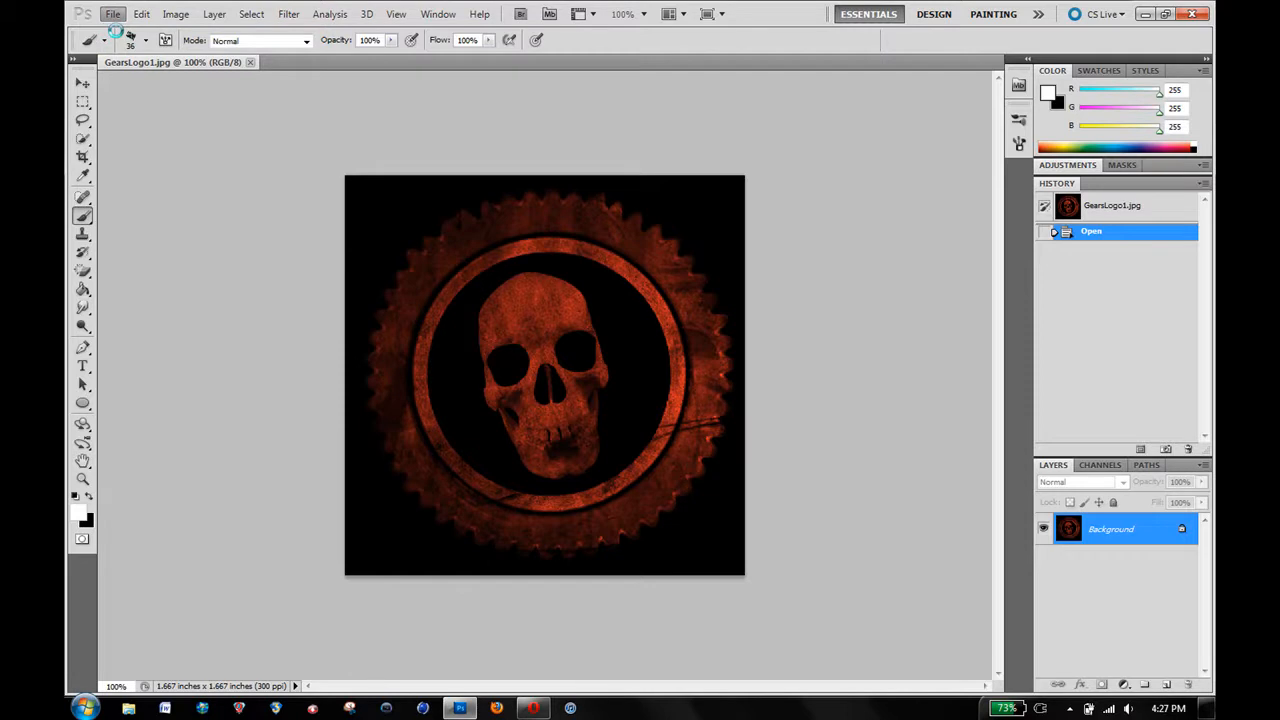
pyautogui.click(112, 14)
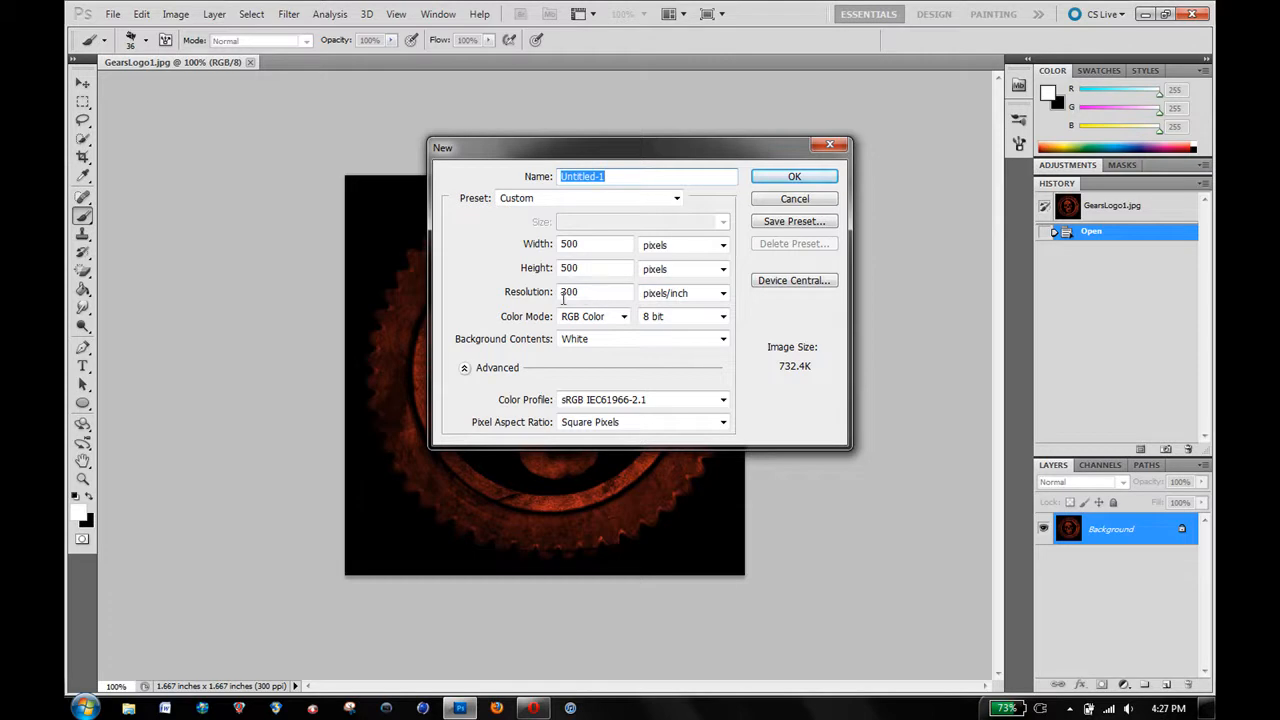
pyautogui.moveTo(602, 287)
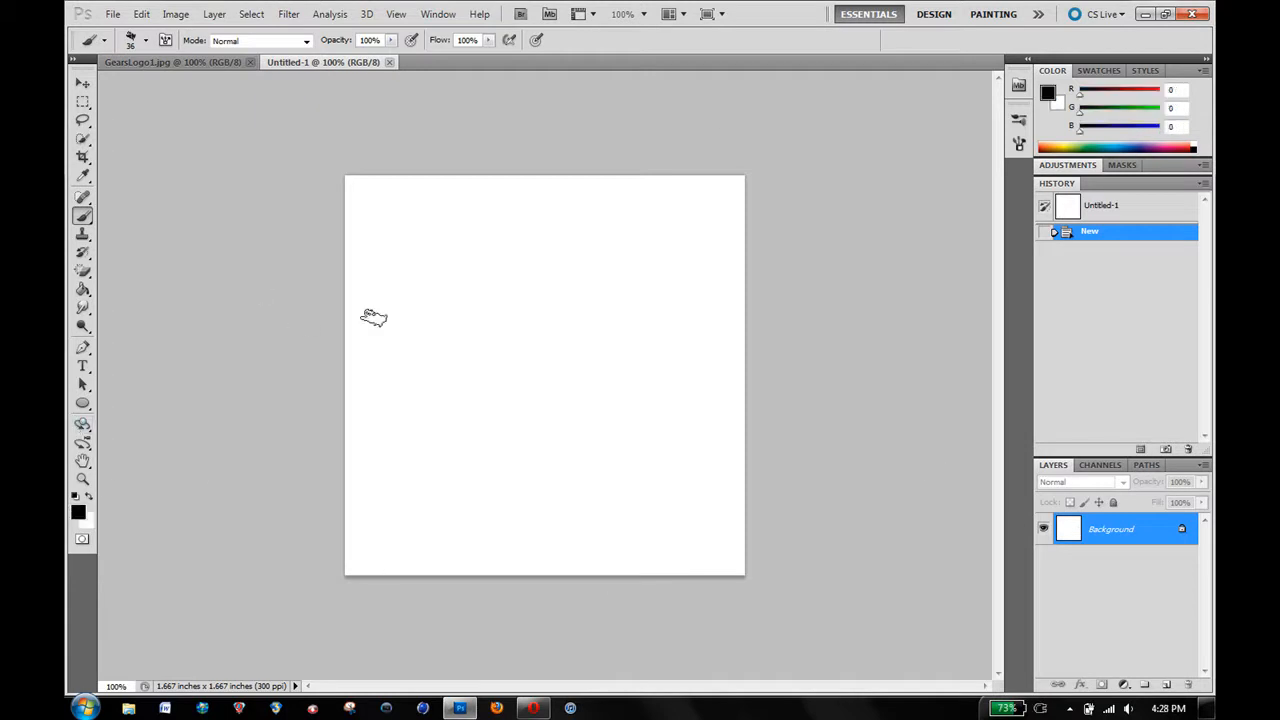
pyautogui.click(83, 289)
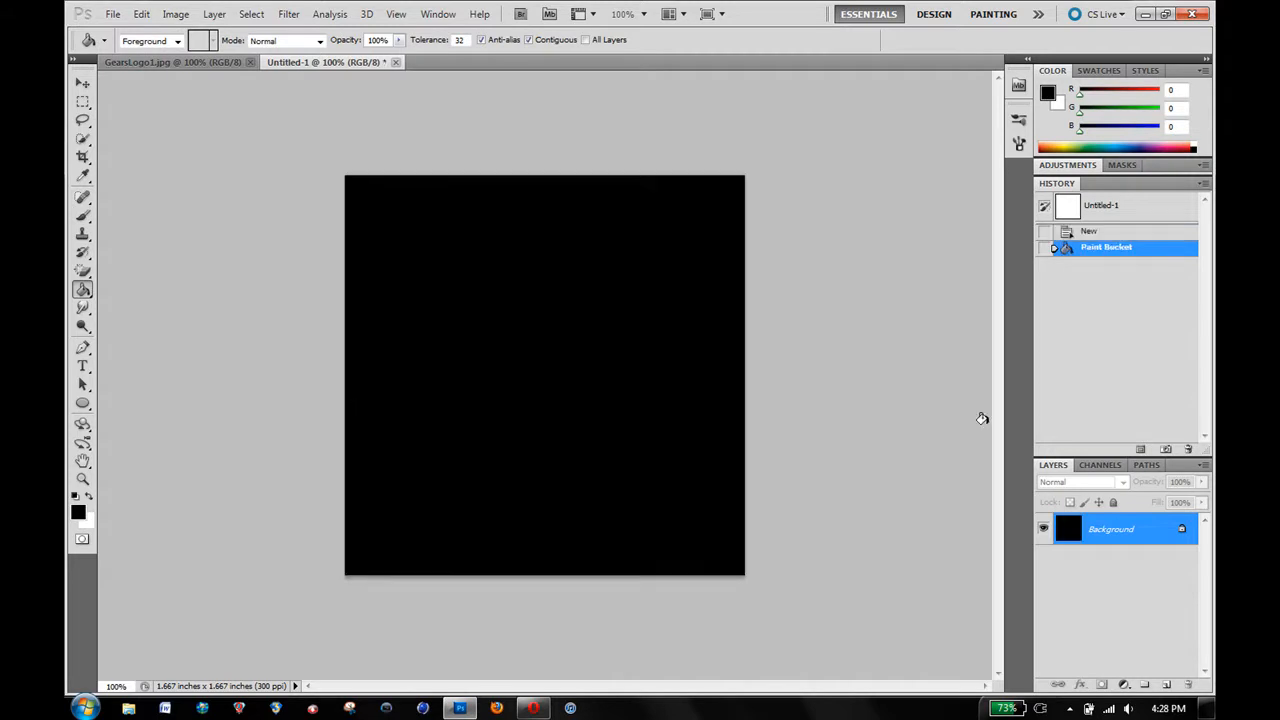
pyautogui.click(1144, 684)
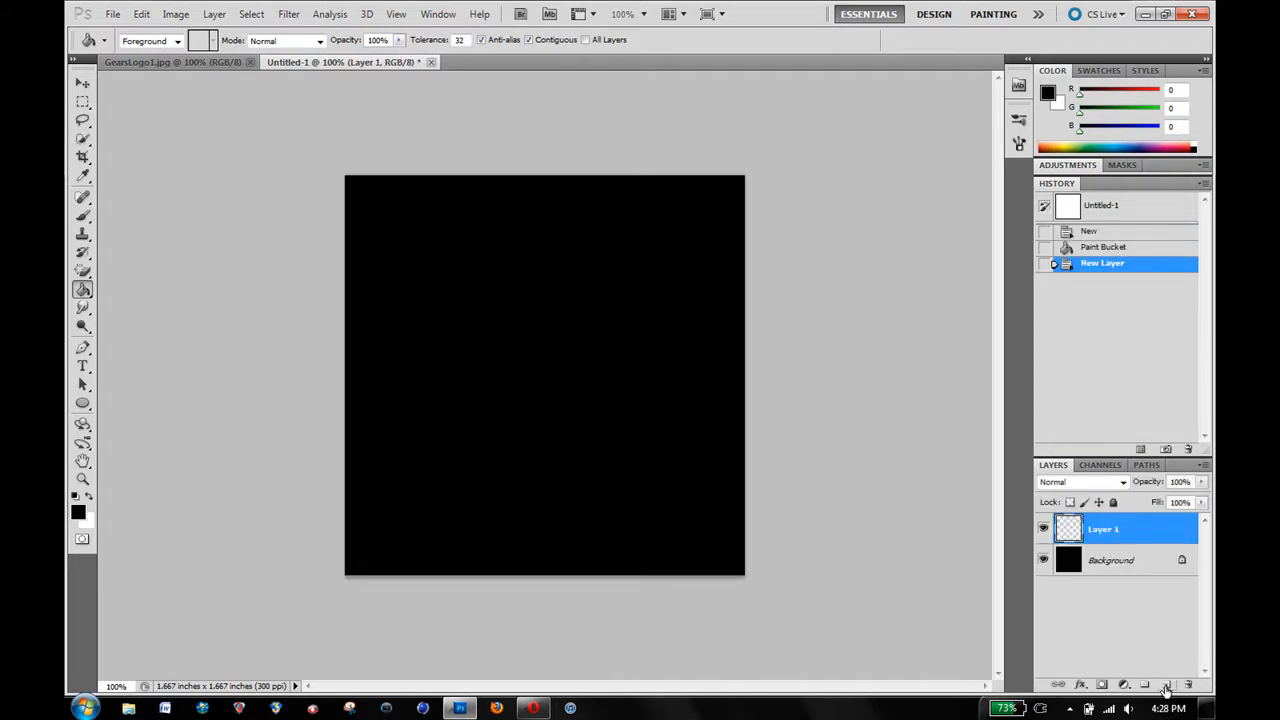
pyautogui.moveTo(800, 388)
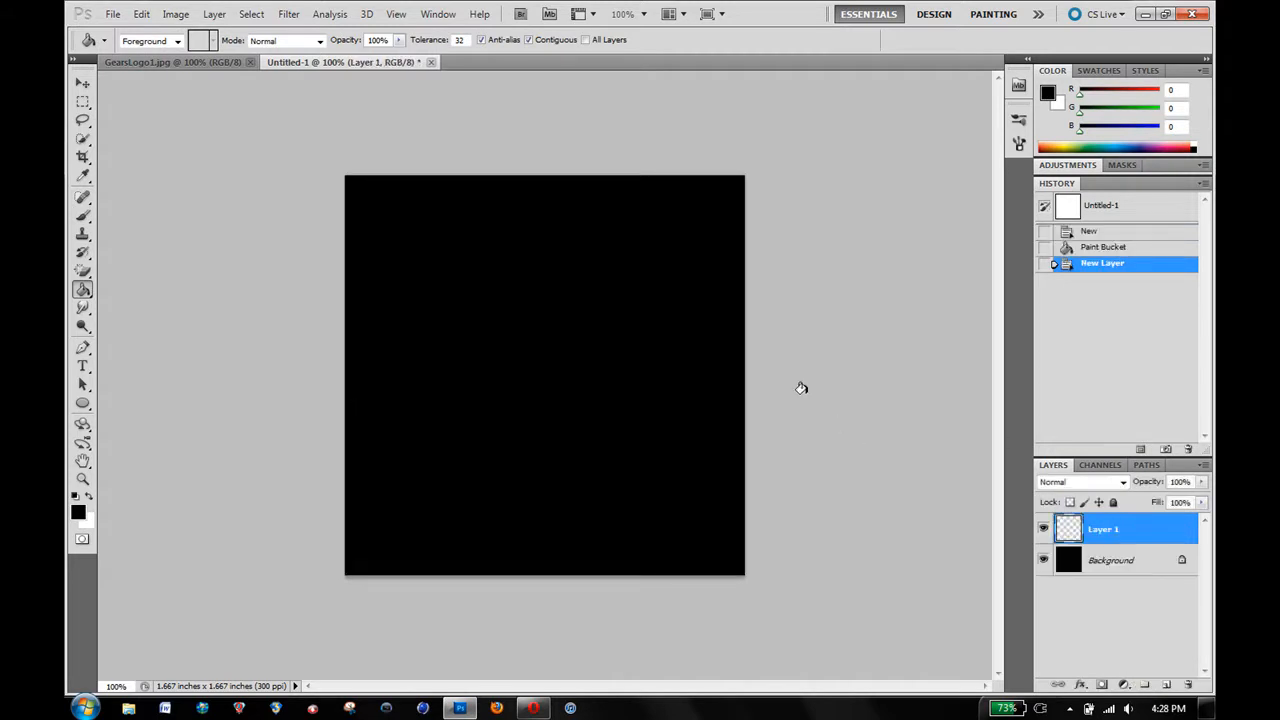
# Place media_militia_skulls_001 from the For PS folder onto the canvas and commit it.
pyautogui.click(112, 14)
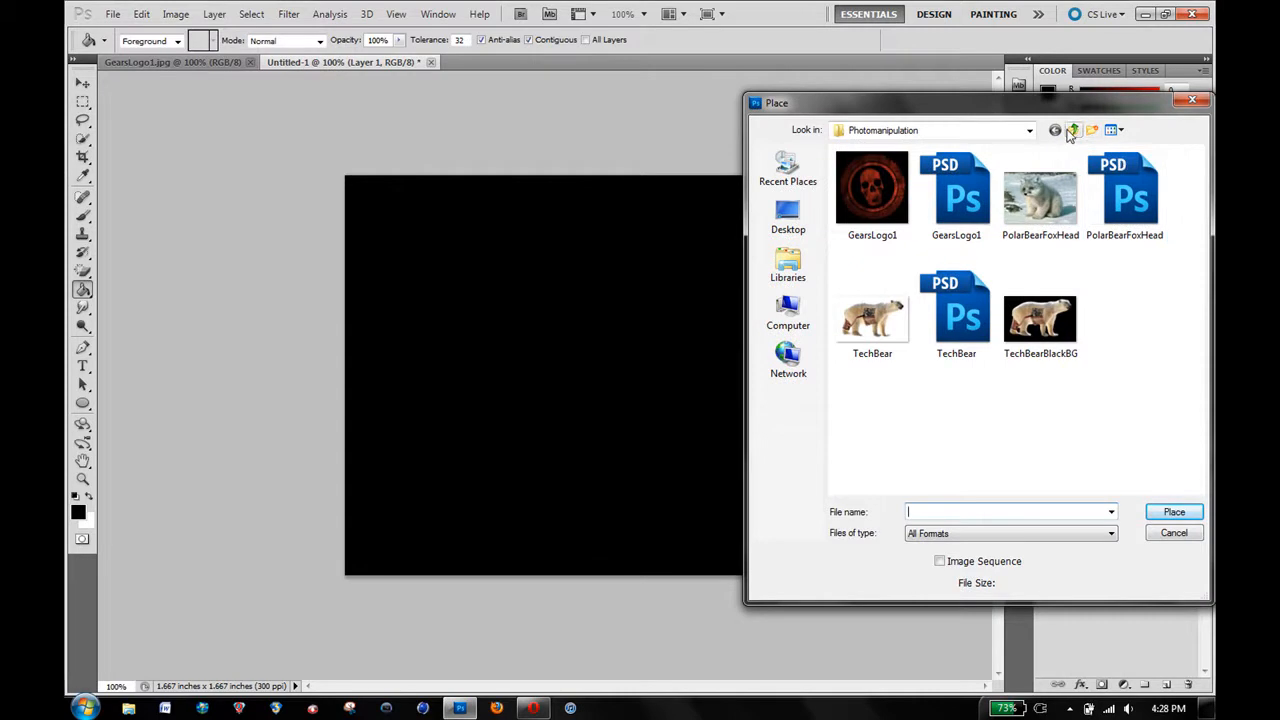
pyautogui.click(1073, 130)
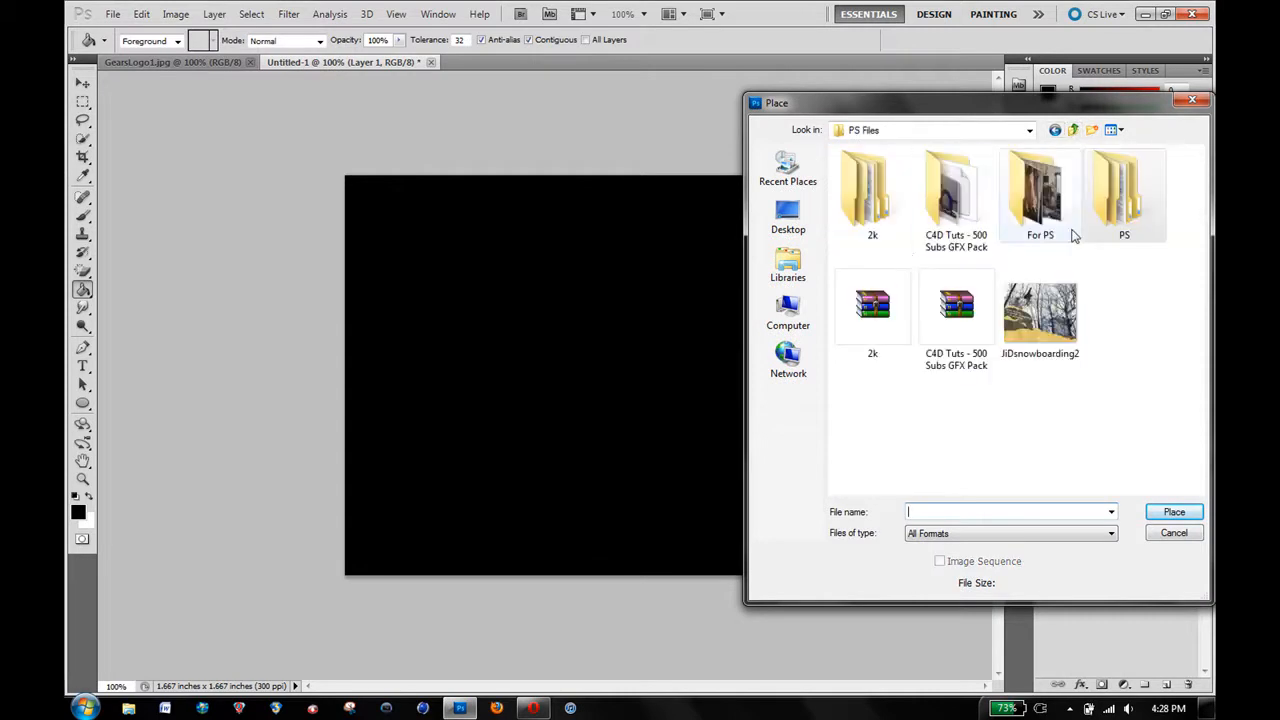
pyautogui.doubleClick(1040, 190)
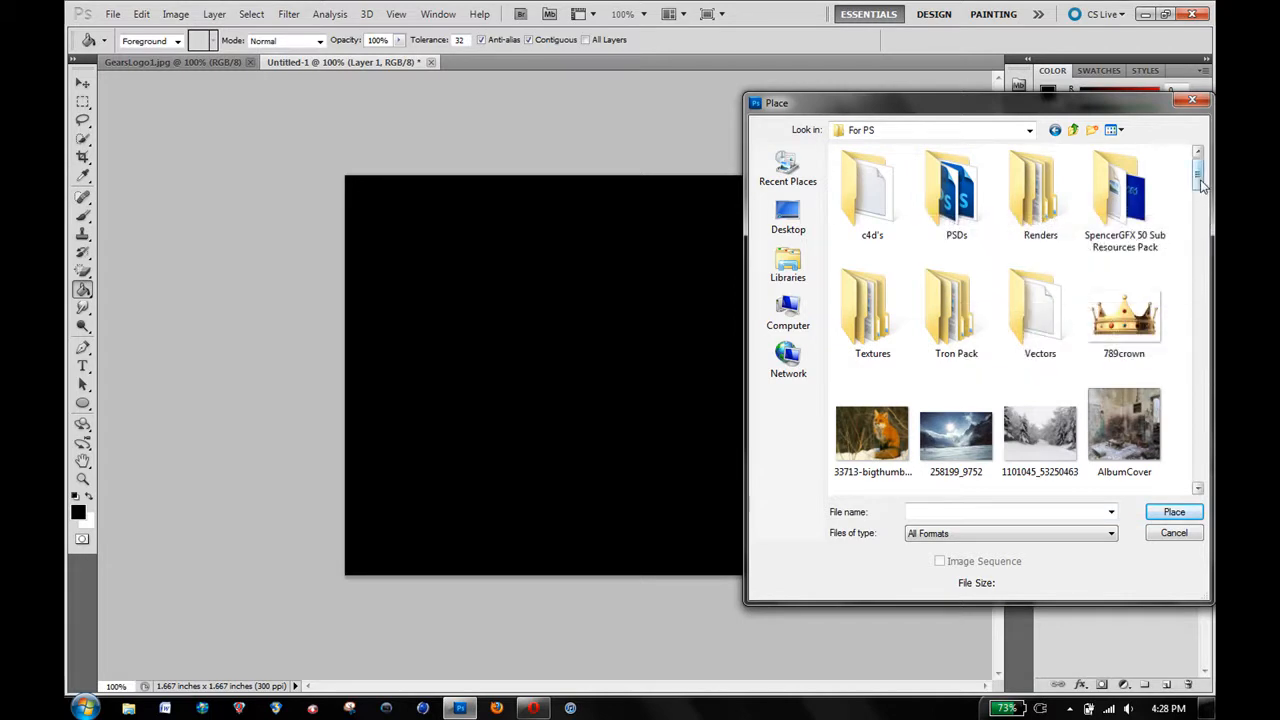
pyautogui.scroll(-3)
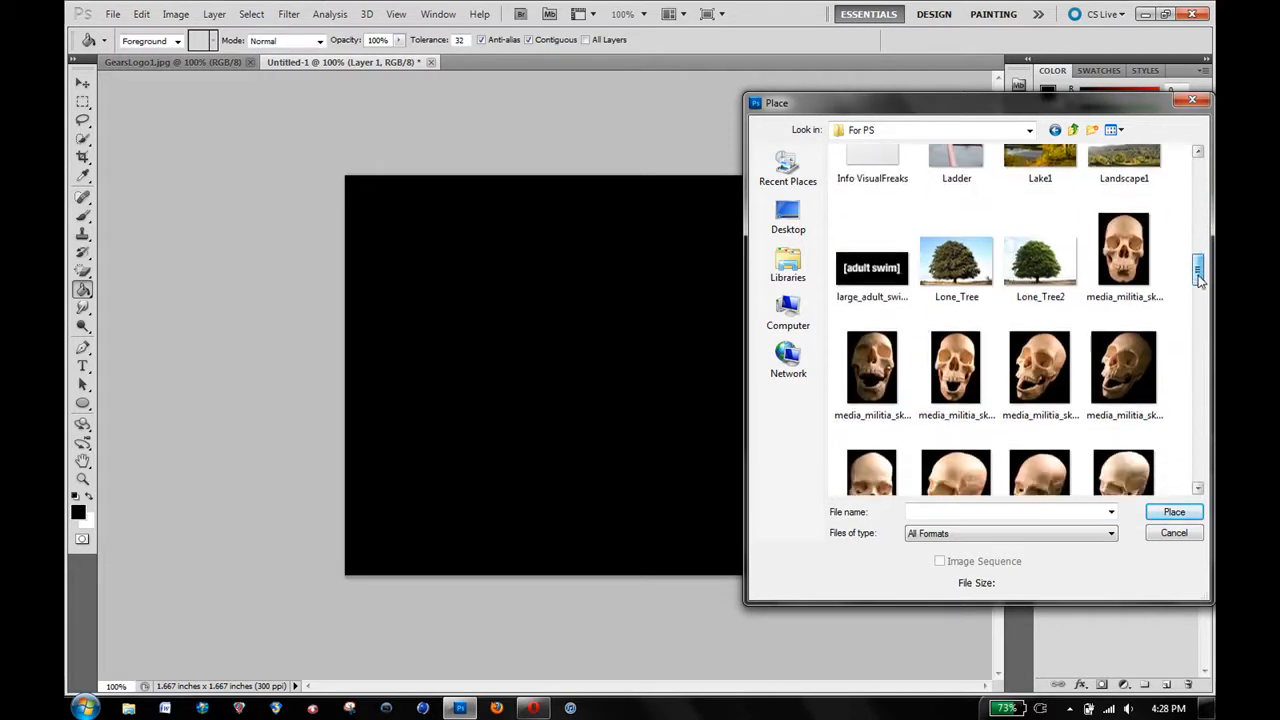
pyautogui.click(1124, 248)
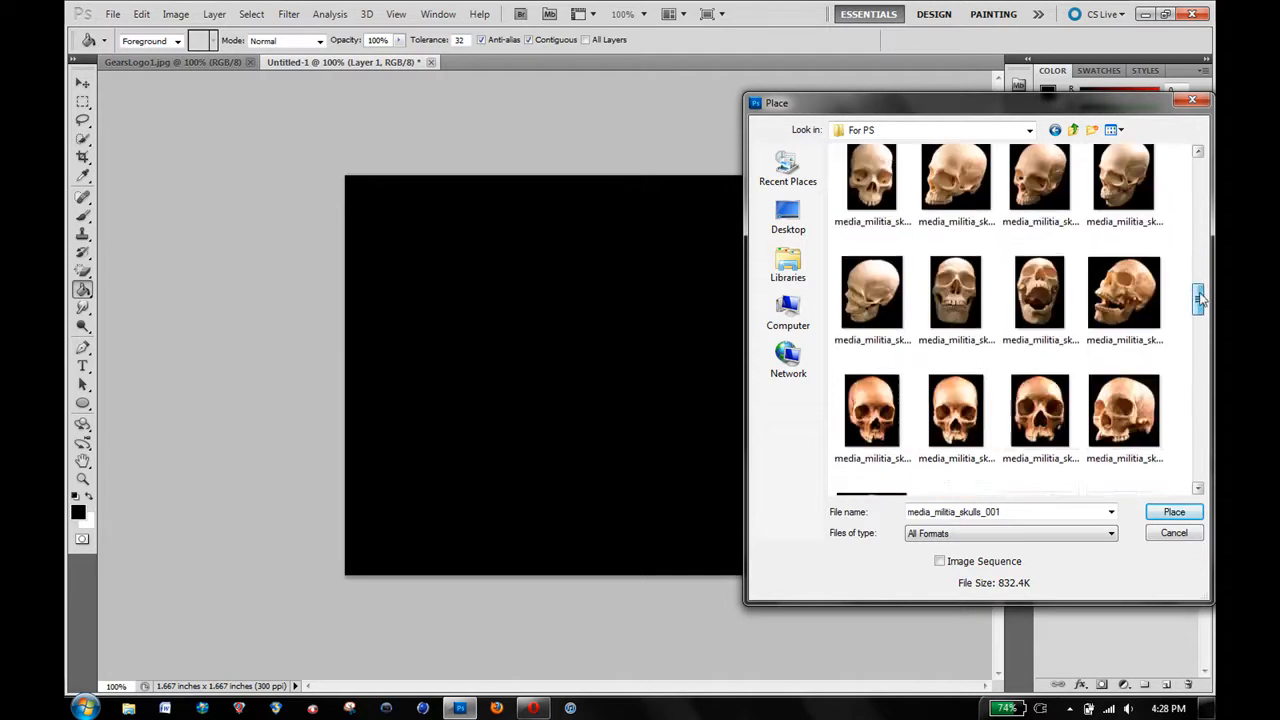
pyautogui.scroll(-3)
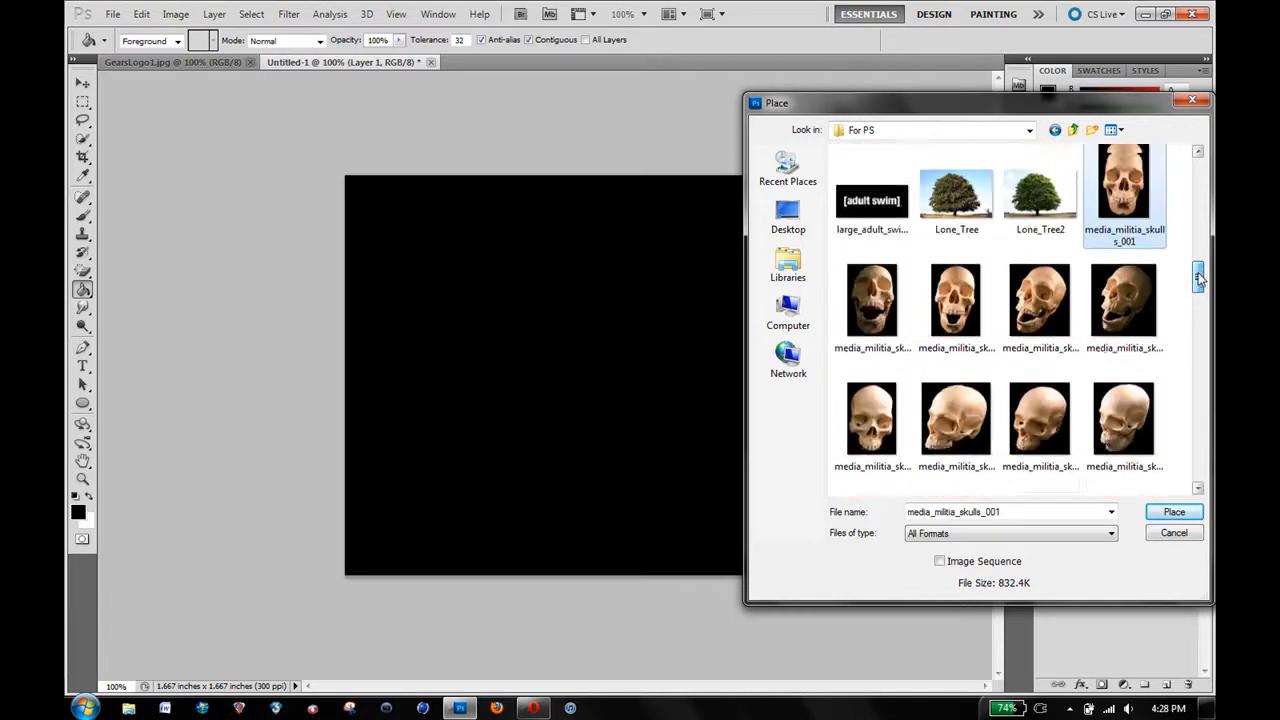
pyautogui.click(1174, 532)
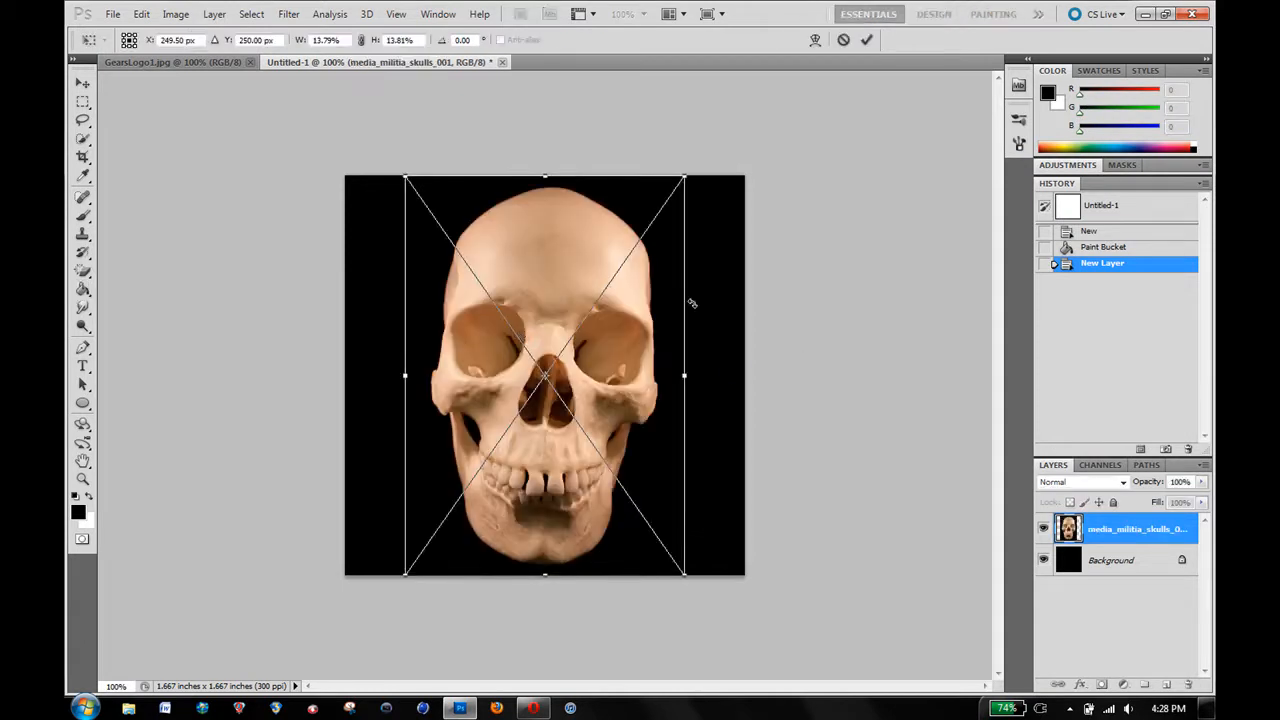
pyautogui.click(83, 289)
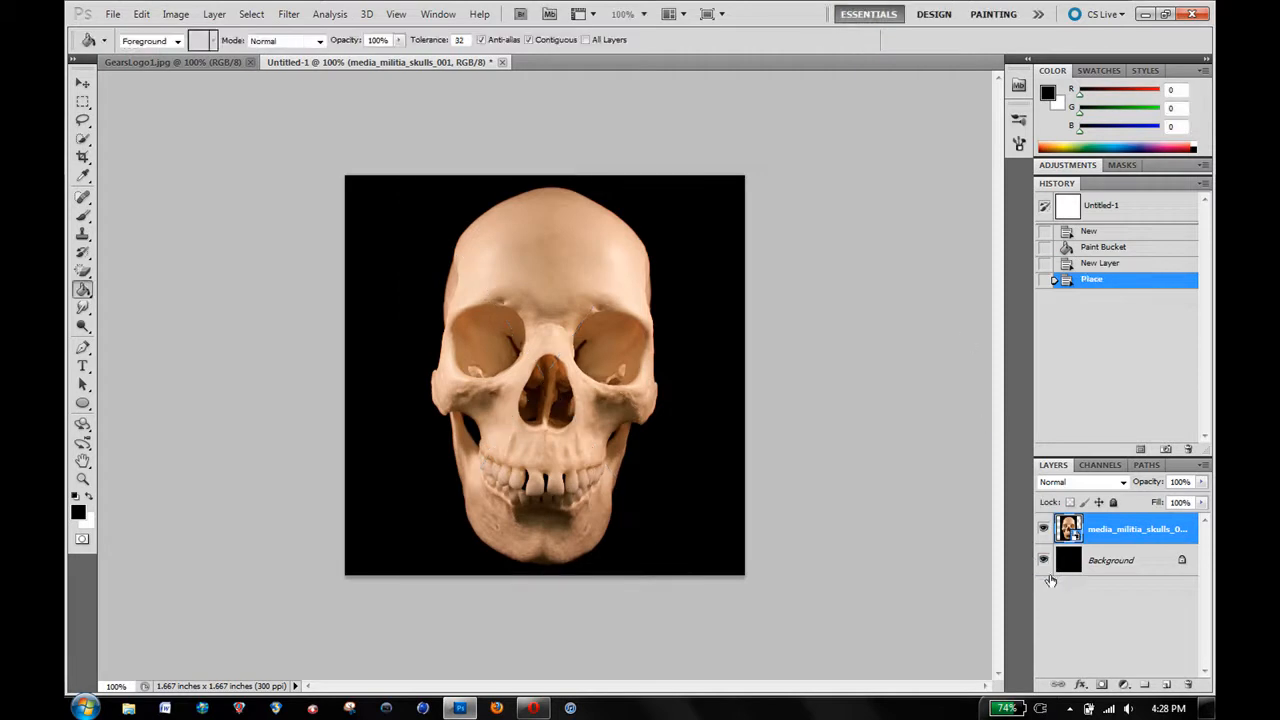
# Hide the background layer and select the black backdrop with Color Range, Fuzziness about 29.
pyautogui.click(1043, 560)
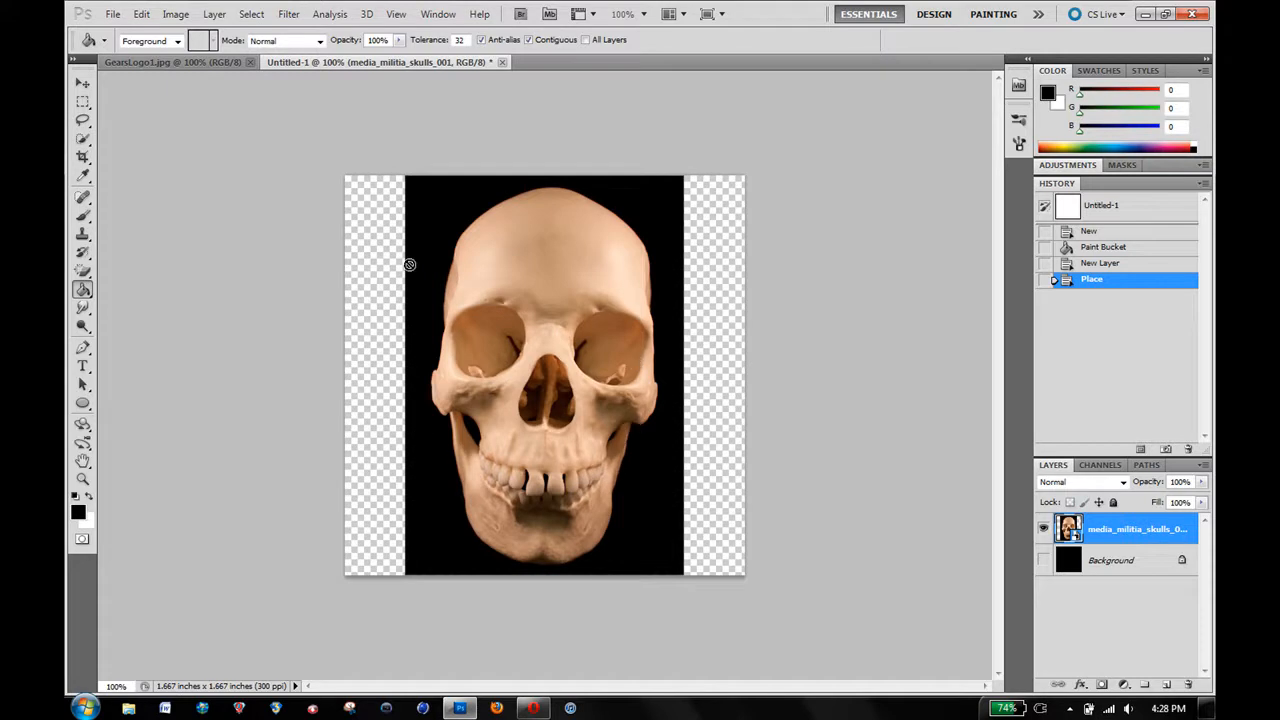
pyautogui.moveTo(462, 242)
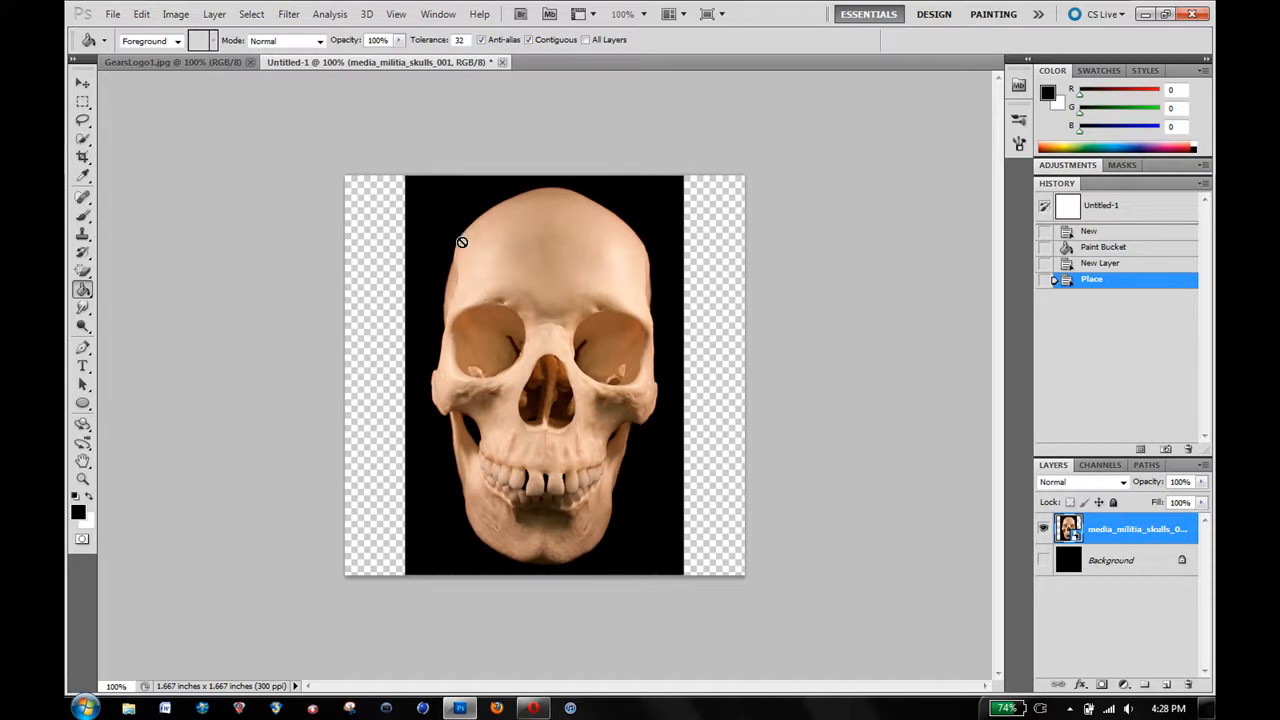
pyautogui.click(251, 14)
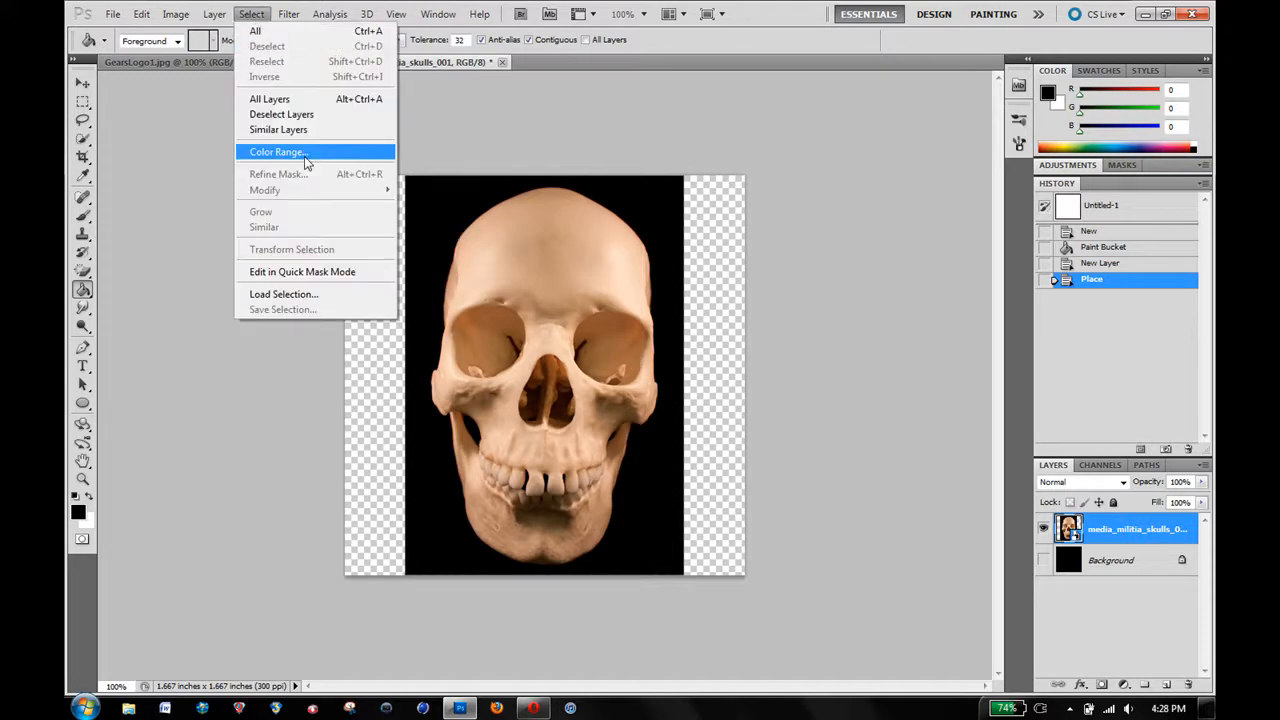
pyautogui.click(278, 151)
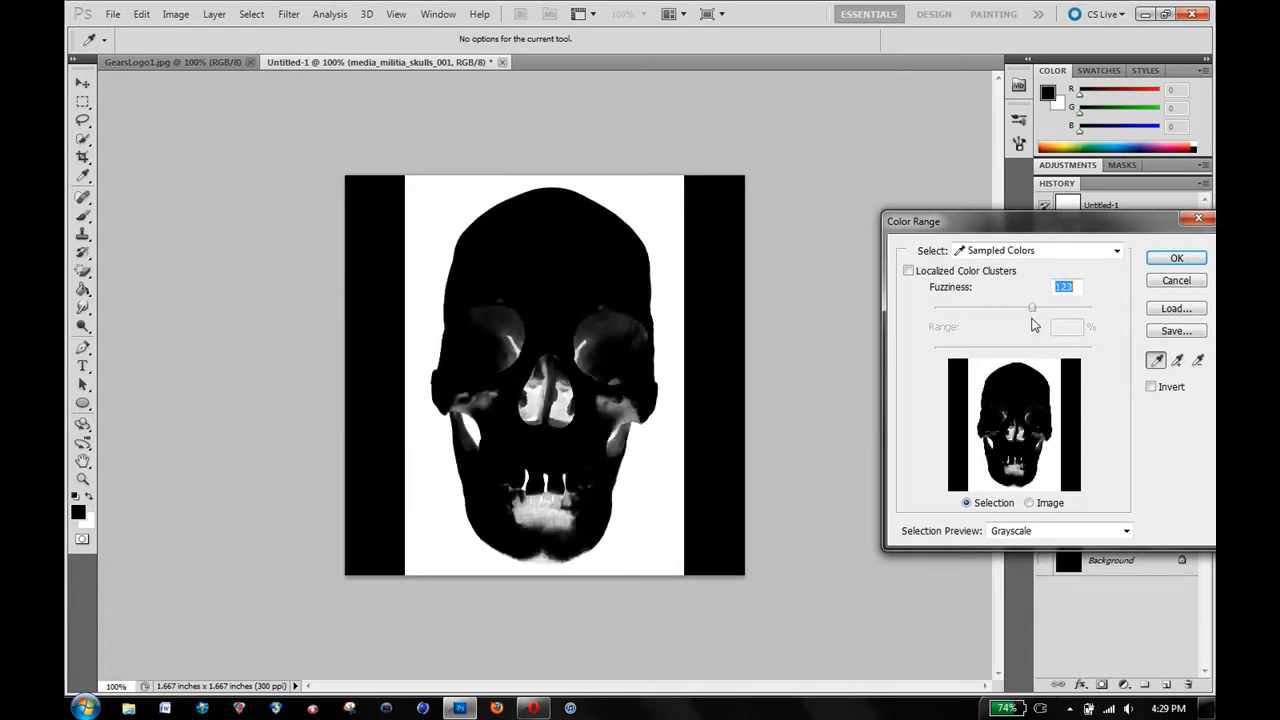
pyautogui.moveTo(1032, 308); pyautogui.dragTo(1078, 308)
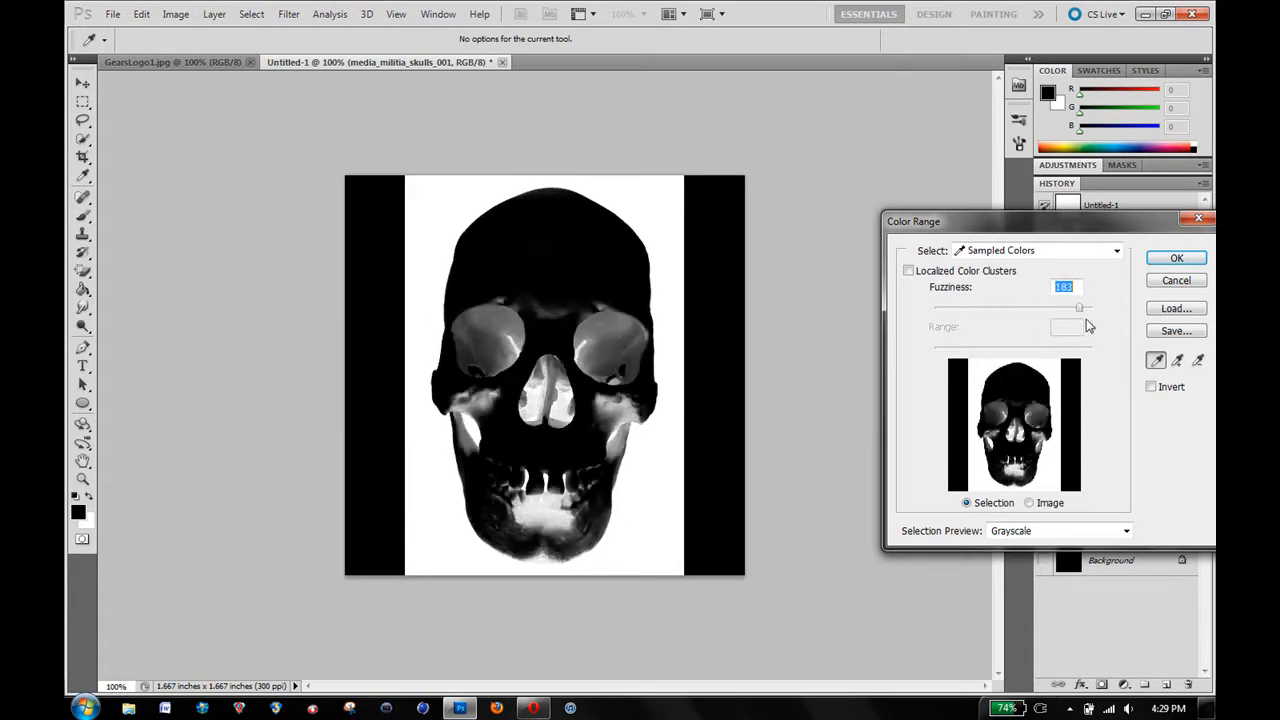
pyautogui.moveTo(1078, 307); pyautogui.dragTo(1045, 307)
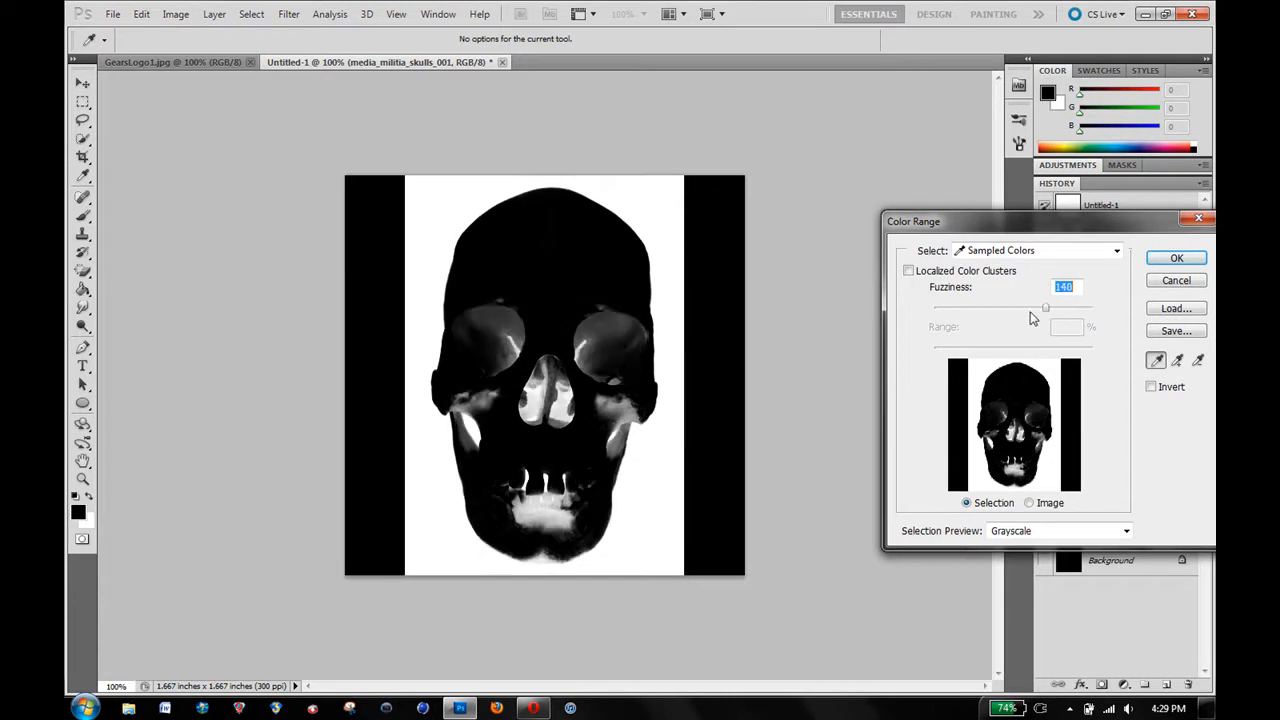
pyautogui.moveTo(1045, 307); pyautogui.dragTo(988, 307)
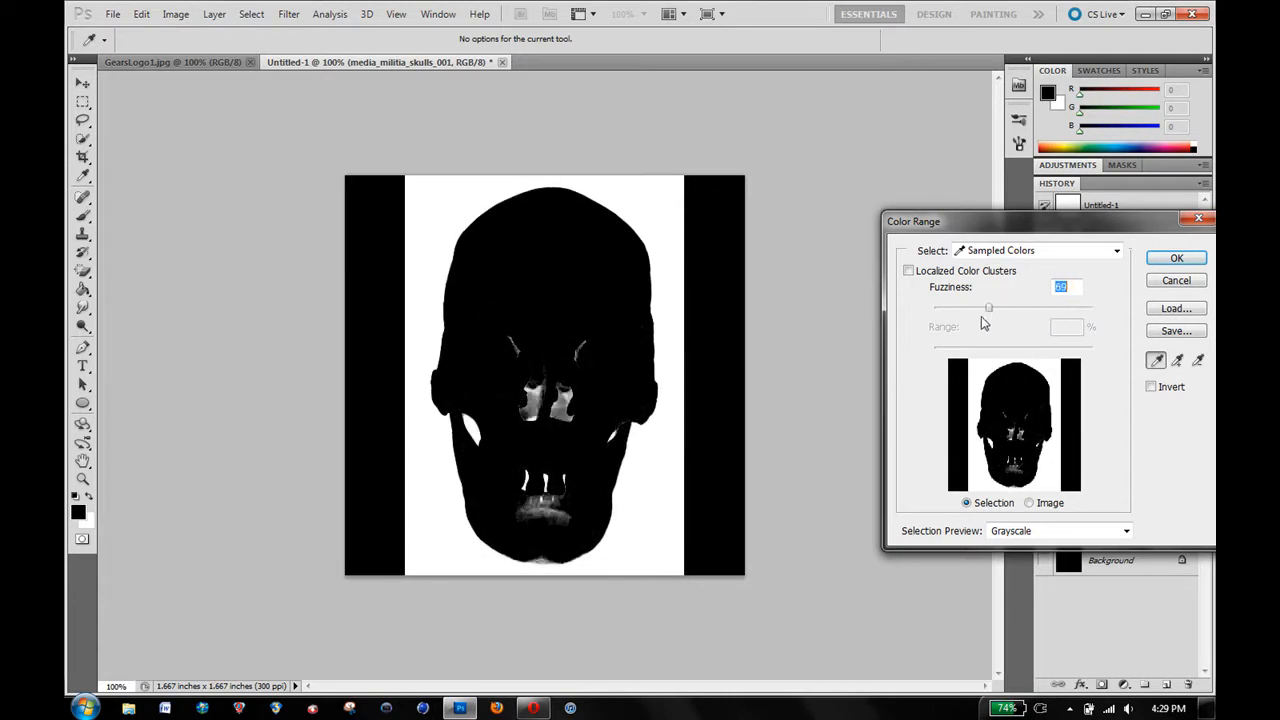
pyautogui.moveTo(988, 307); pyautogui.dragTo(955, 307)
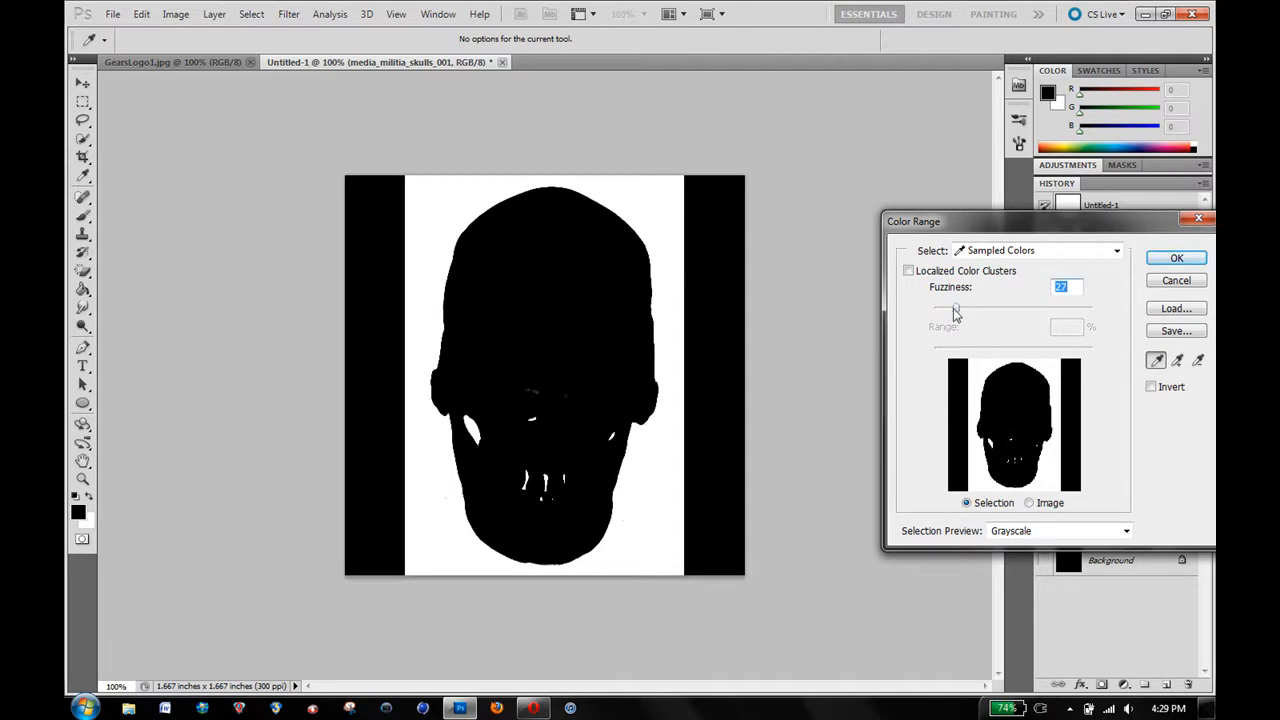
pyautogui.moveTo(960, 308); pyautogui.dragTo(948, 308)
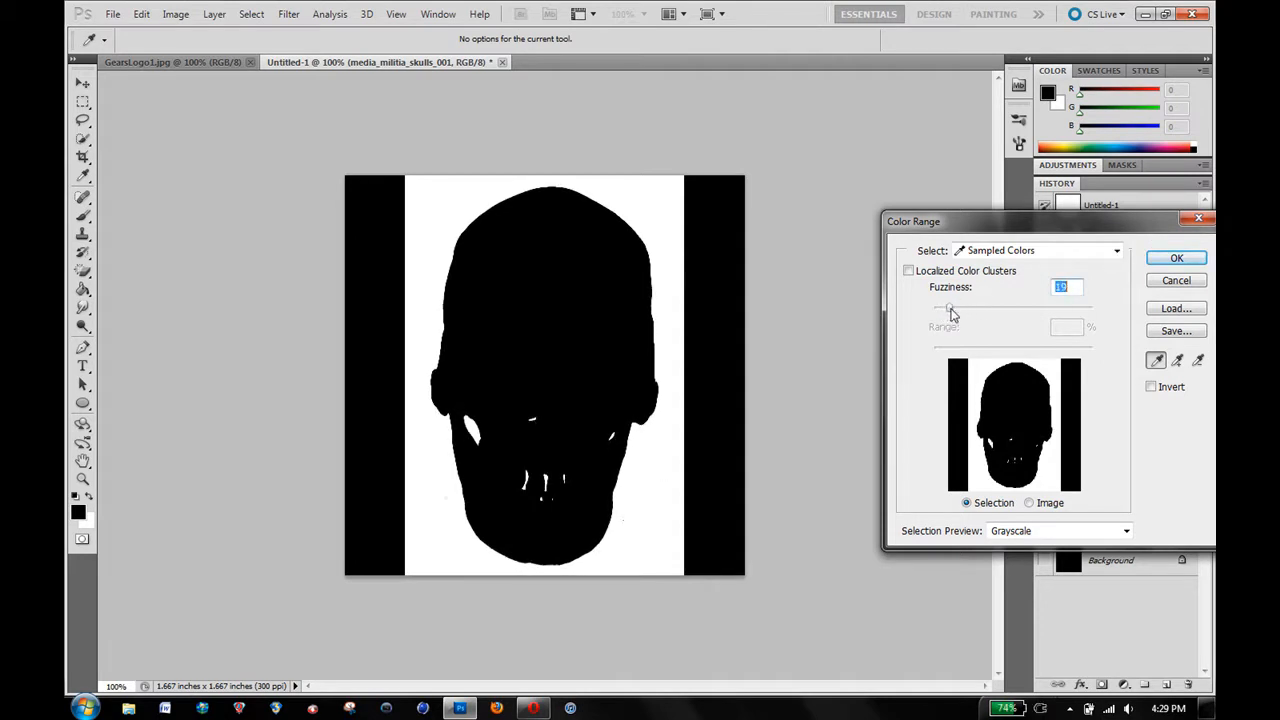
pyautogui.moveTo(948, 307); pyautogui.dragTo(958, 307)
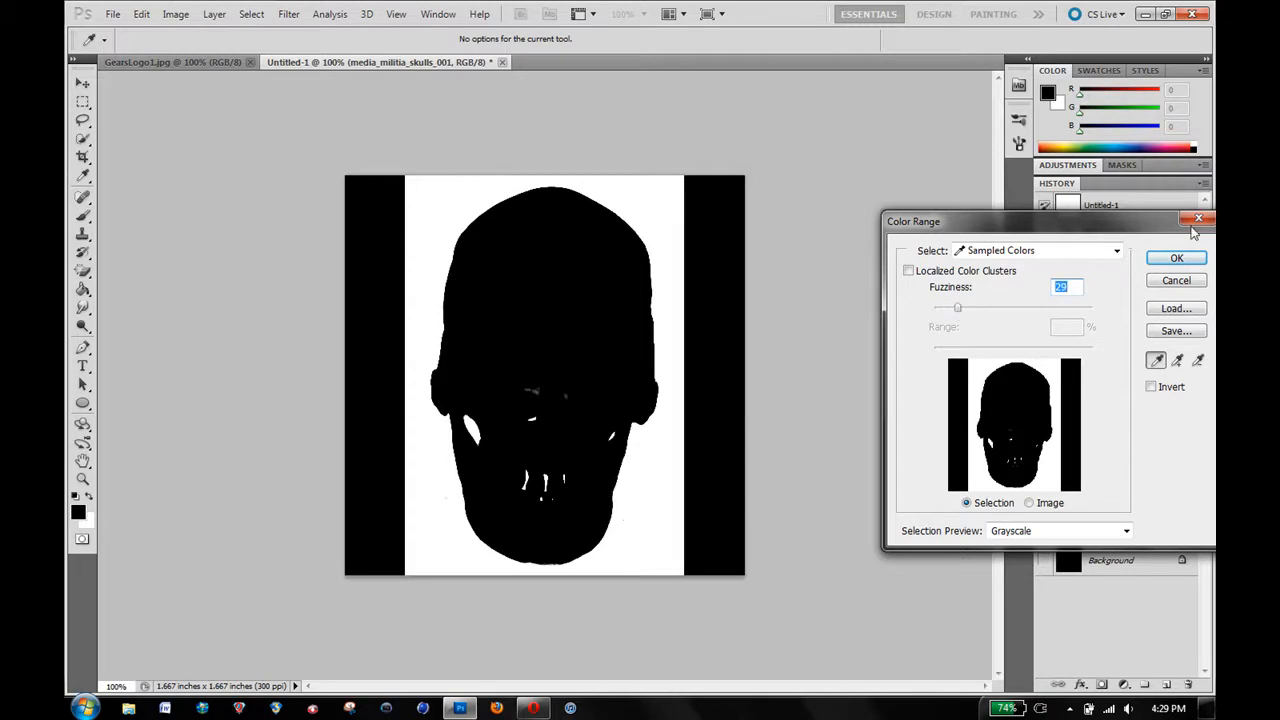
pyautogui.click(1176, 258)
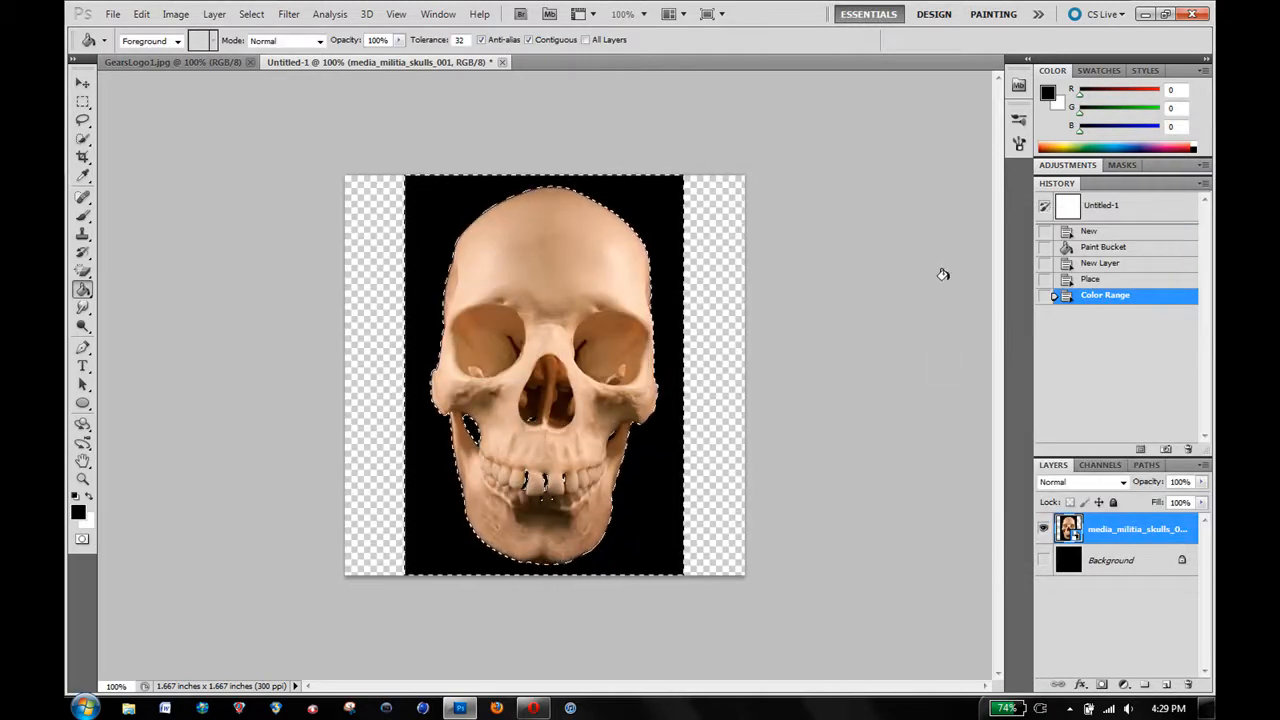
pyautogui.moveTo(919, 456)
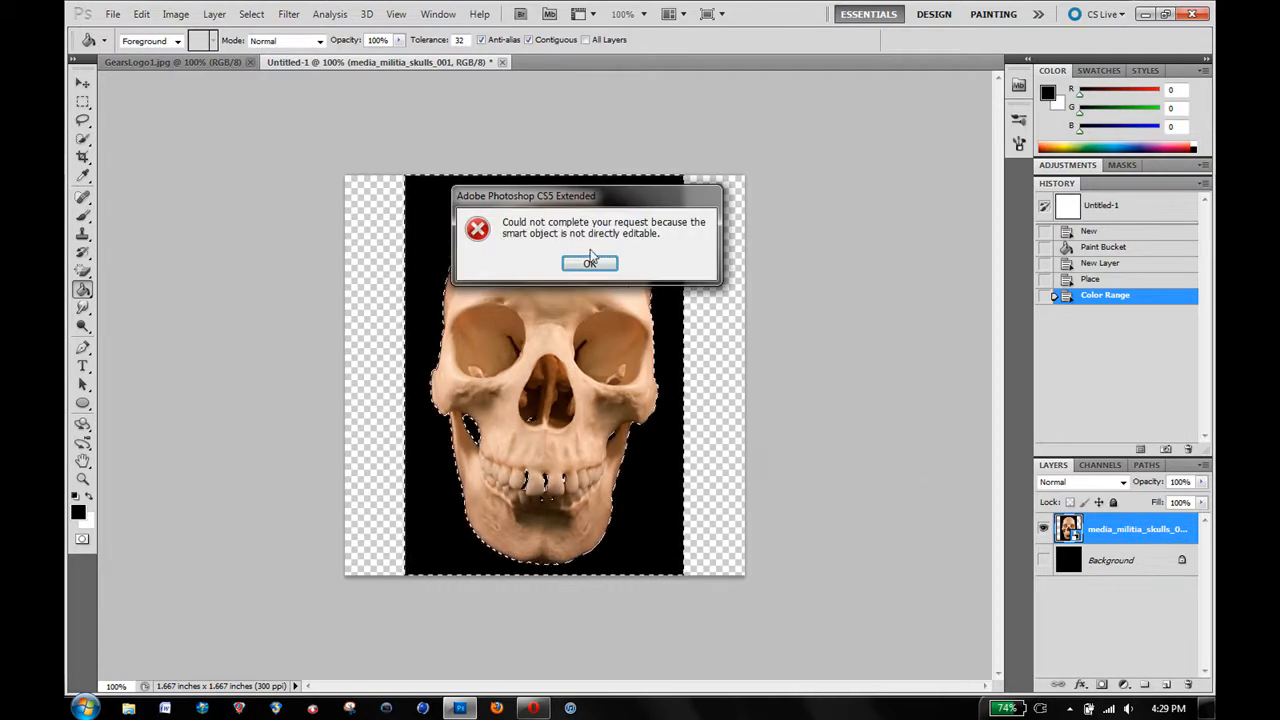
# Rasterize the skull layer, delete the selected black backdrop, and deselect.
pyautogui.click(590, 262)
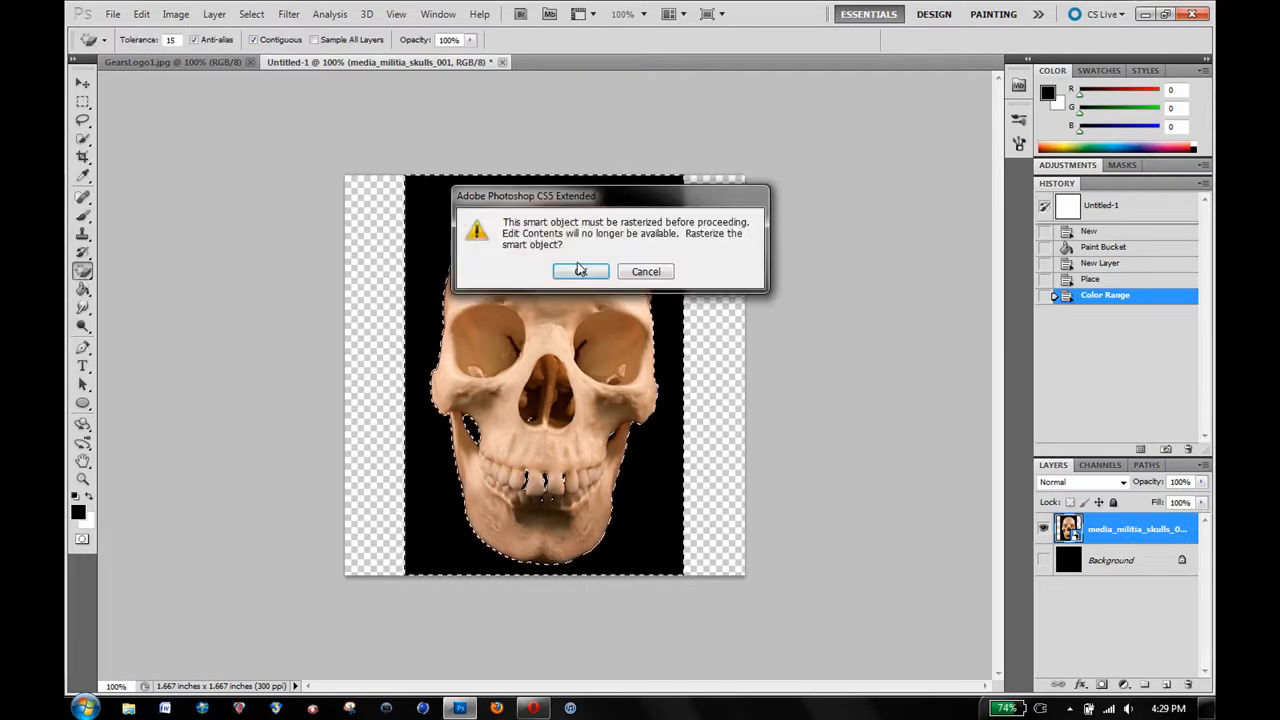
pyautogui.click(580, 271)
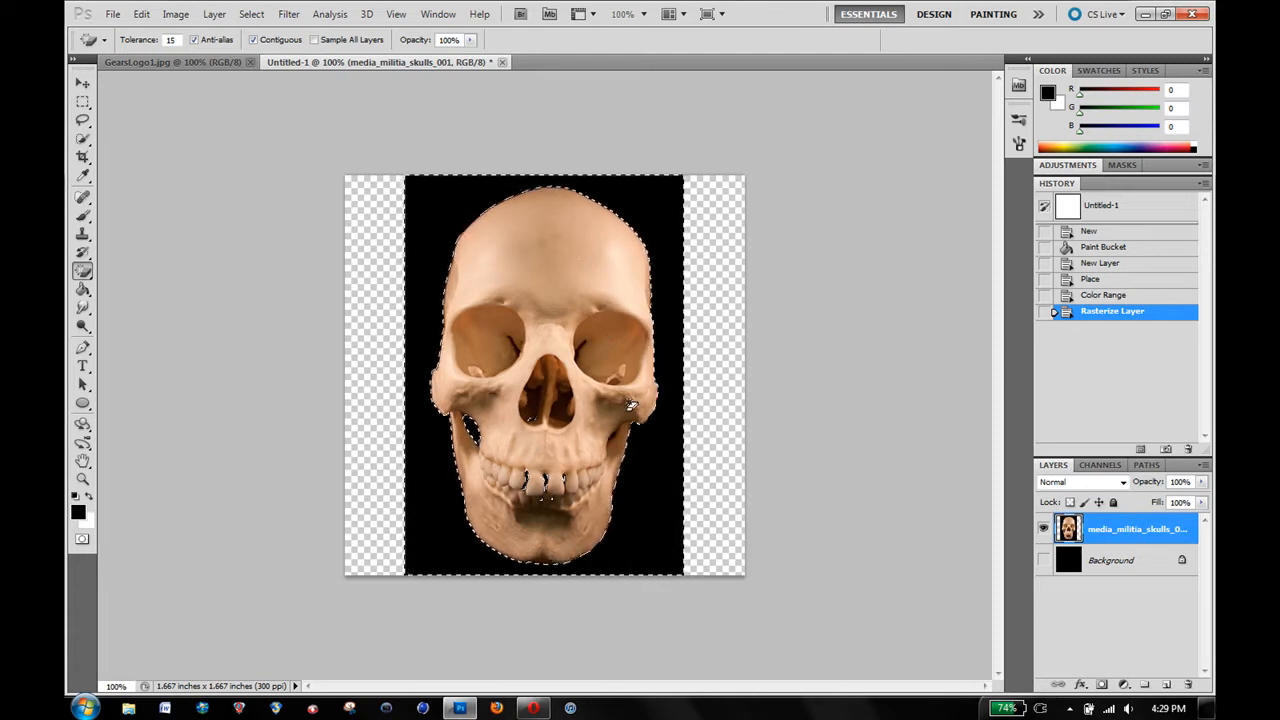
pyautogui.press('Delete')
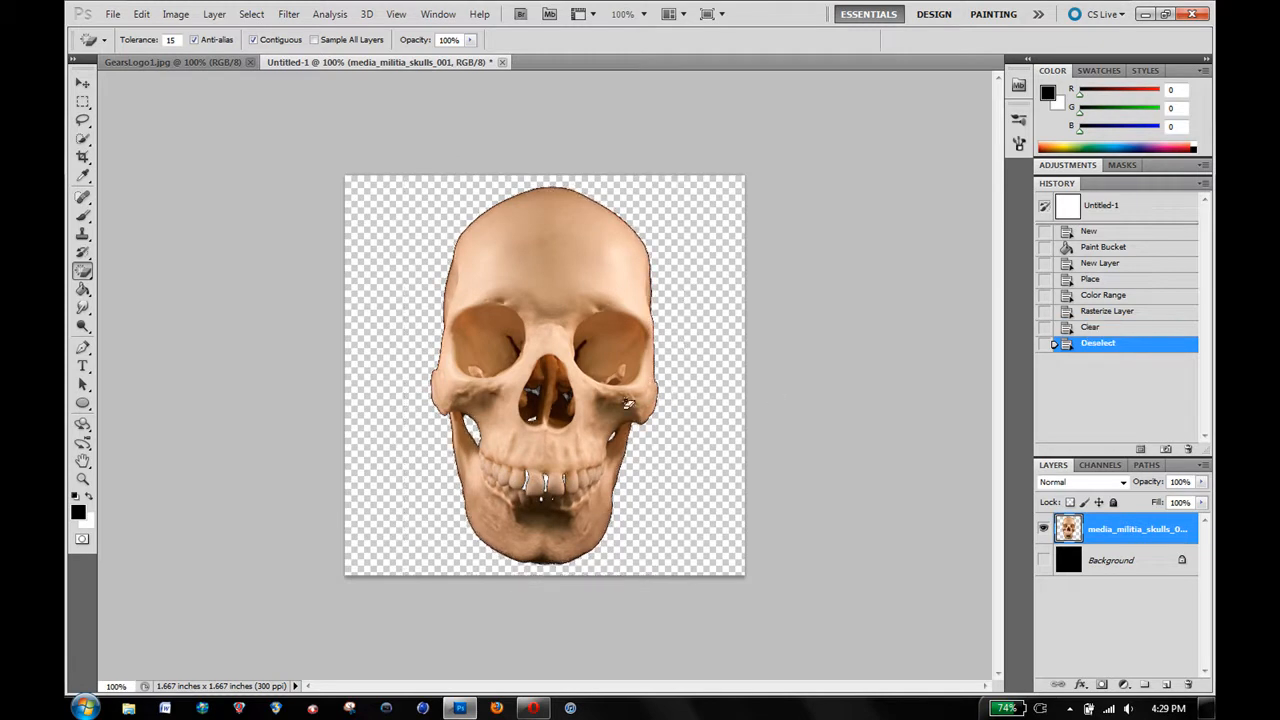
pyautogui.moveTo(970, 314)
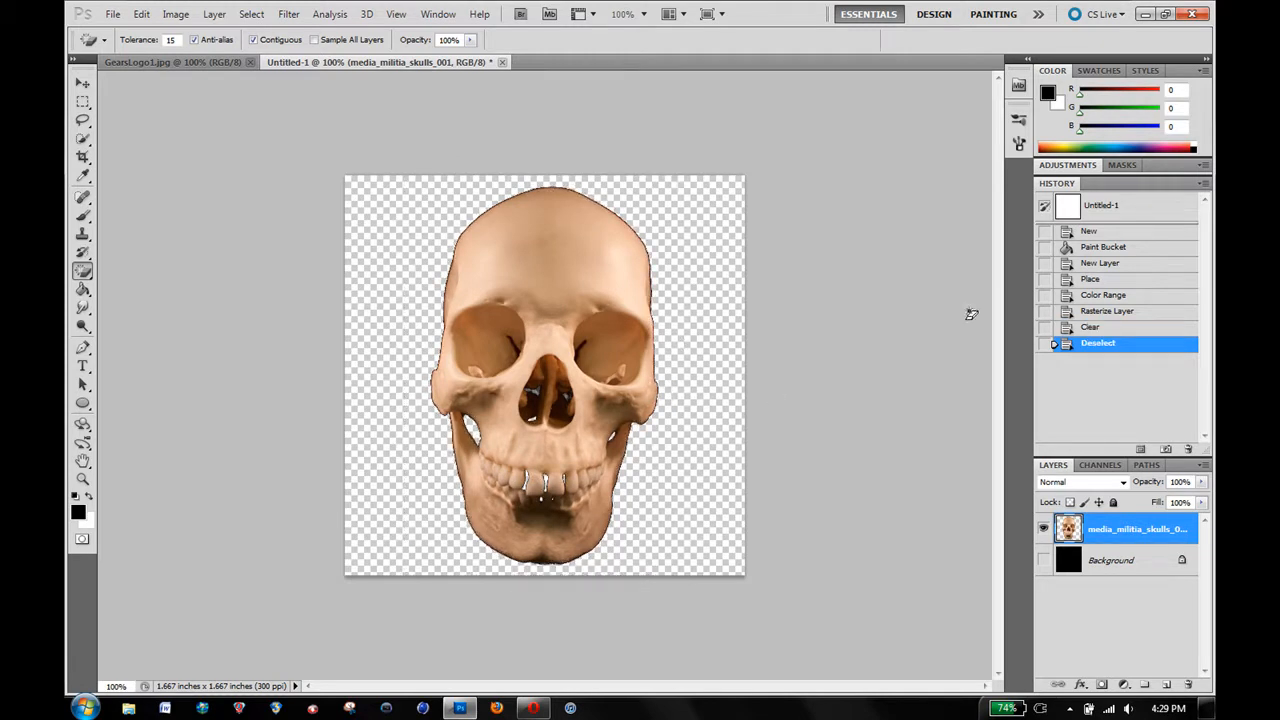
pyautogui.moveTo(901, 435)
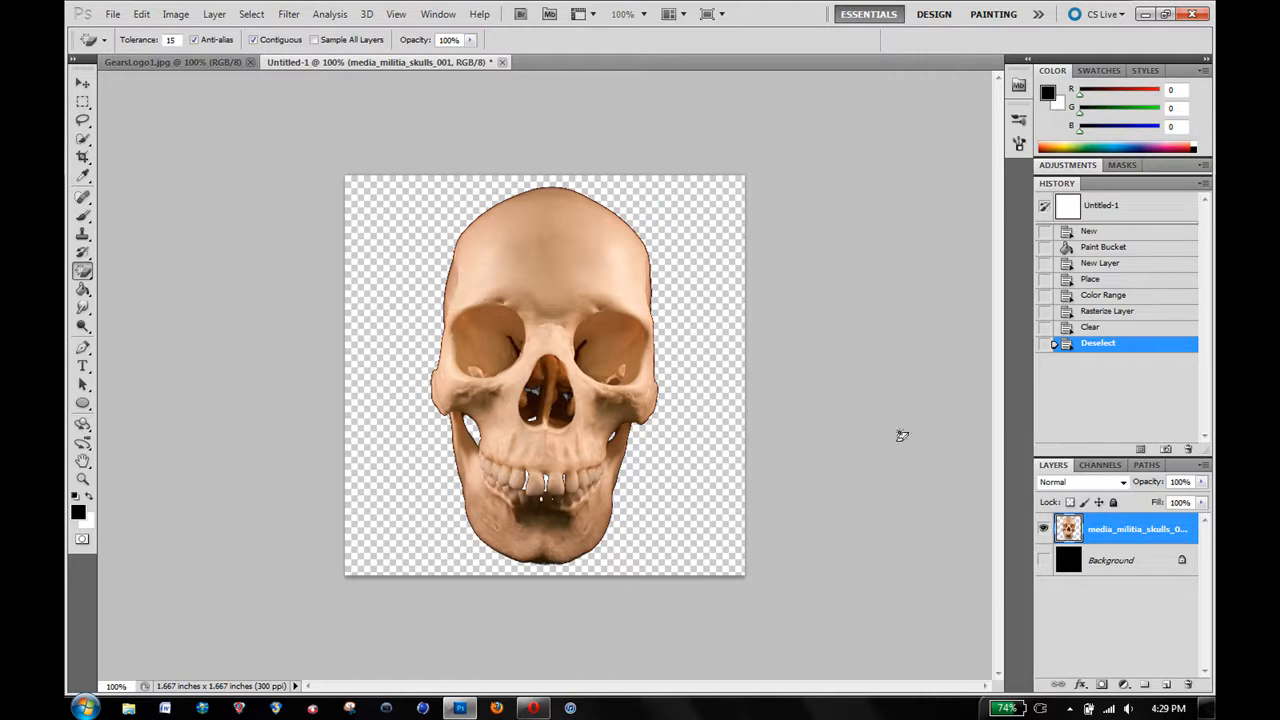
pyautogui.moveTo(507, 463)
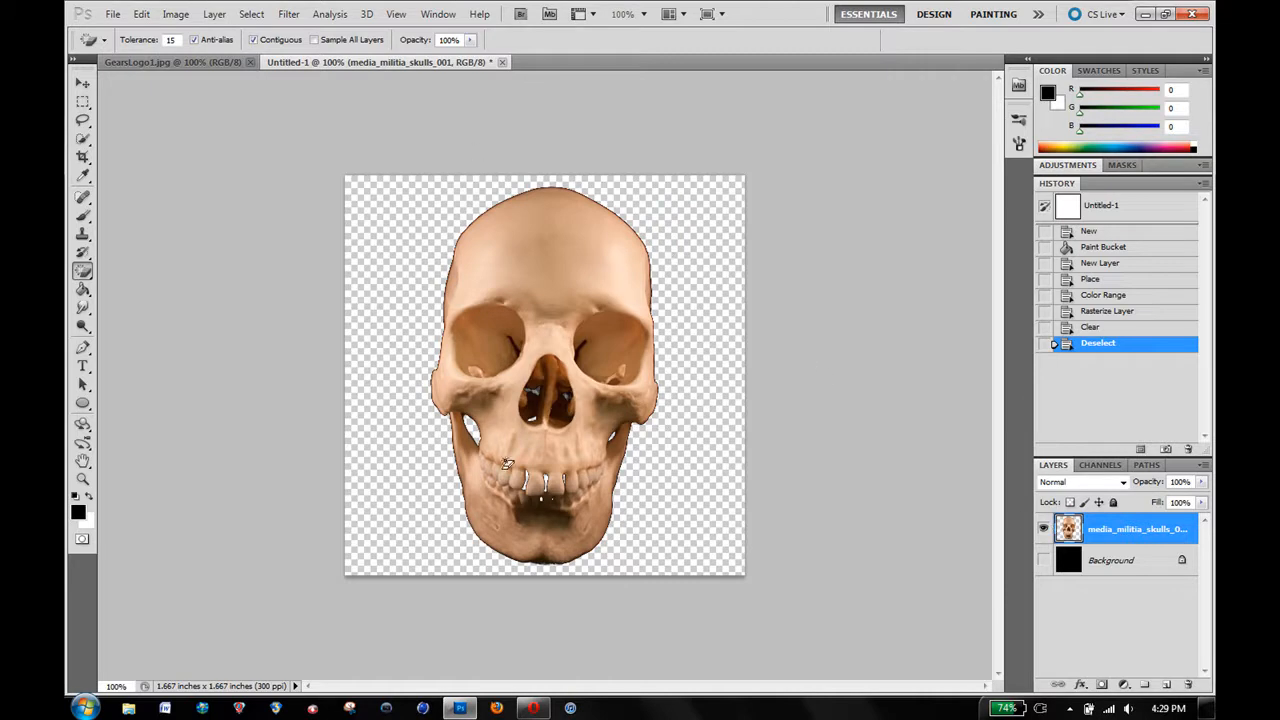
pyautogui.moveTo(634, 200)
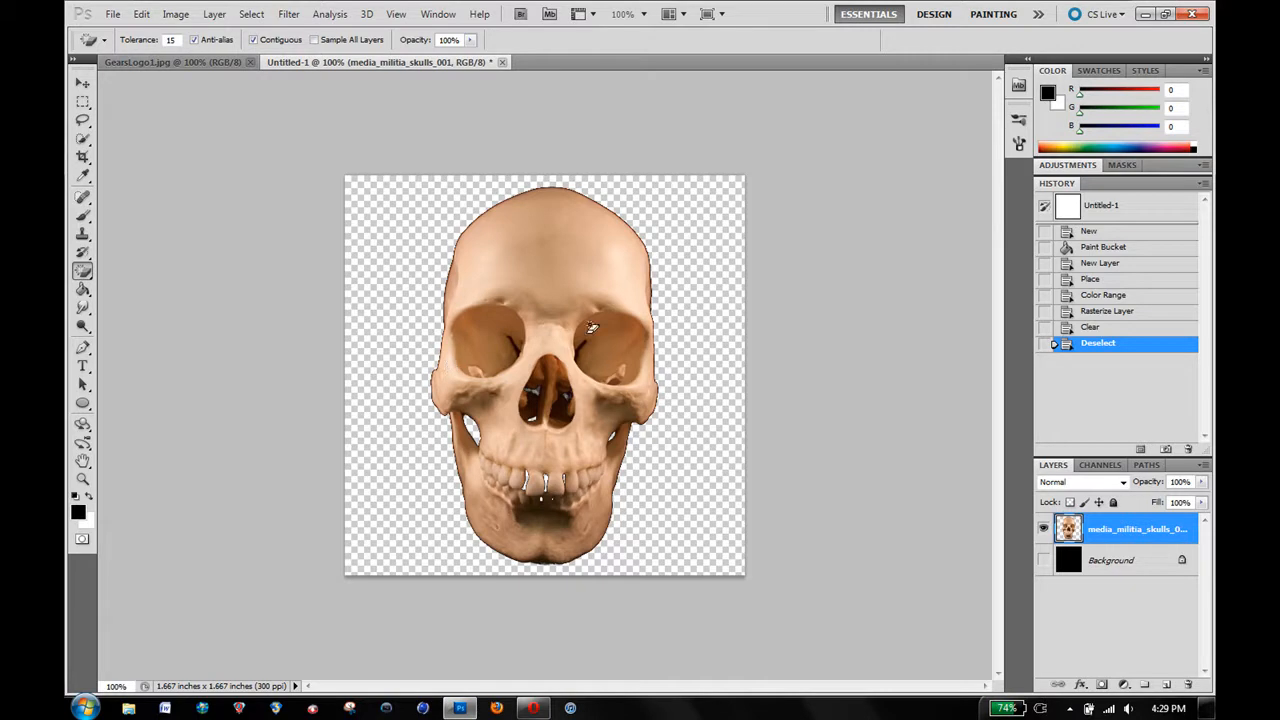
pyautogui.moveTo(644, 489)
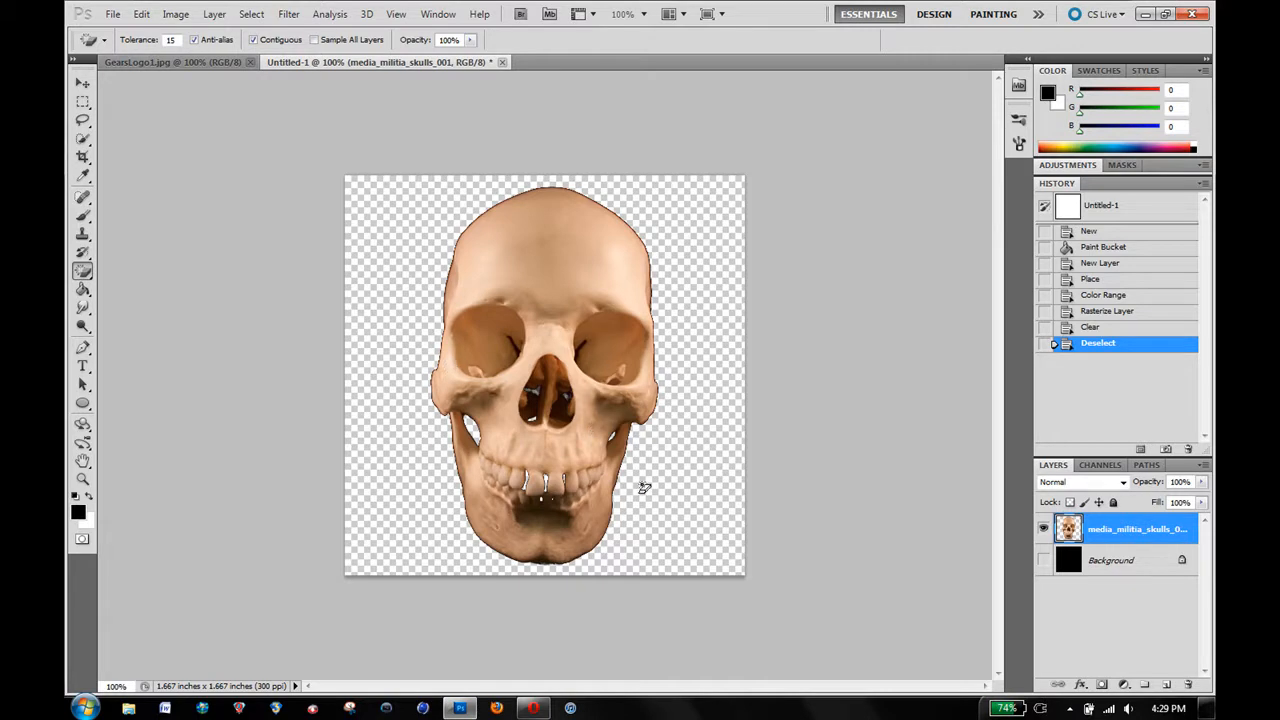
pyautogui.click(83, 139)
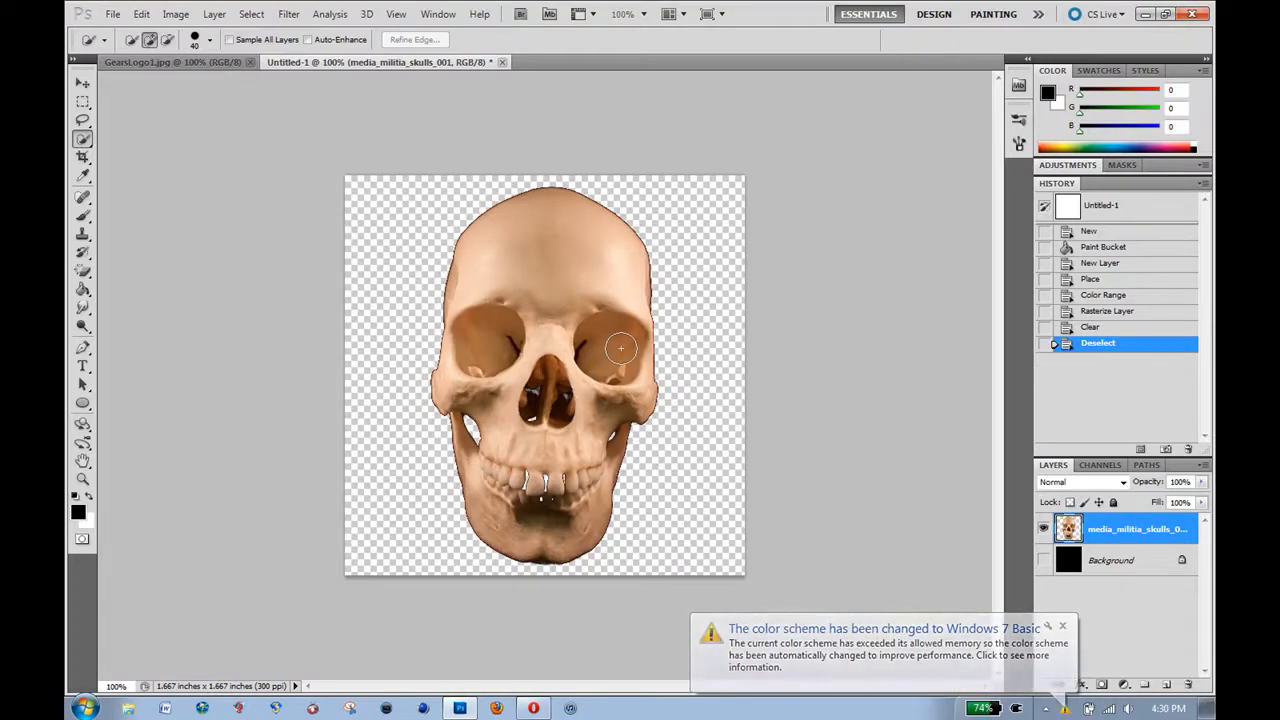
pyautogui.moveTo(664, 390)
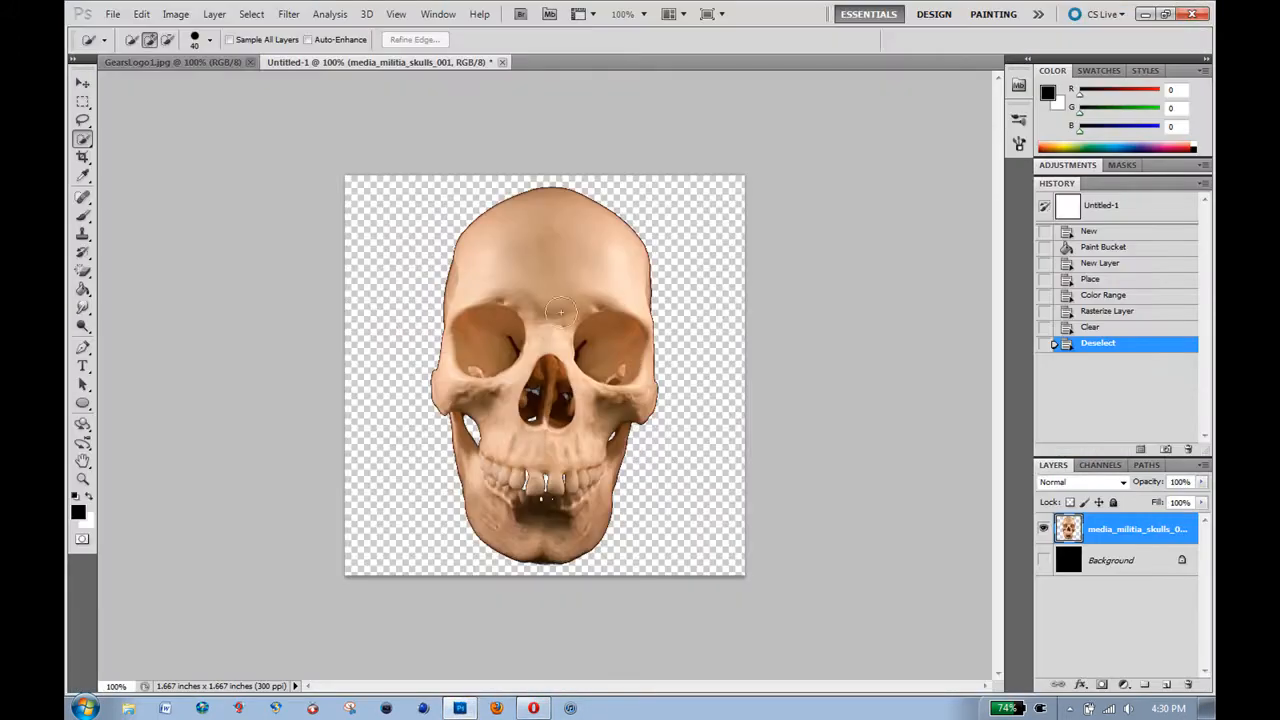
pyautogui.moveTo(620, 340)
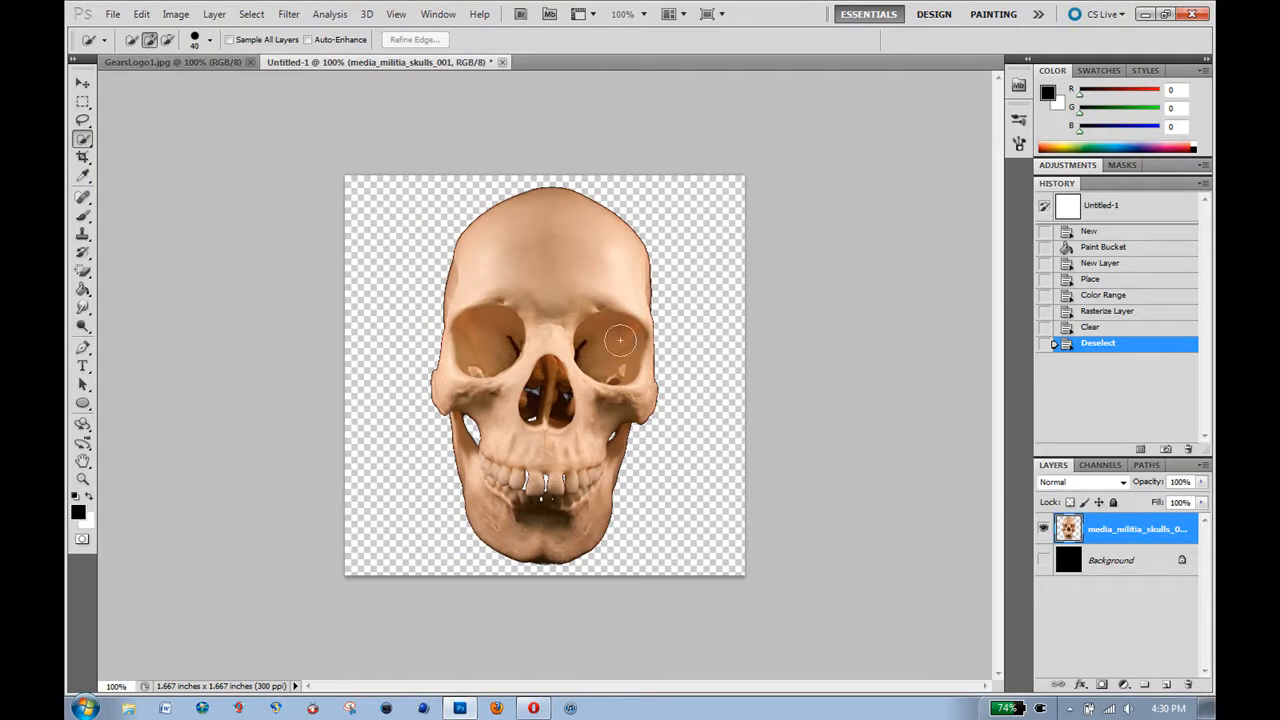
pyautogui.moveTo(616, 346)
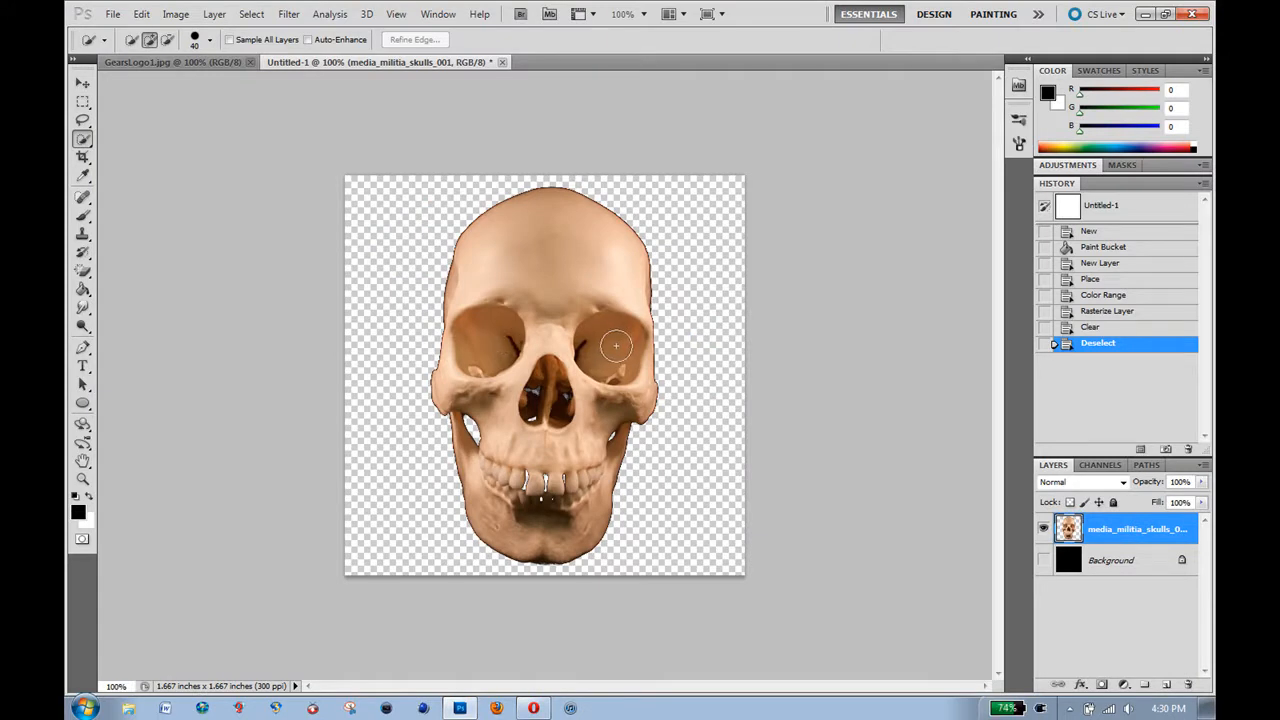
# Select both eye sockets and add a layer mask hiding them.
pyautogui.click(610, 350)
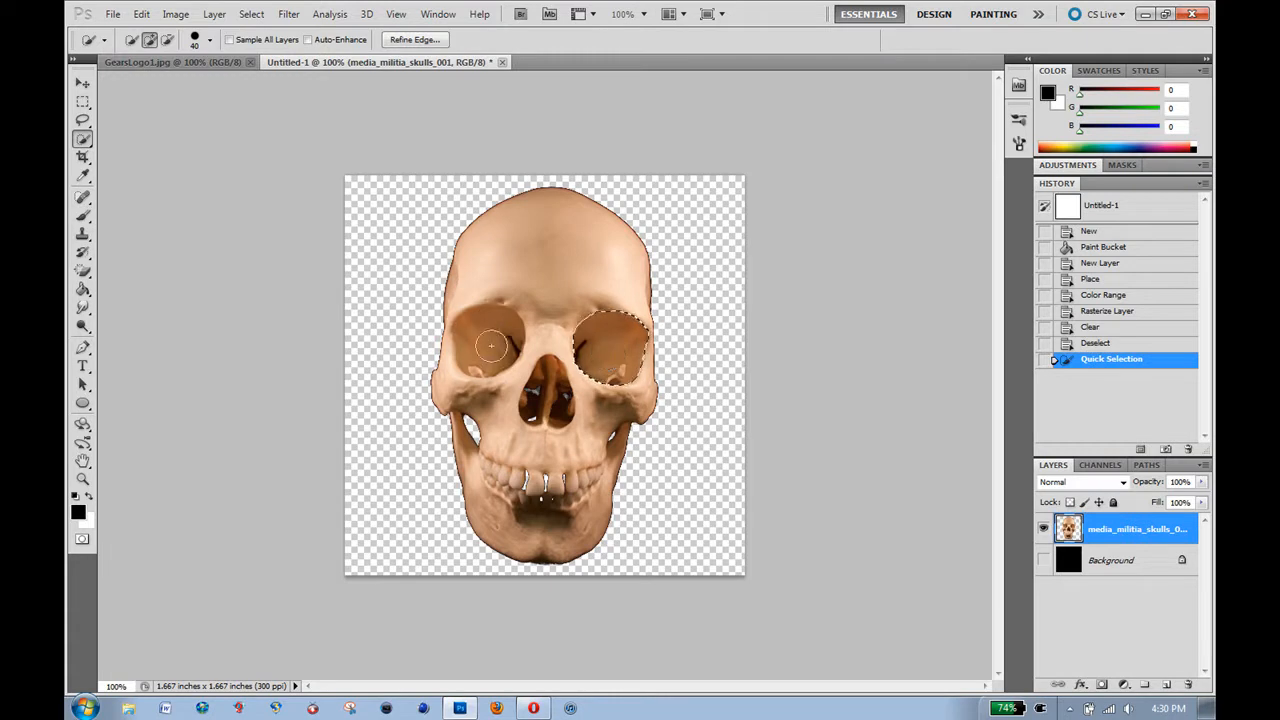
pyautogui.click(491, 344)
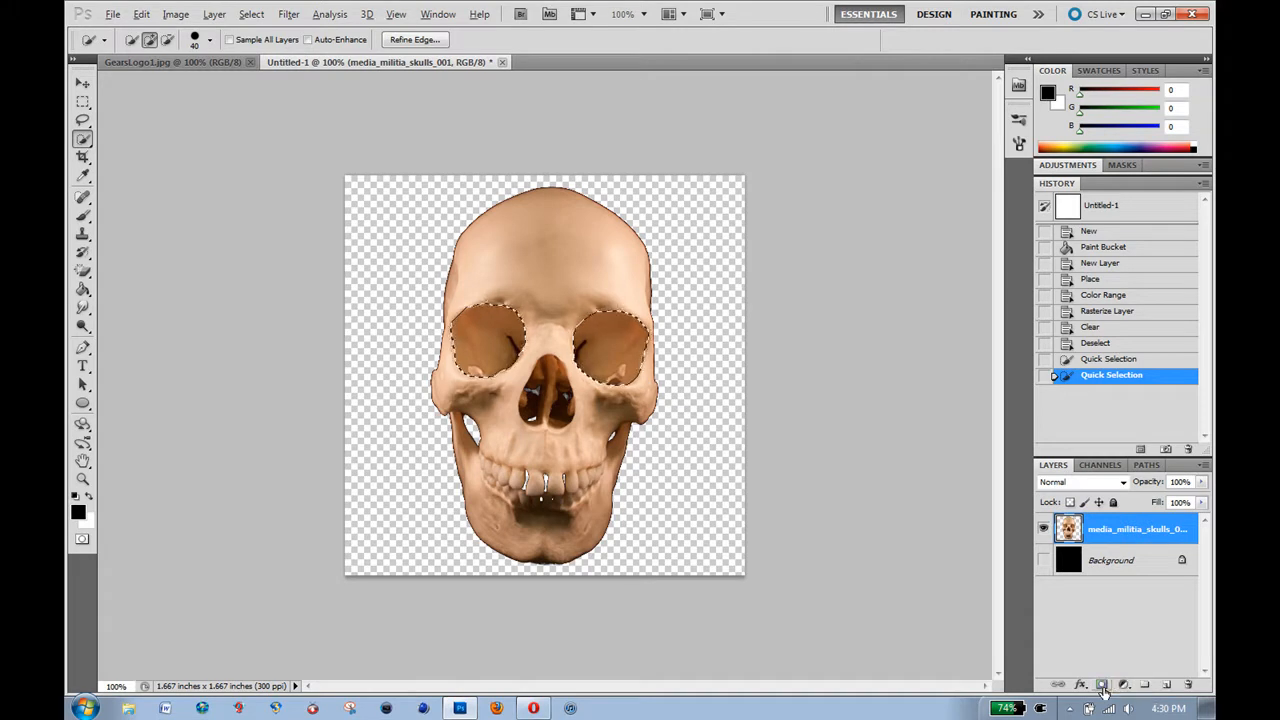
pyautogui.click(1104, 684)
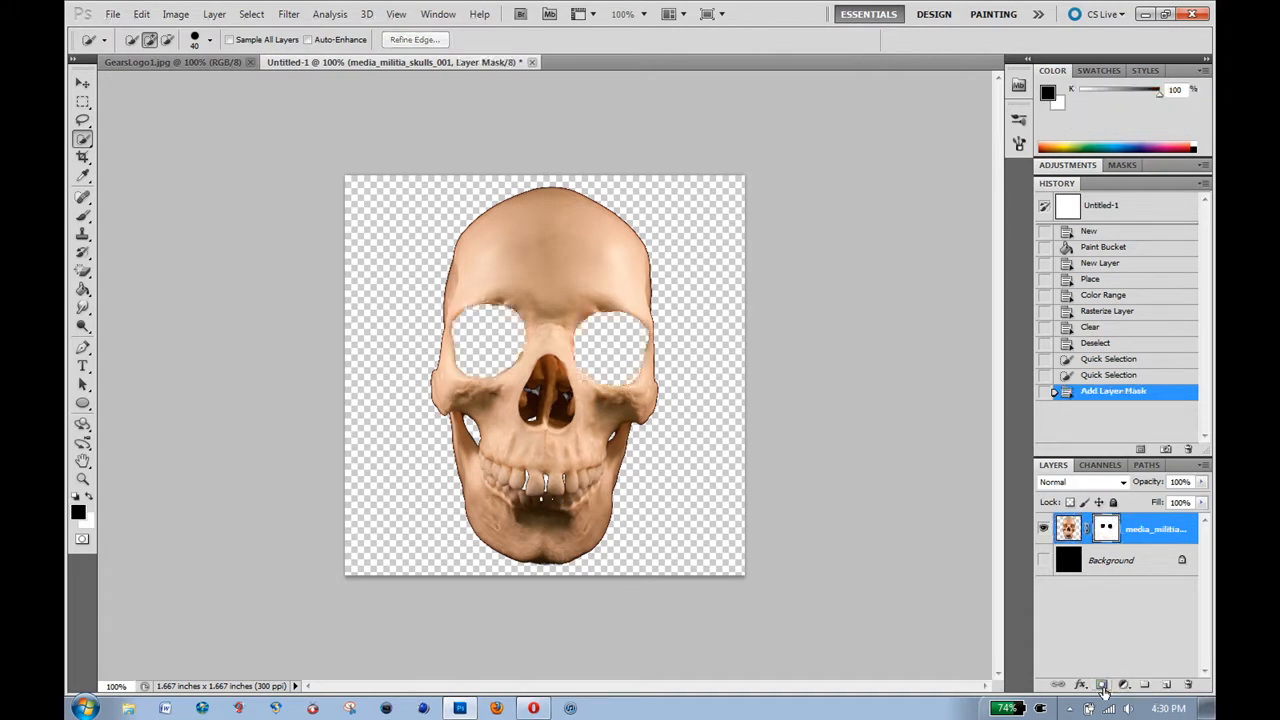
pyautogui.click(1105, 528)
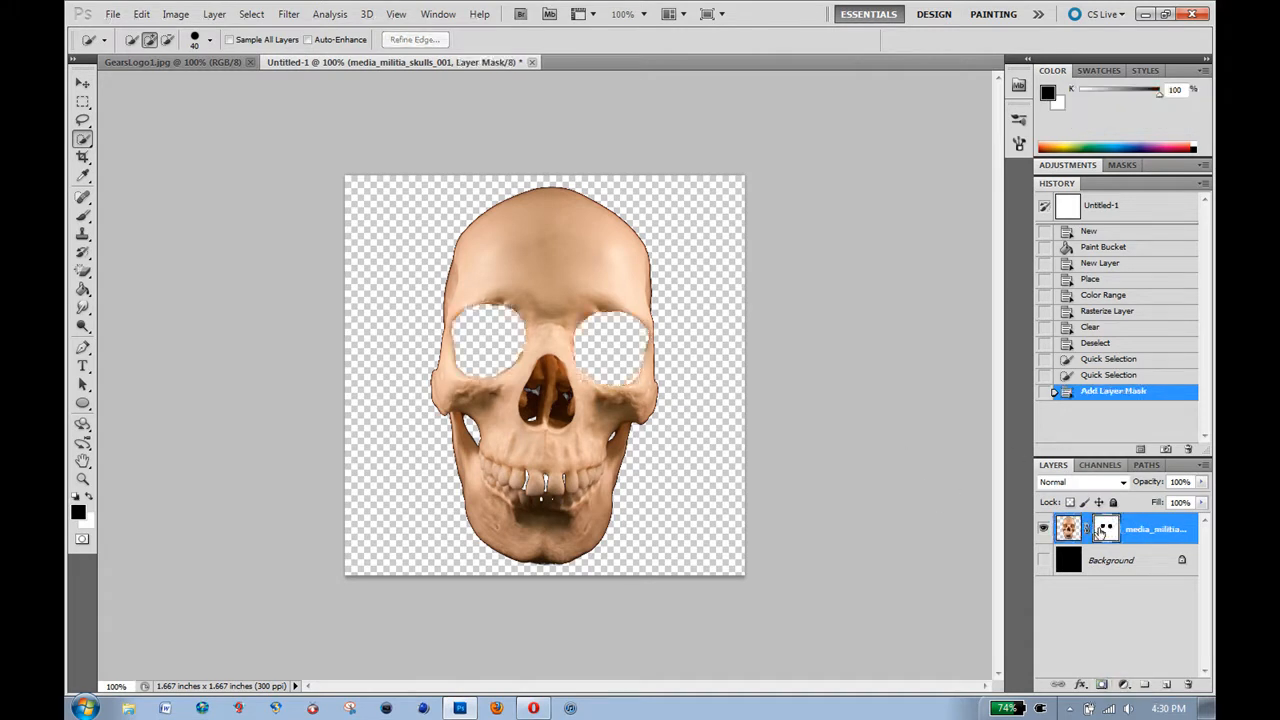
# Hide the nose cavity by filling it black on the mask, then deselect.
pyautogui.click(550, 393)
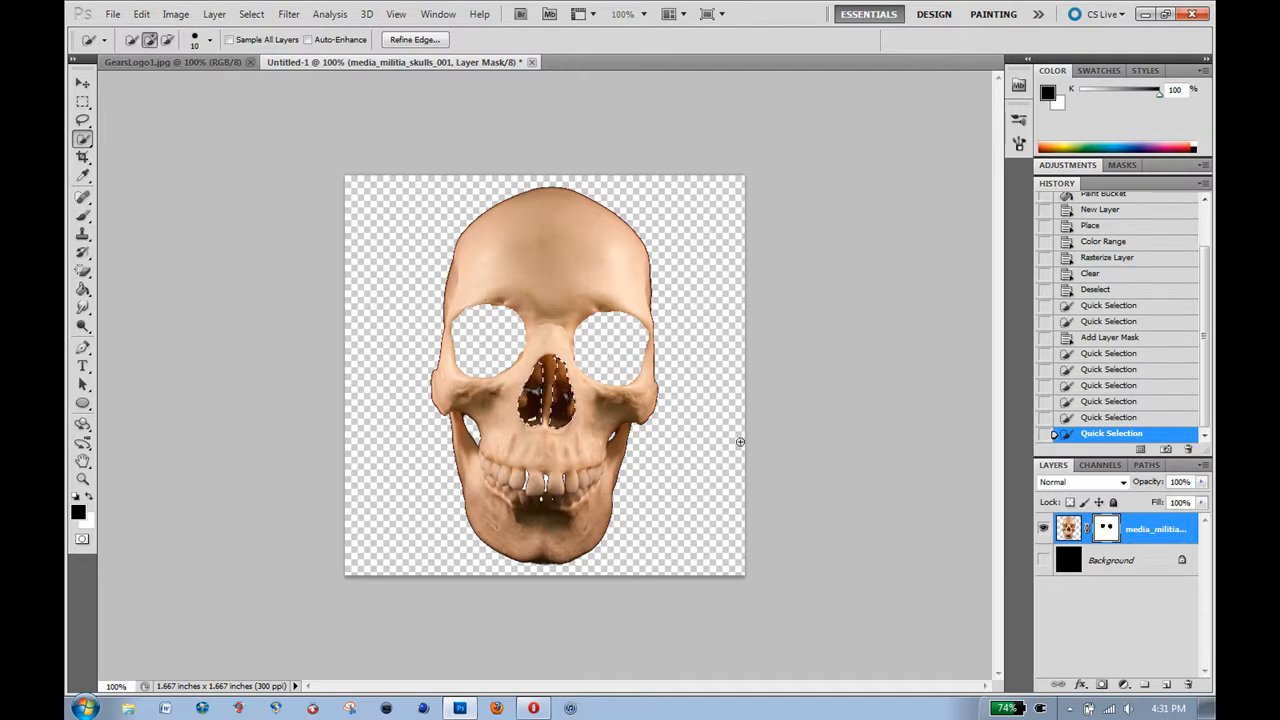
pyautogui.click(83, 289)
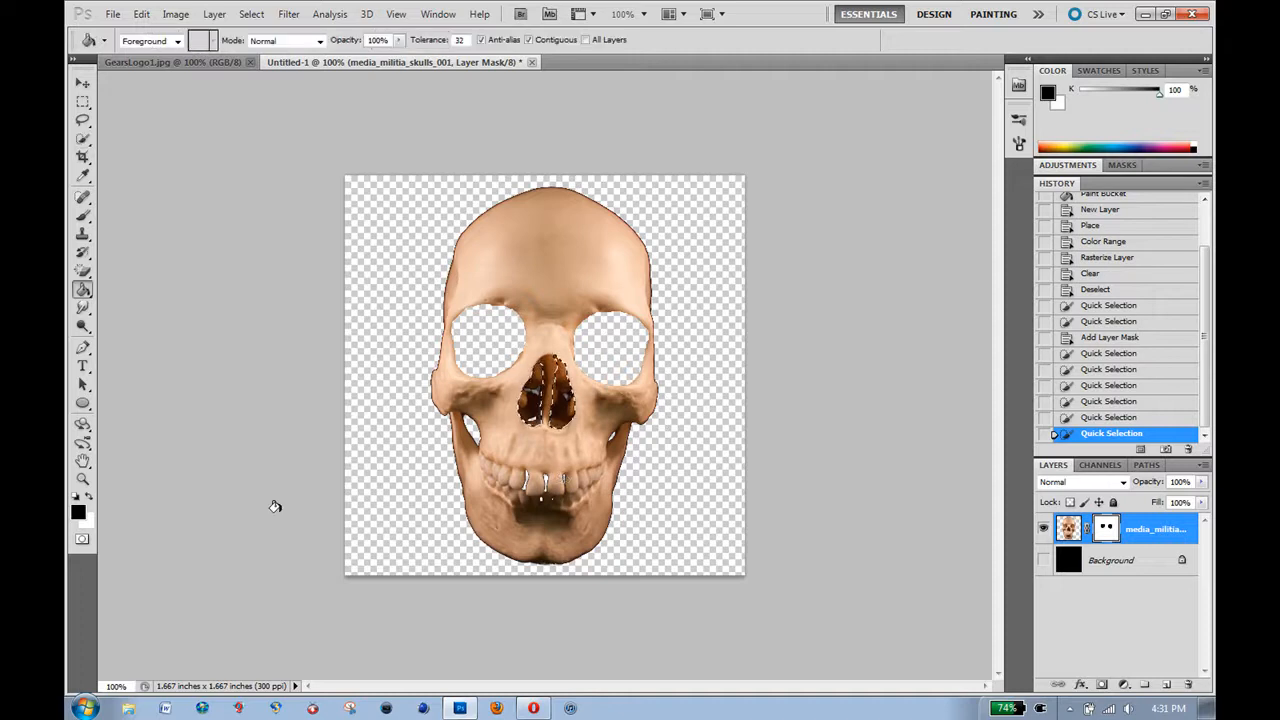
pyautogui.click(548, 395)
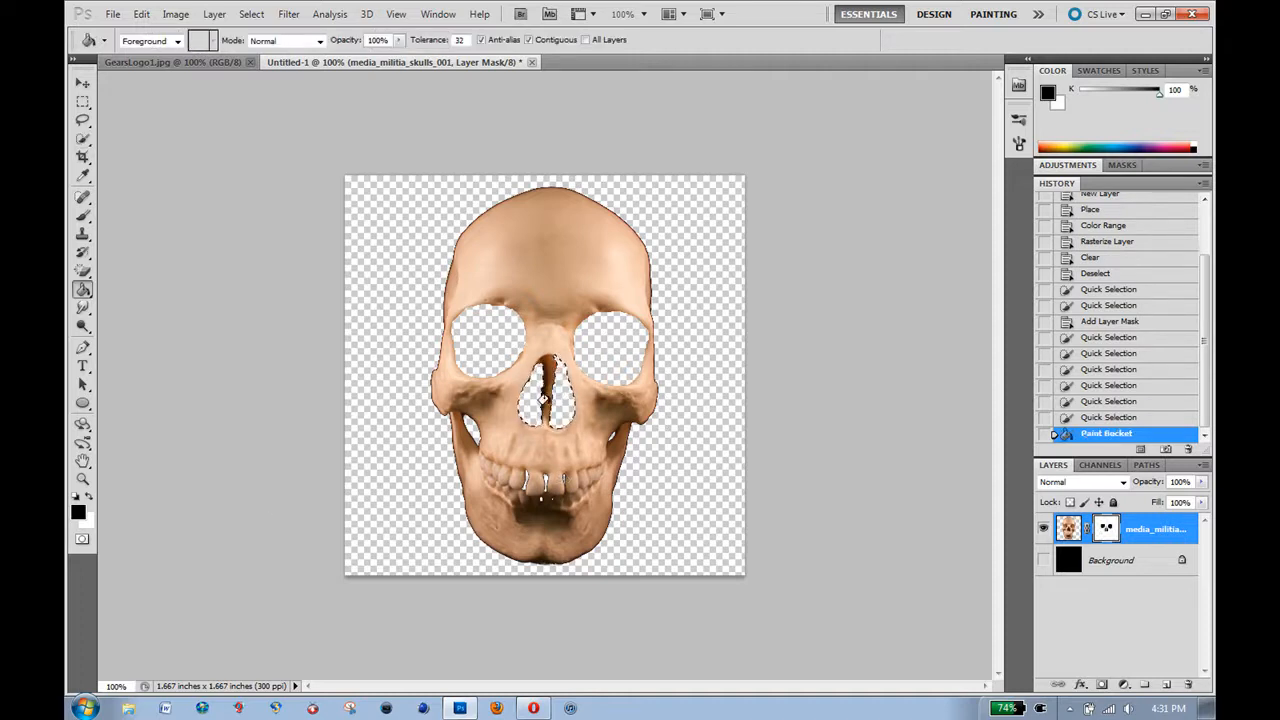
pyautogui.click(545, 400)
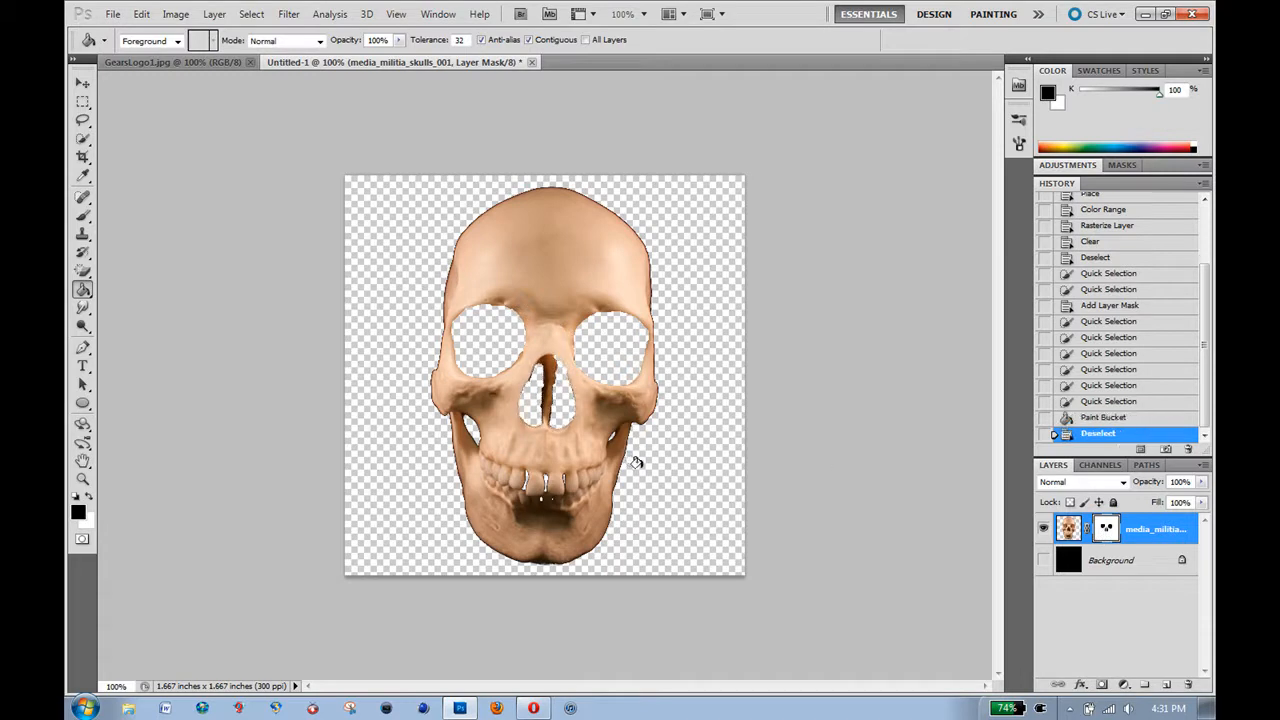
# Show the background again and scale the skull image down with Free Transform.
pyautogui.click(1043, 560)
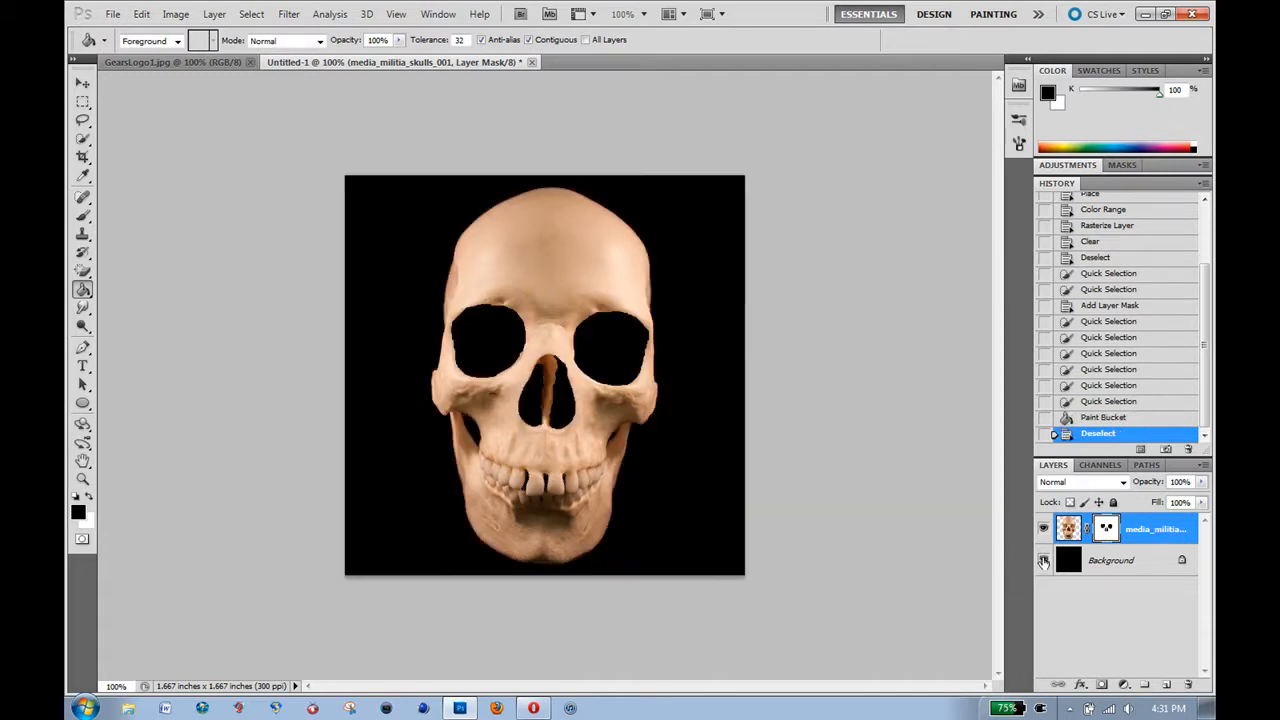
pyautogui.click(1044, 560)
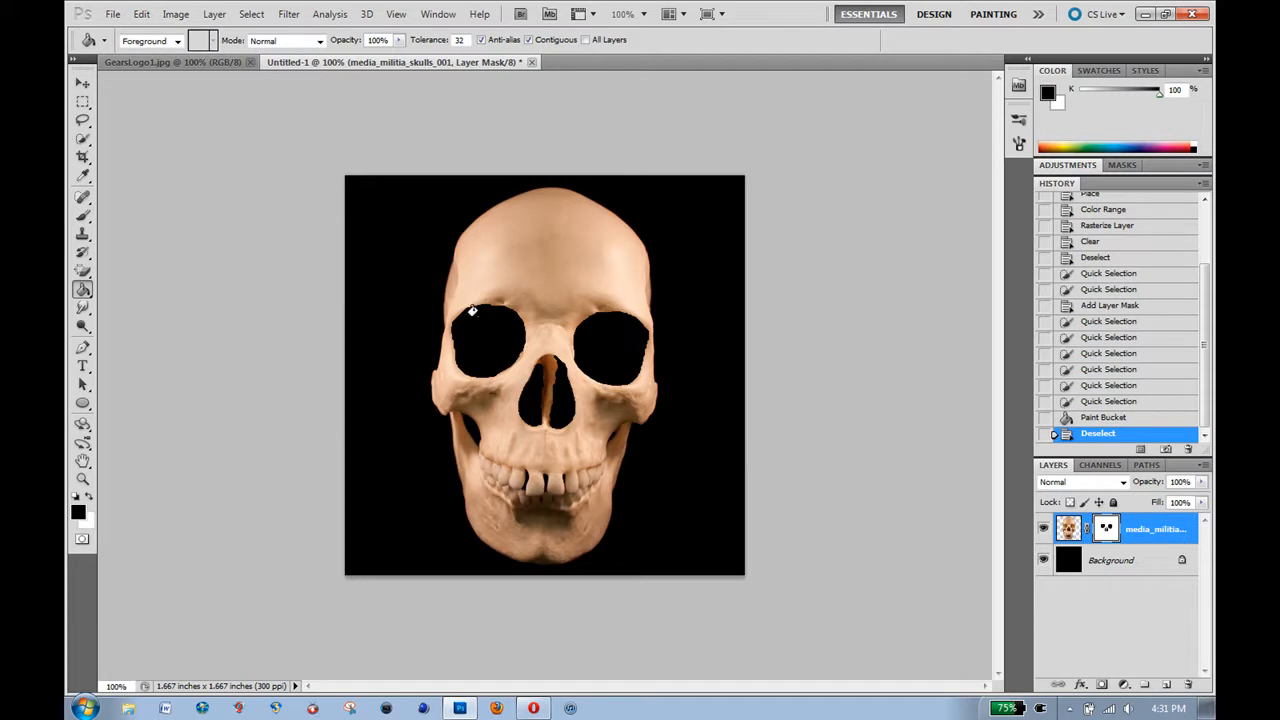
pyautogui.moveTo(498, 280)
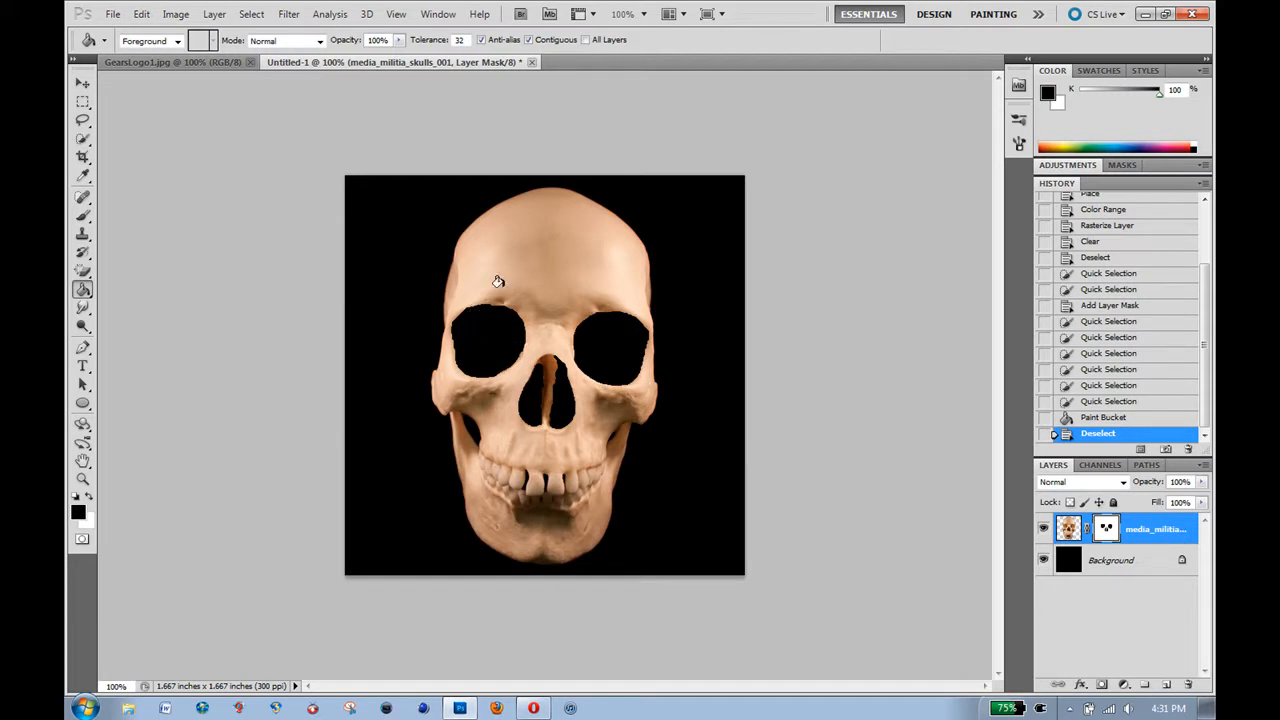
pyautogui.moveTo(562, 282)
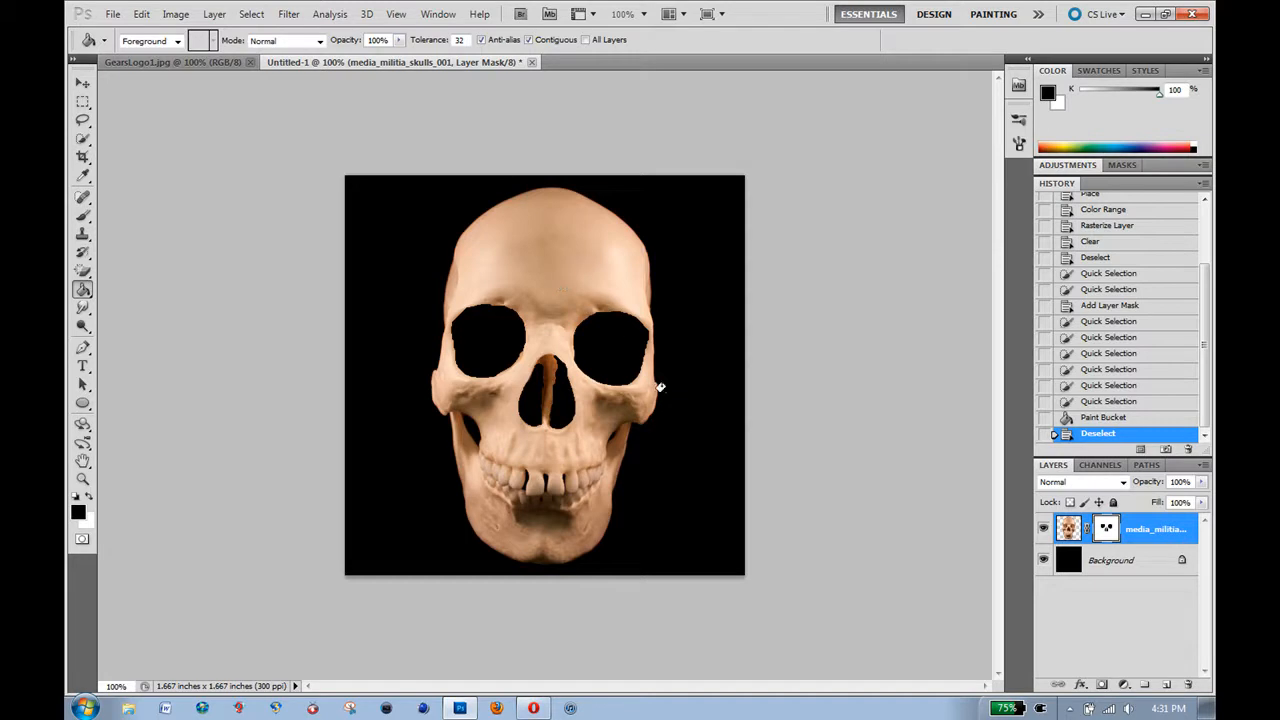
pyautogui.moveTo(620, 368)
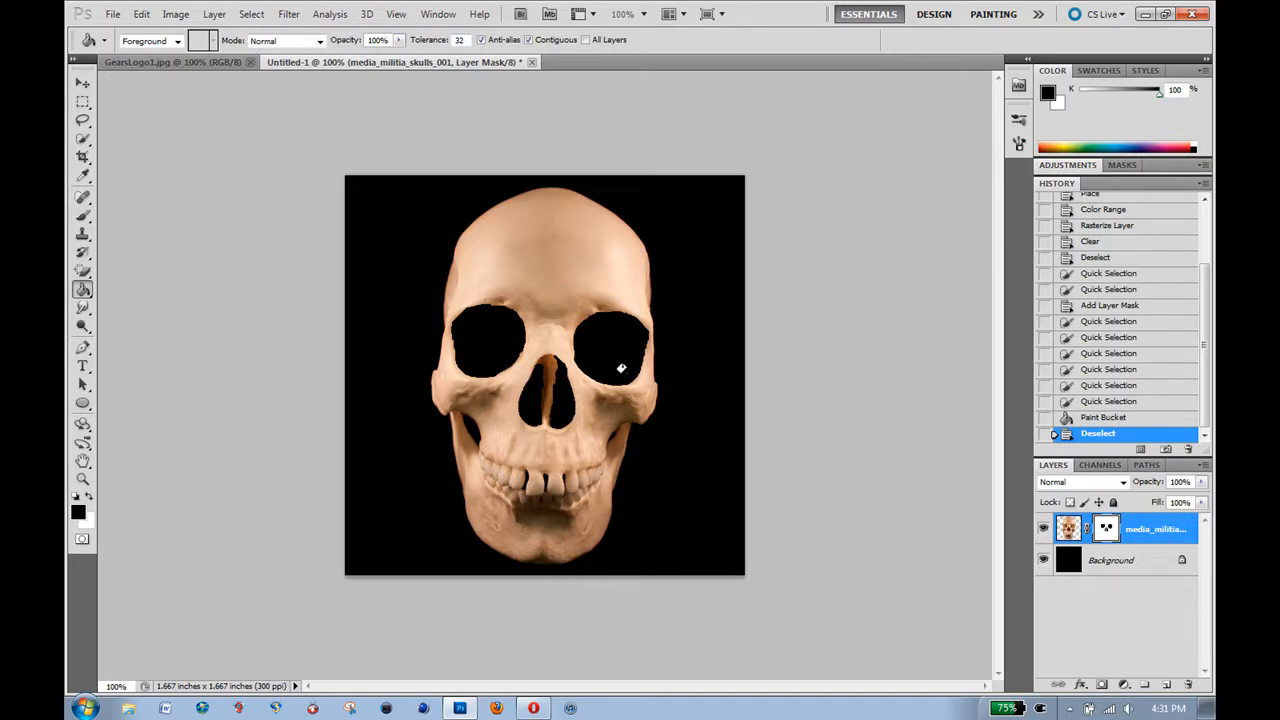
pyautogui.moveTo(785, 311)
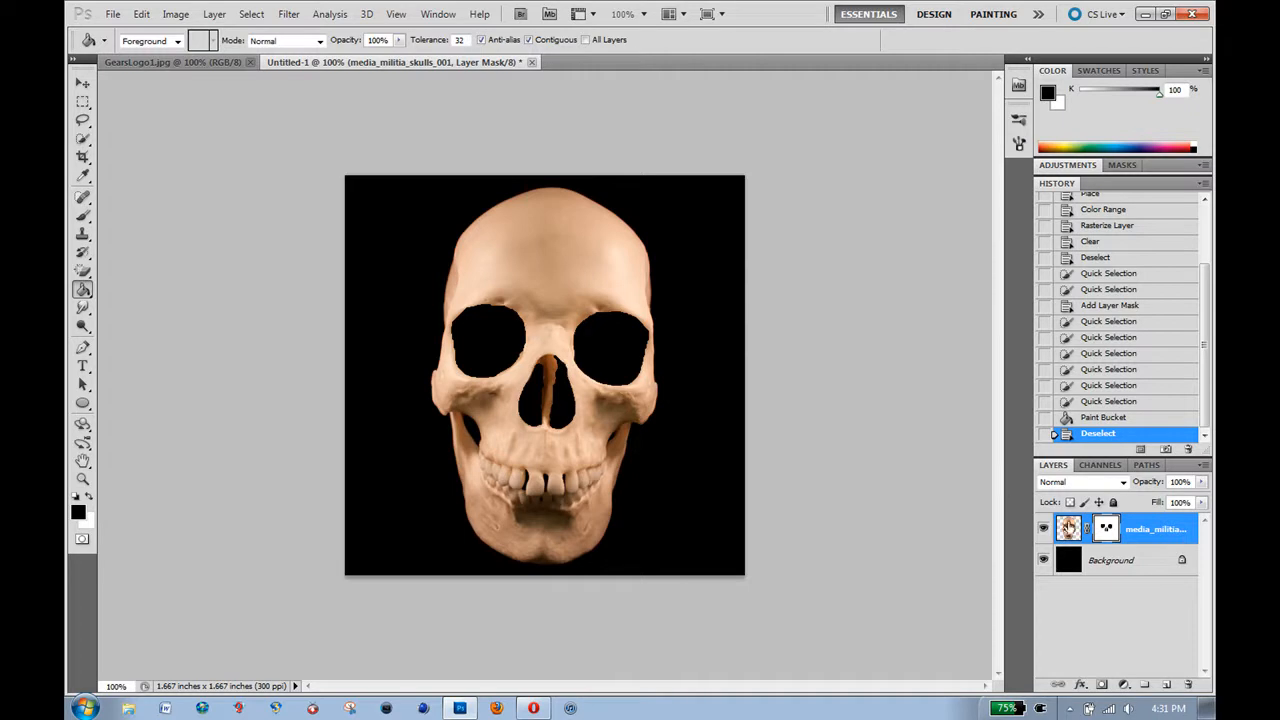
pyautogui.click(1068, 528)
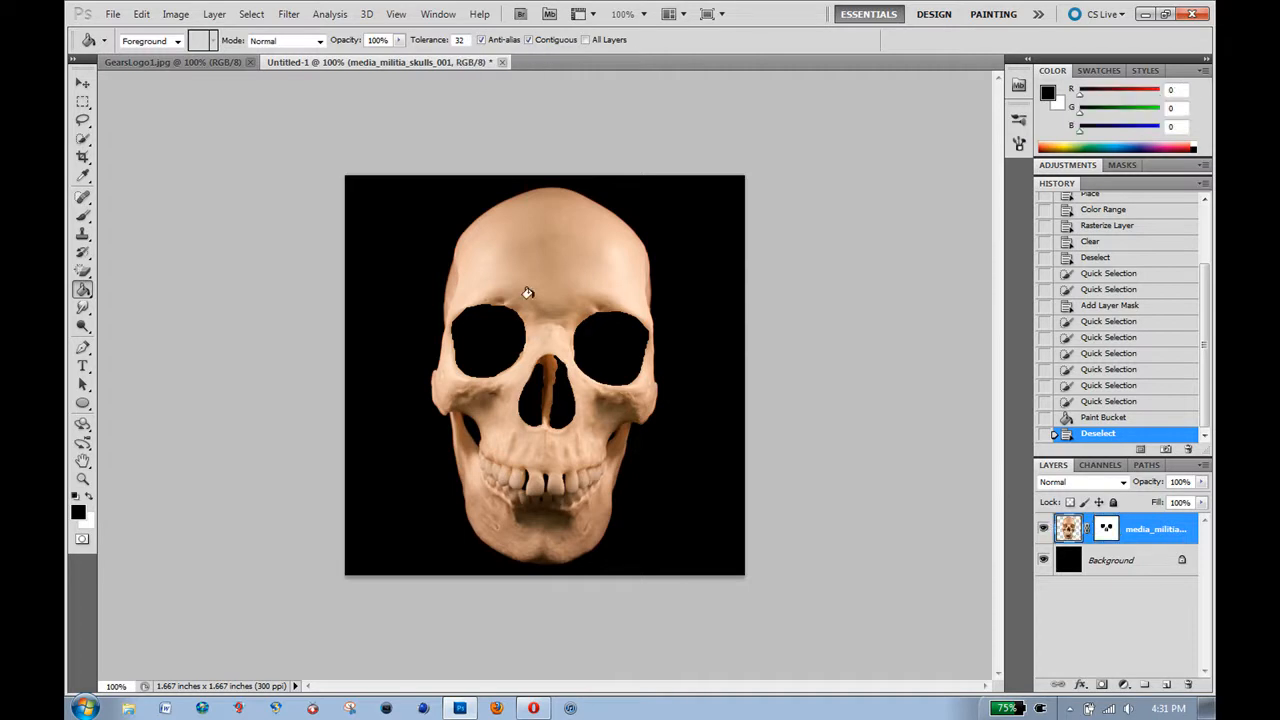
pyautogui.click(83, 83)
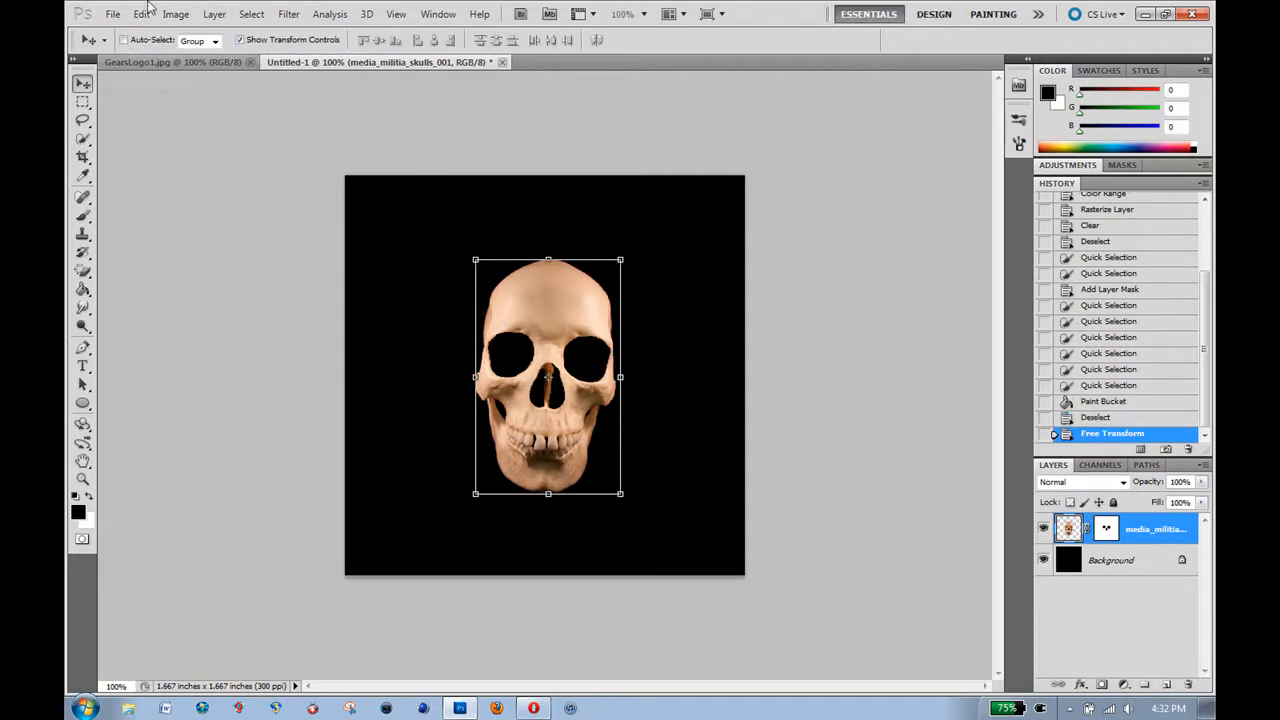
# Place the three-gears image as a new Gears layer above the skull and commit it.
pyautogui.click(113, 14)
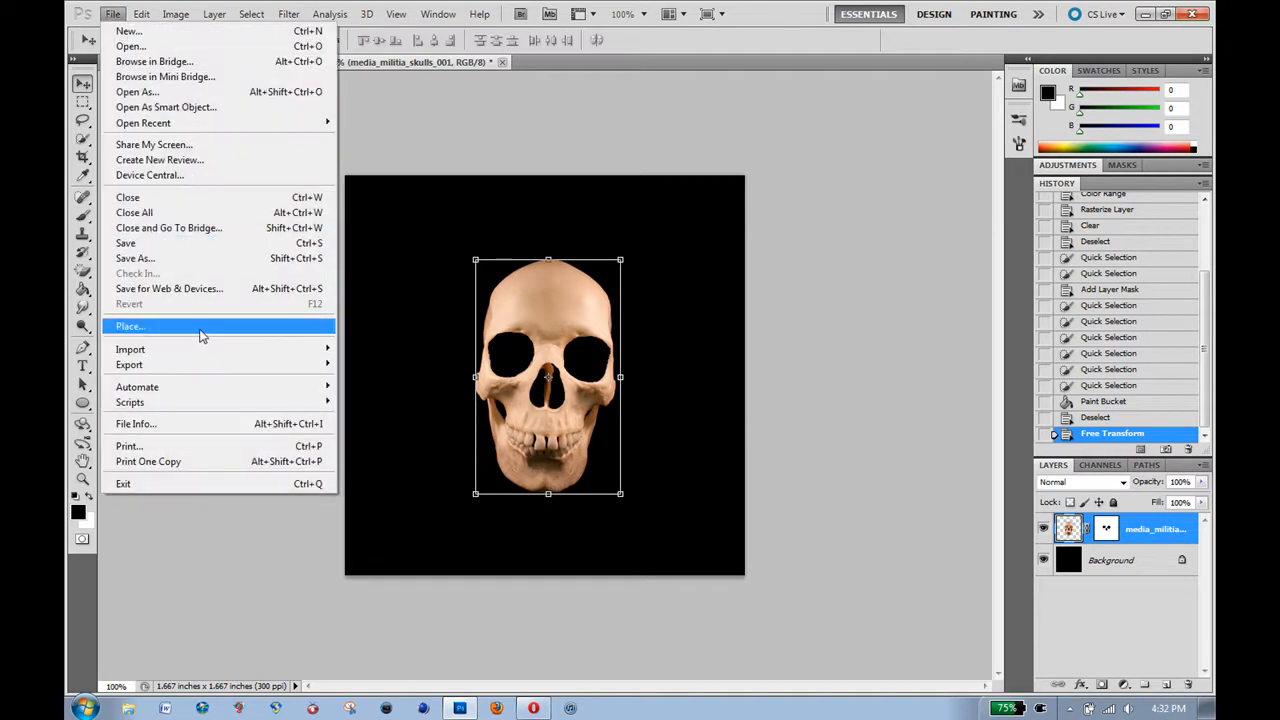
pyautogui.click(130, 326)
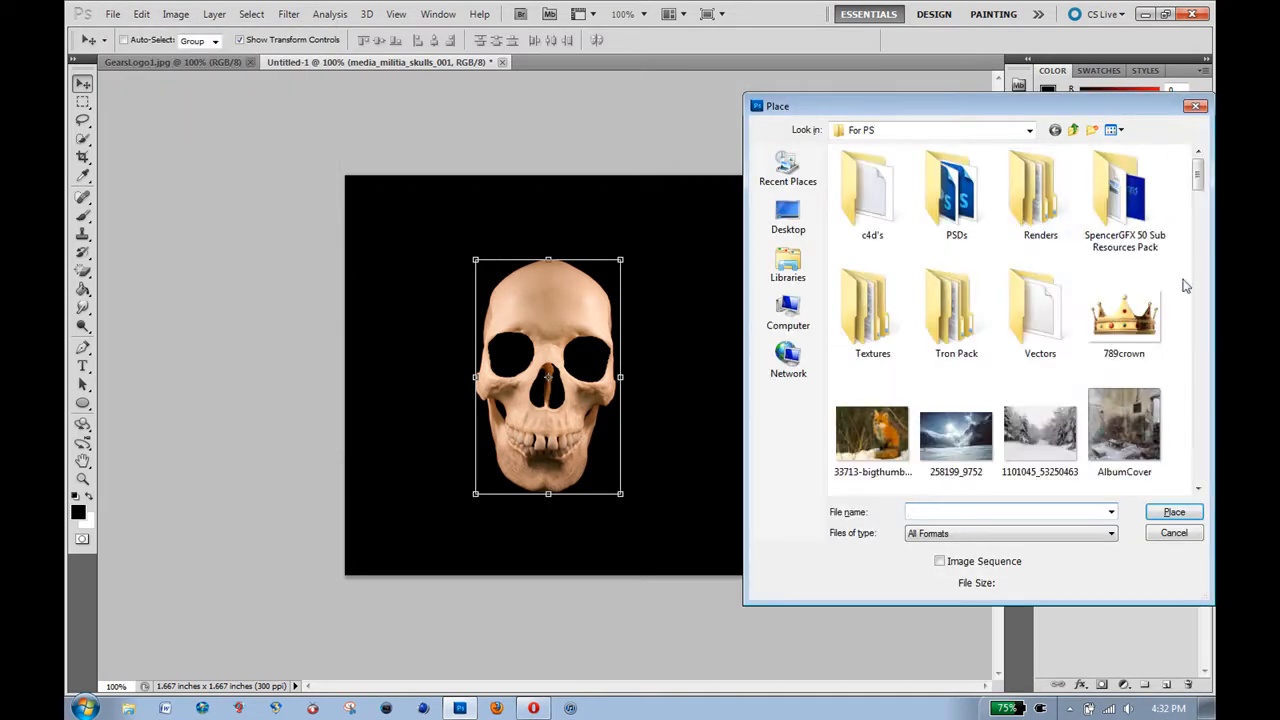
pyautogui.scroll(-3)
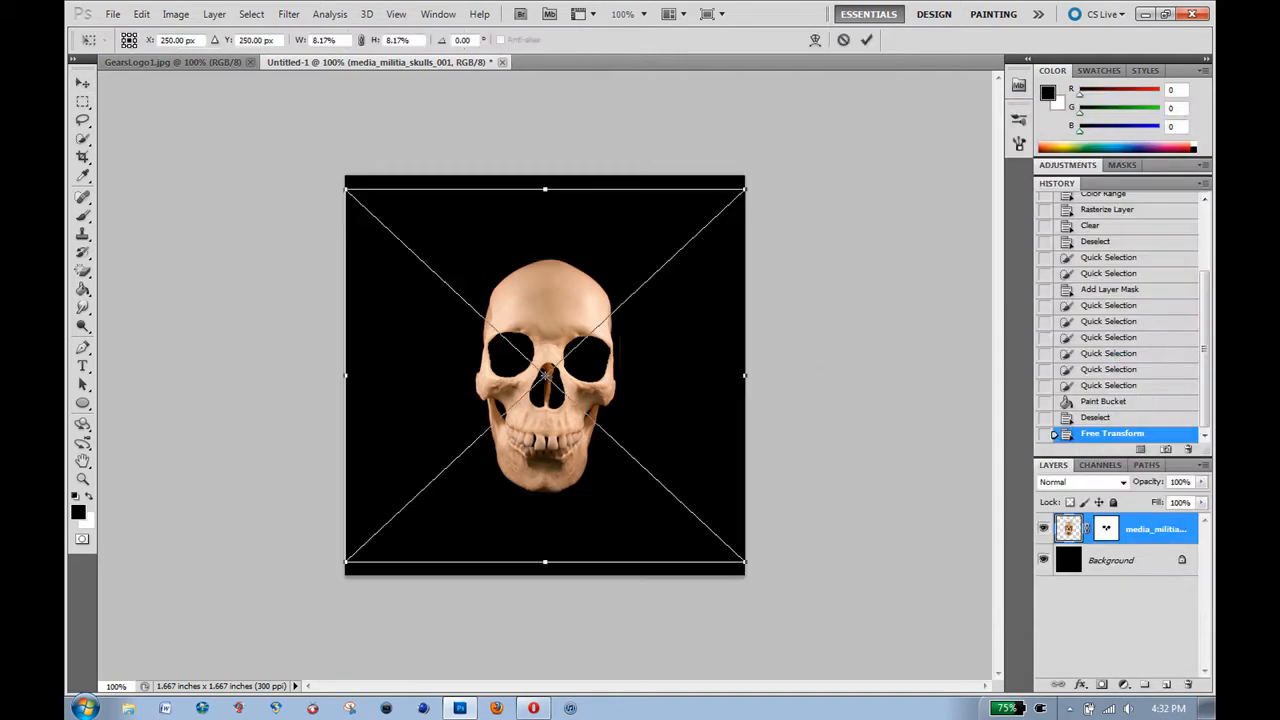
pyautogui.click(866, 40)
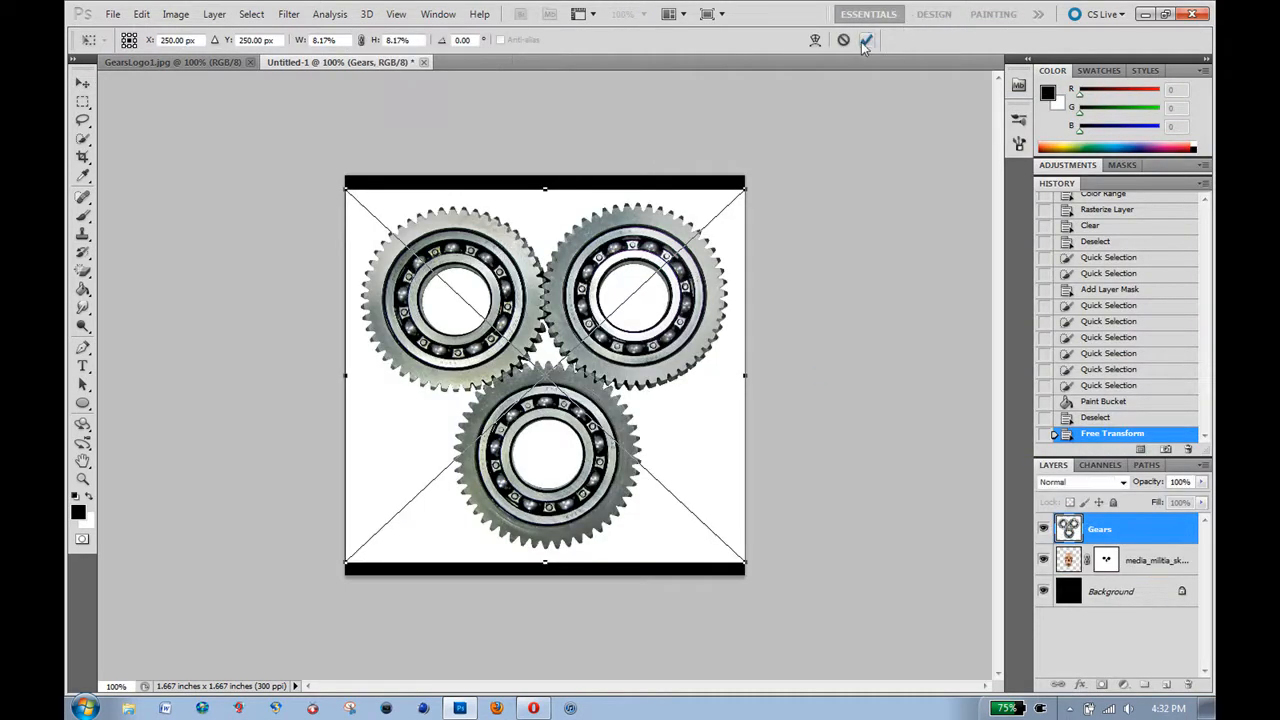
pyautogui.click(866, 40)
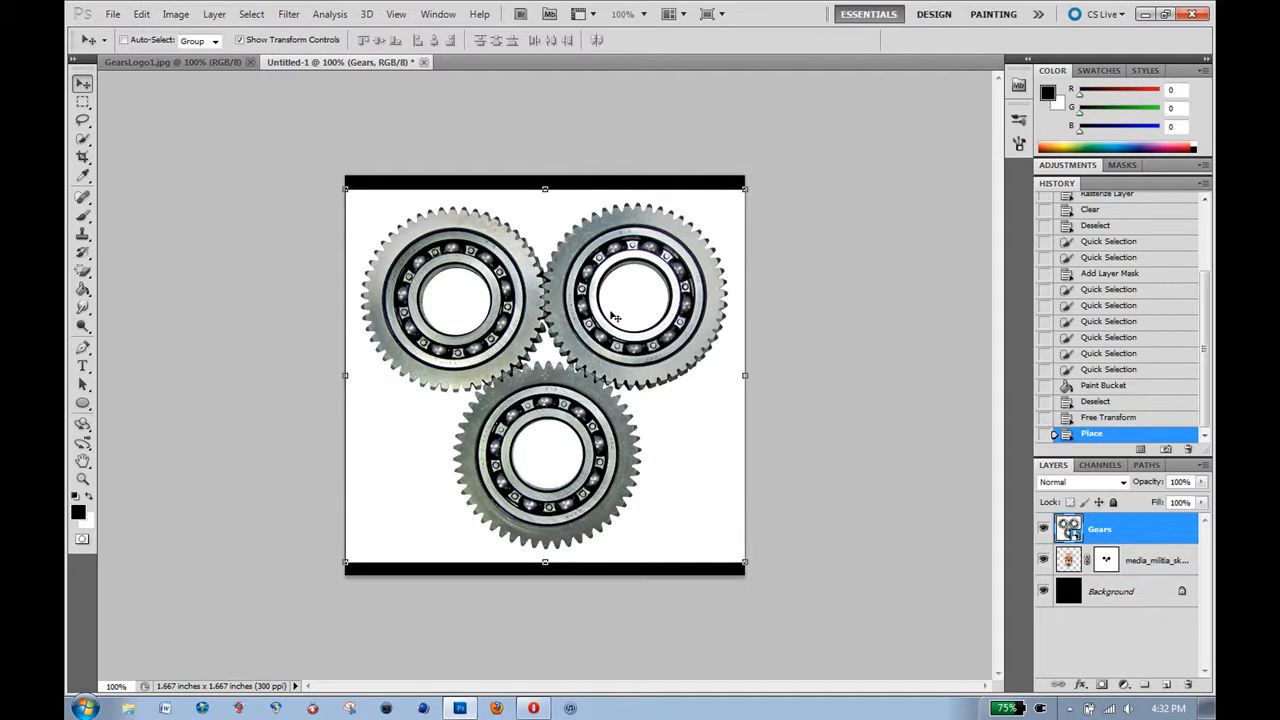
# Quick-select the bottom gear ring, smooth it in Refine Edge, and output a masked layer.
pyautogui.click(83, 138)
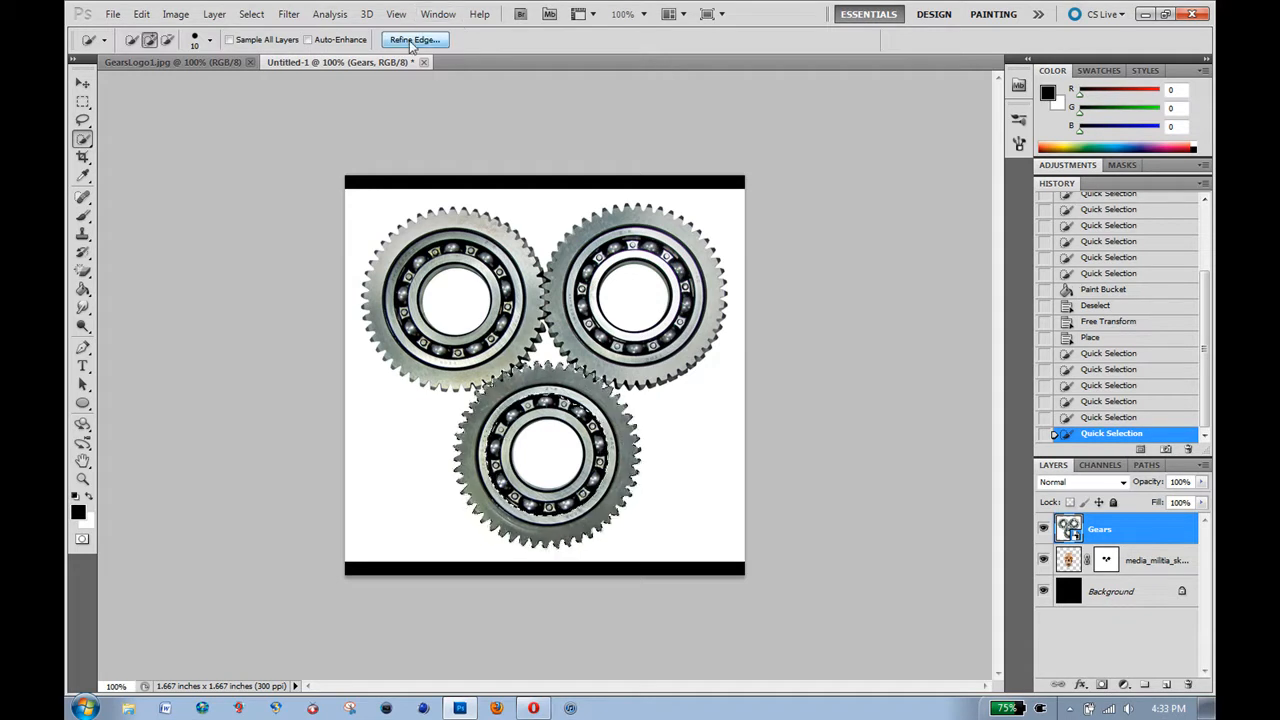
pyautogui.click(414, 39)
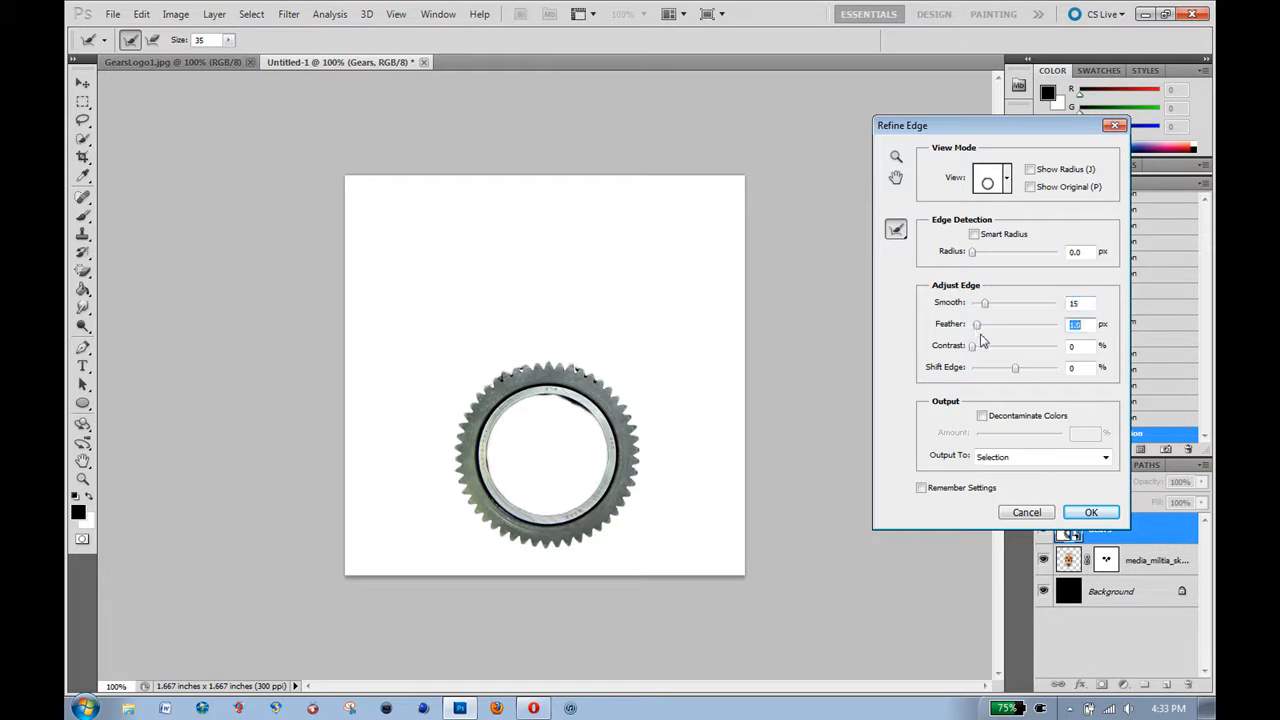
pyautogui.click(1091, 512)
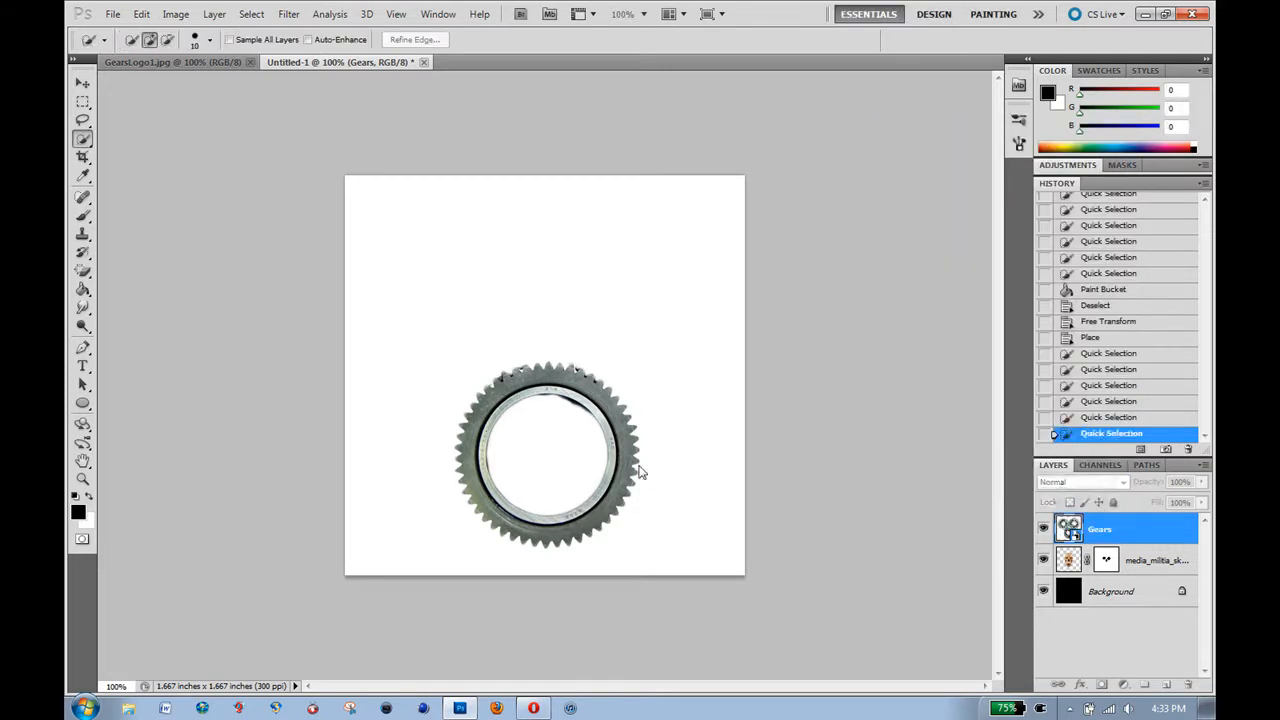
pyautogui.click(414, 39)
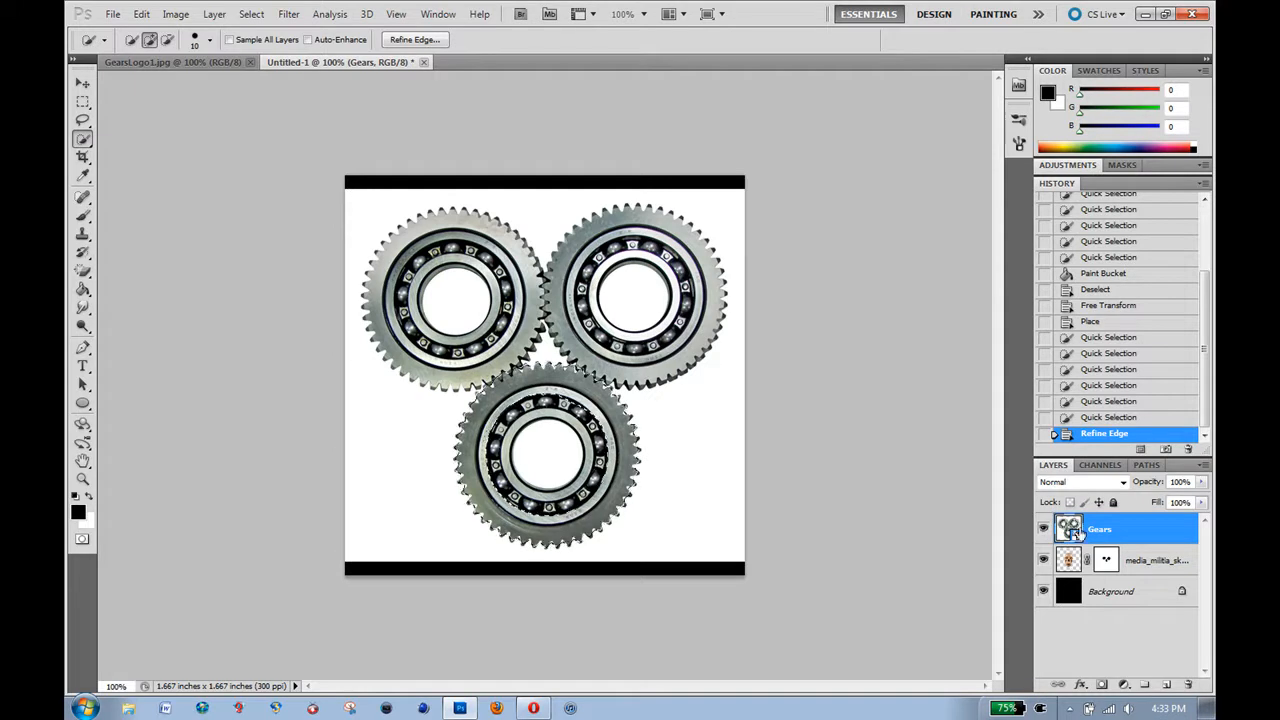
pyautogui.click(414, 39)
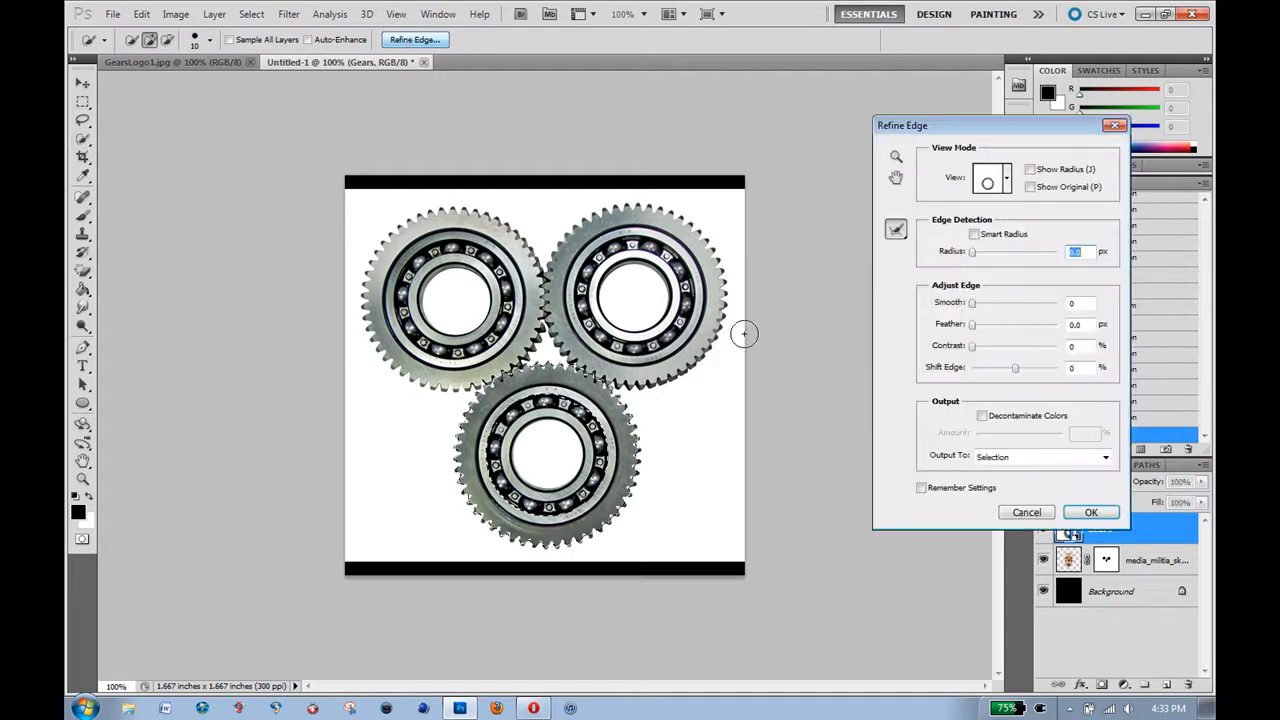
pyautogui.click(1104, 456)
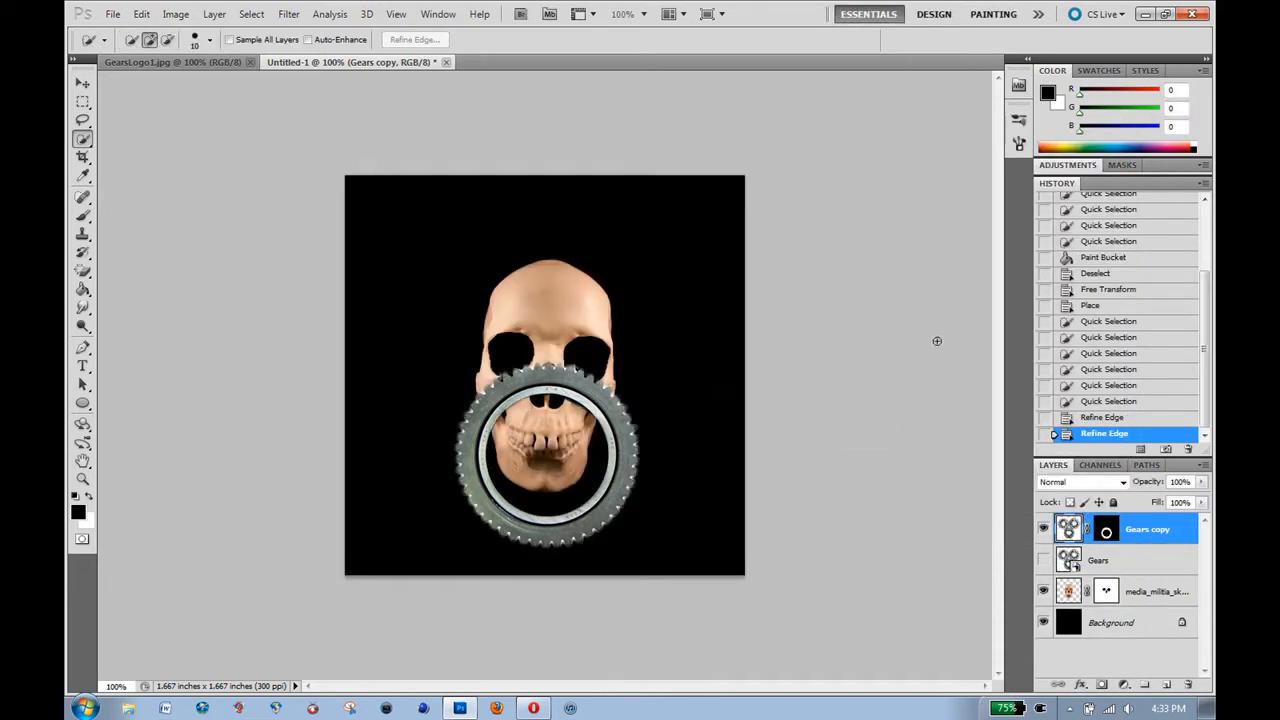
pyautogui.moveTo(870, 381)
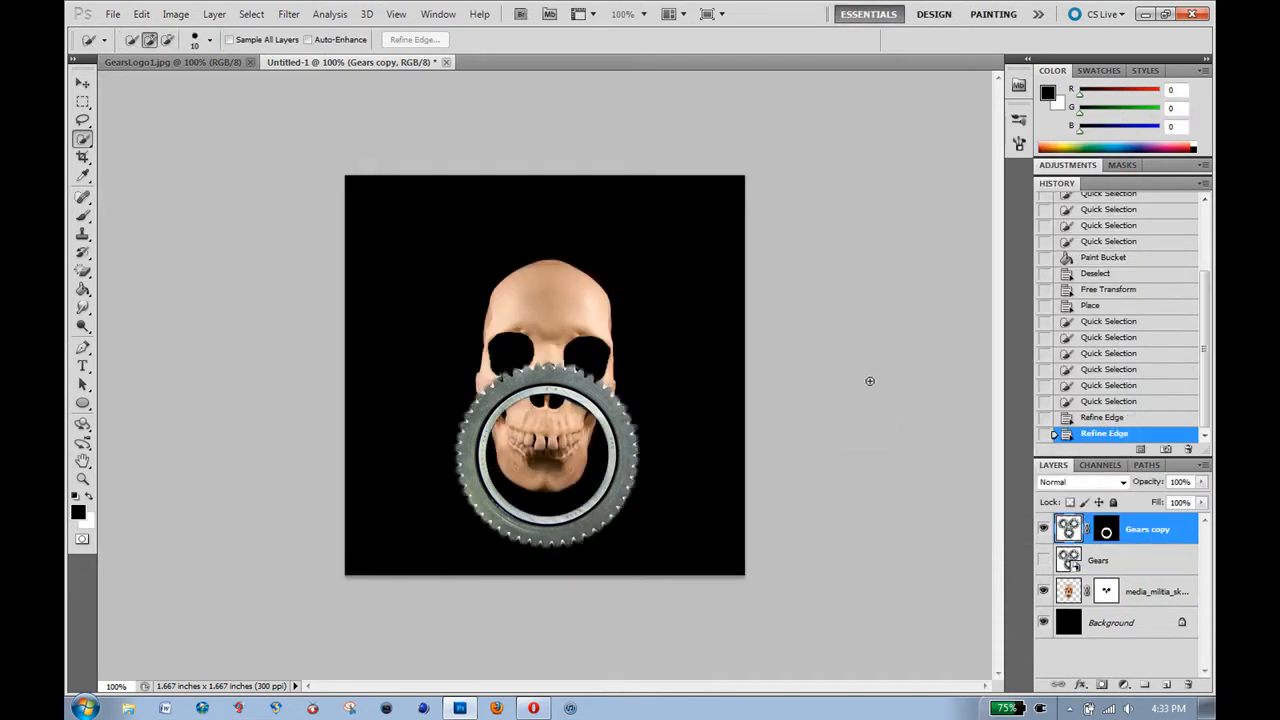
# Scale the Gears copy ring up around the skull and centre it on the canvas.
pyautogui.click(83, 83)
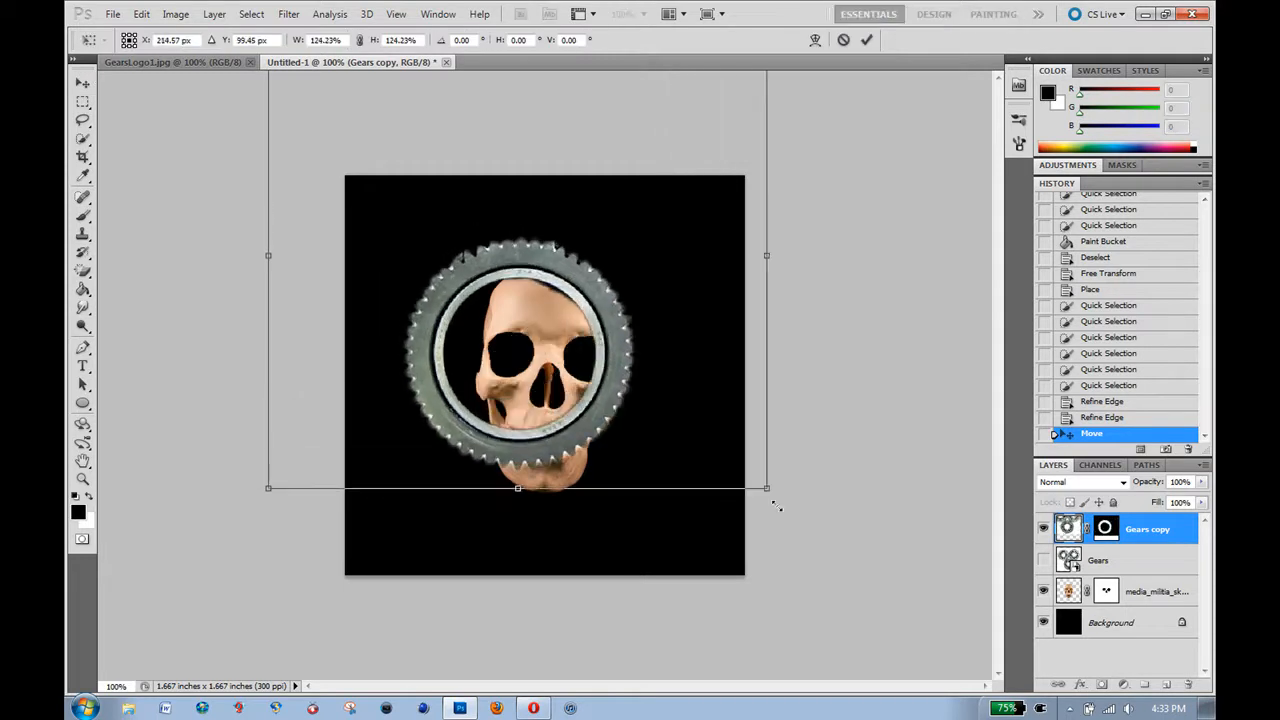
pyautogui.moveTo(767, 487); pyautogui.dragTo(949, 658)
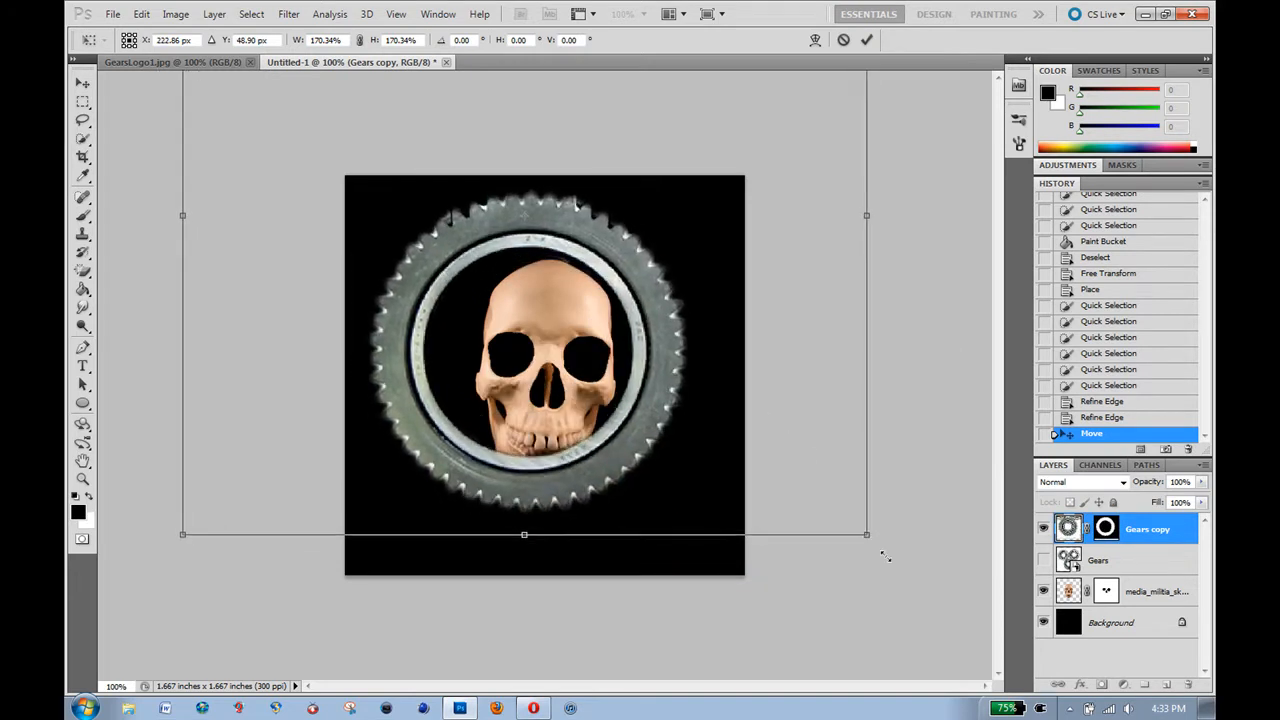
pyautogui.moveTo(866, 535); pyautogui.dragTo(965, 627)
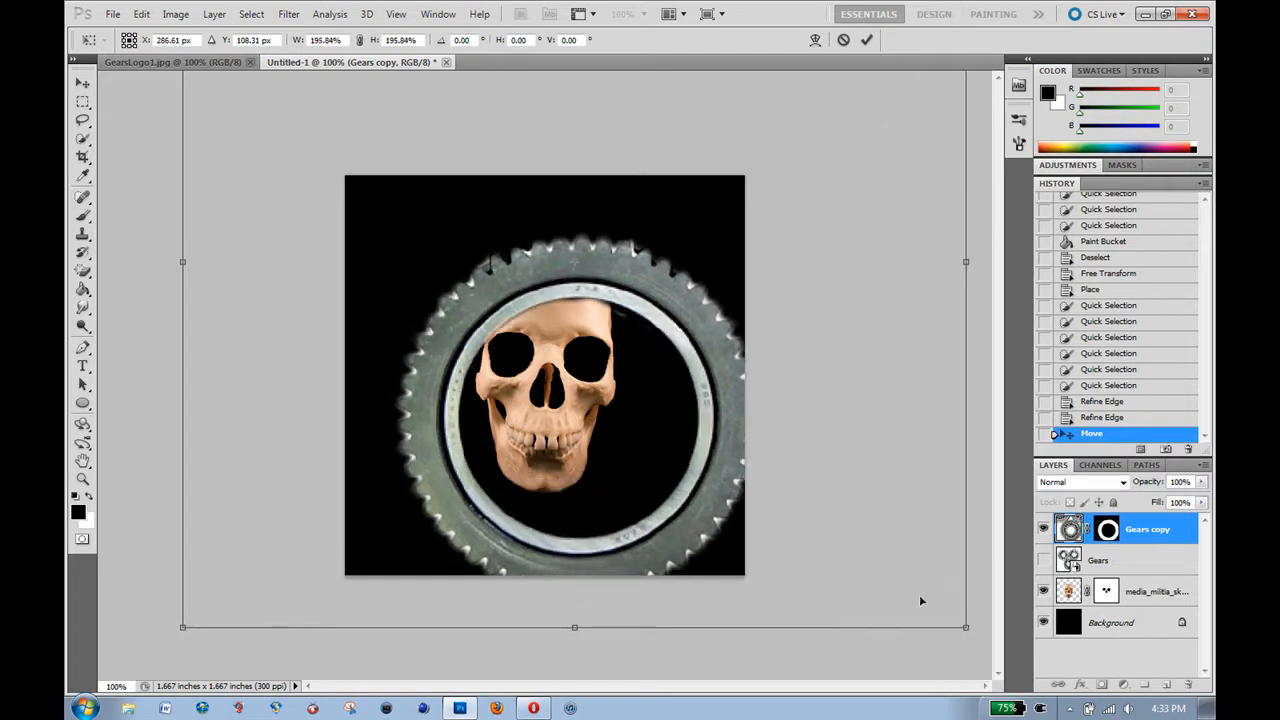
pyautogui.moveTo(545, 380); pyautogui.dragTo(545, 345)
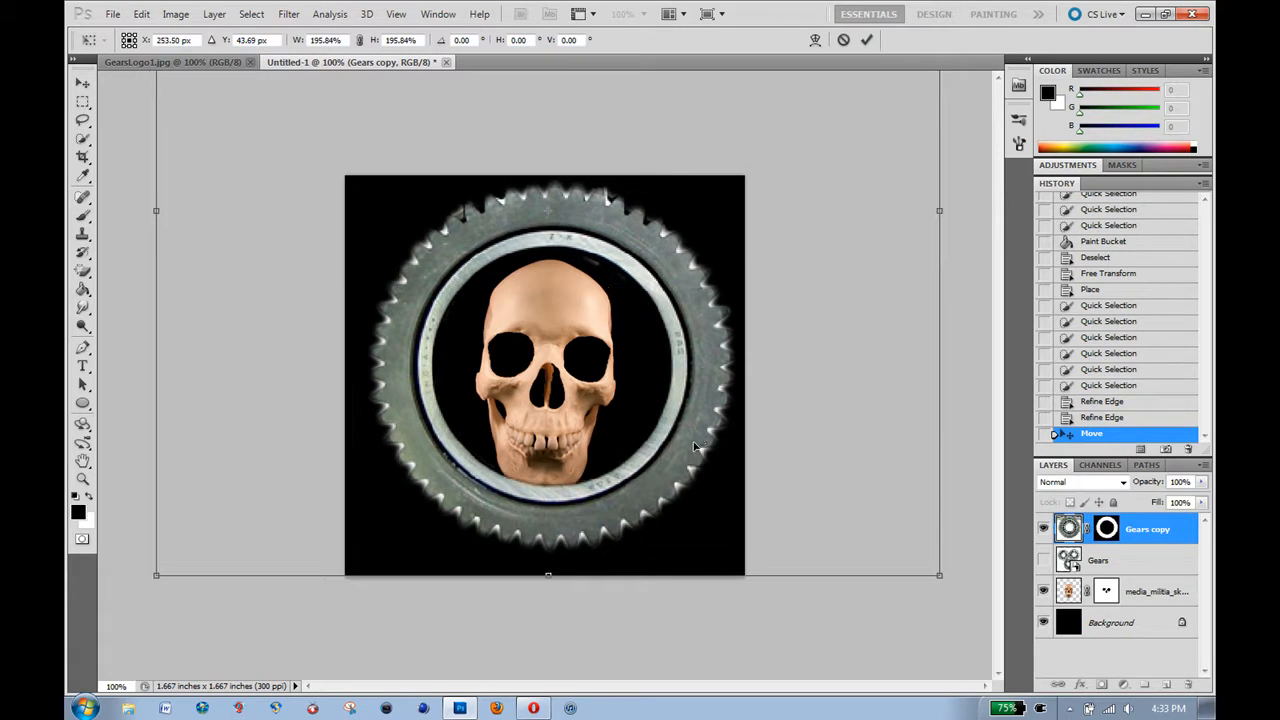
pyautogui.moveTo(545, 375); pyautogui.dragTo(545, 383)
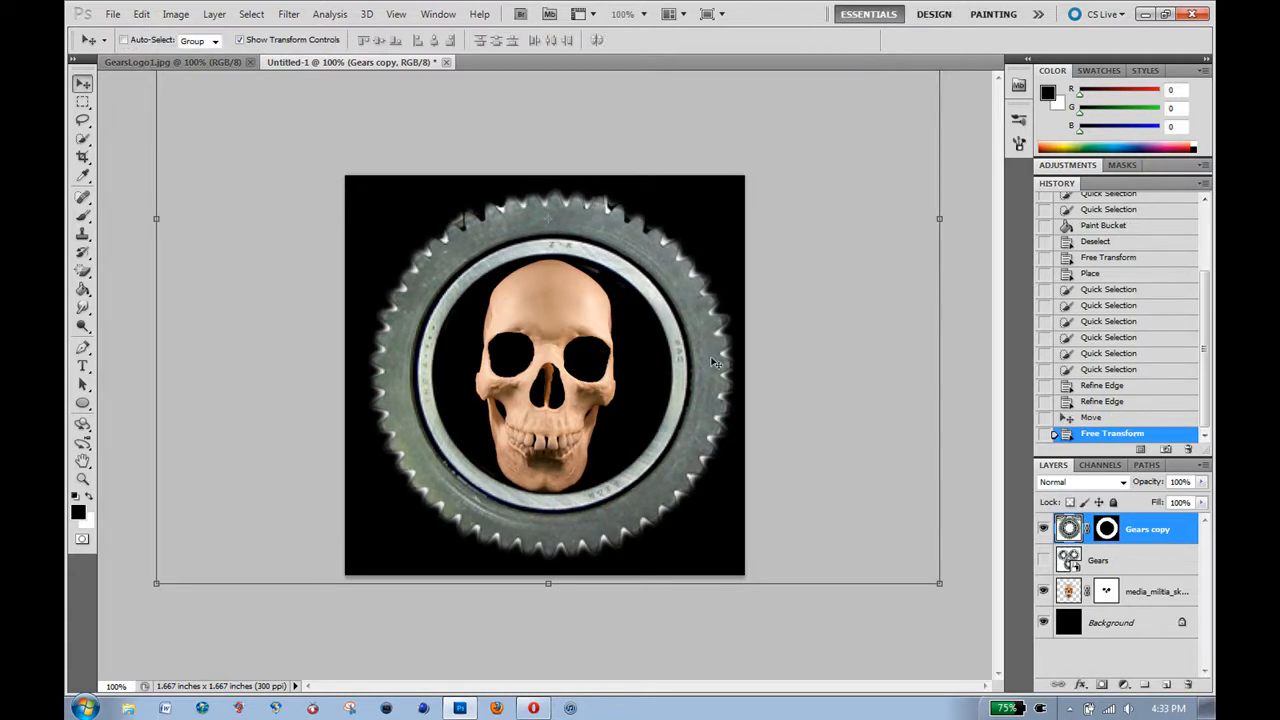
pyautogui.moveTo(697, 433)
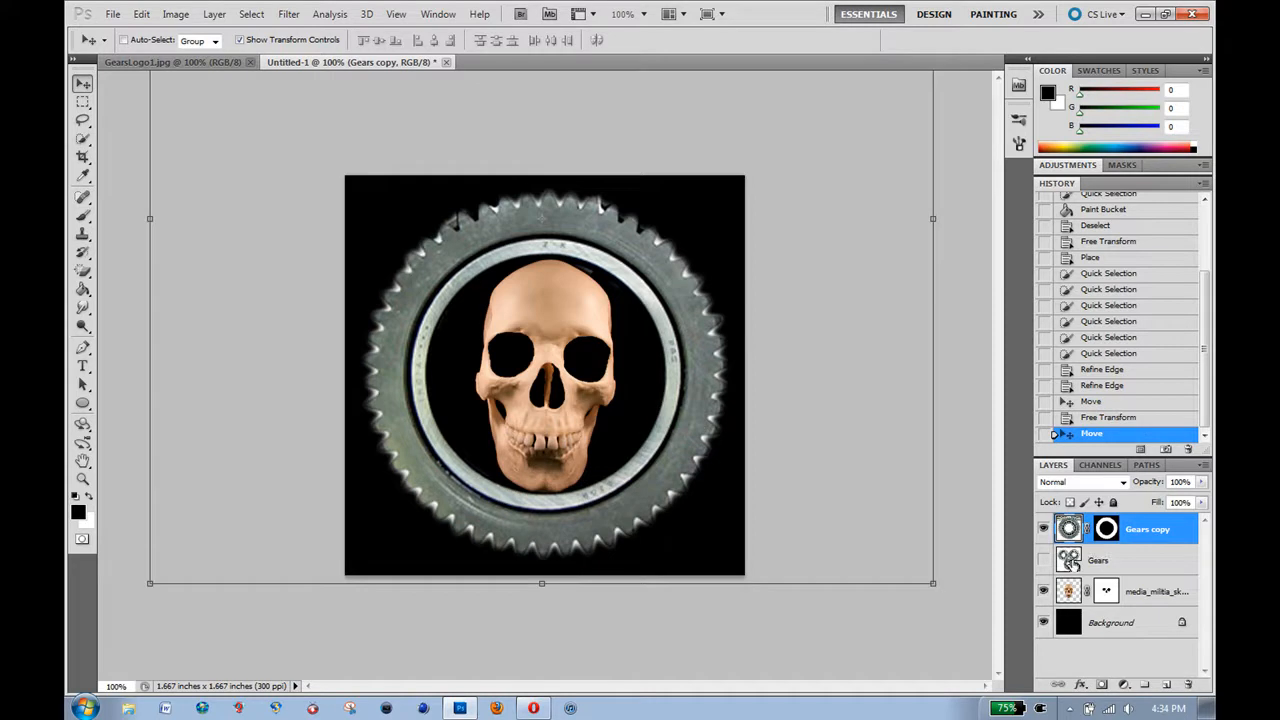
# Rotate the skull layer about -12.7° inside the gear ring and commit.
pyautogui.click(1155, 591)
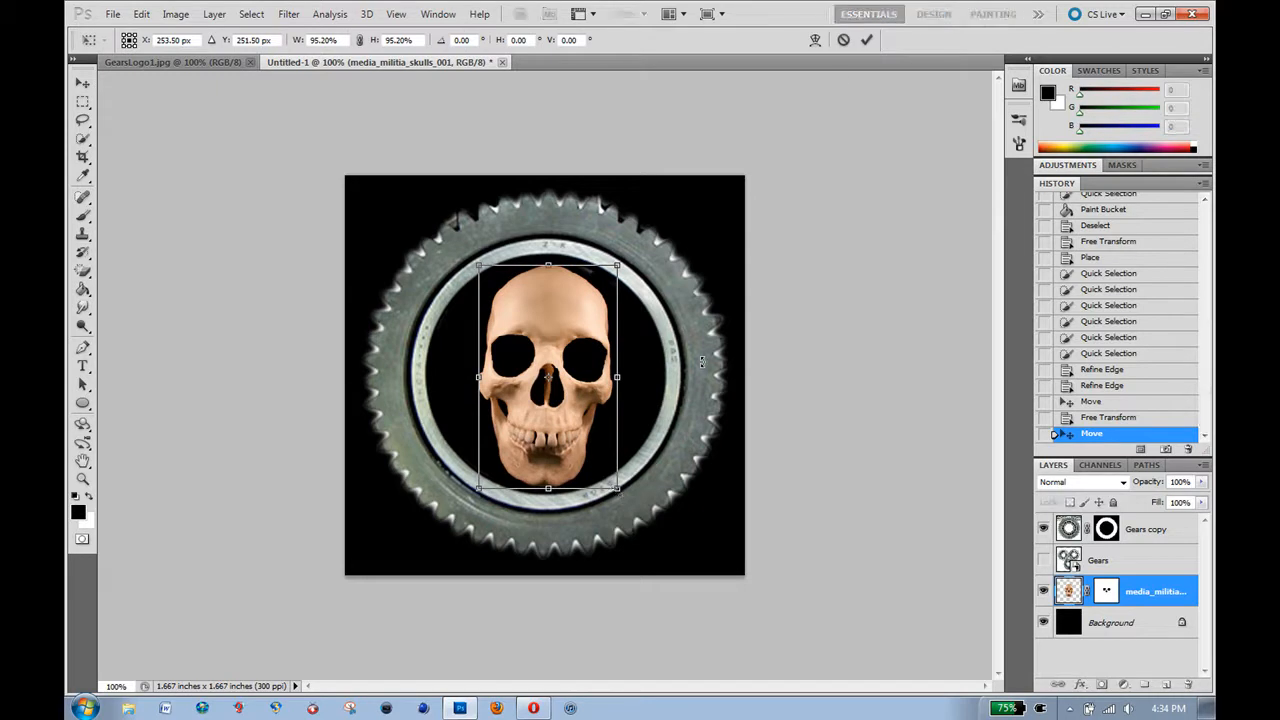
pyautogui.moveTo(675, 278)
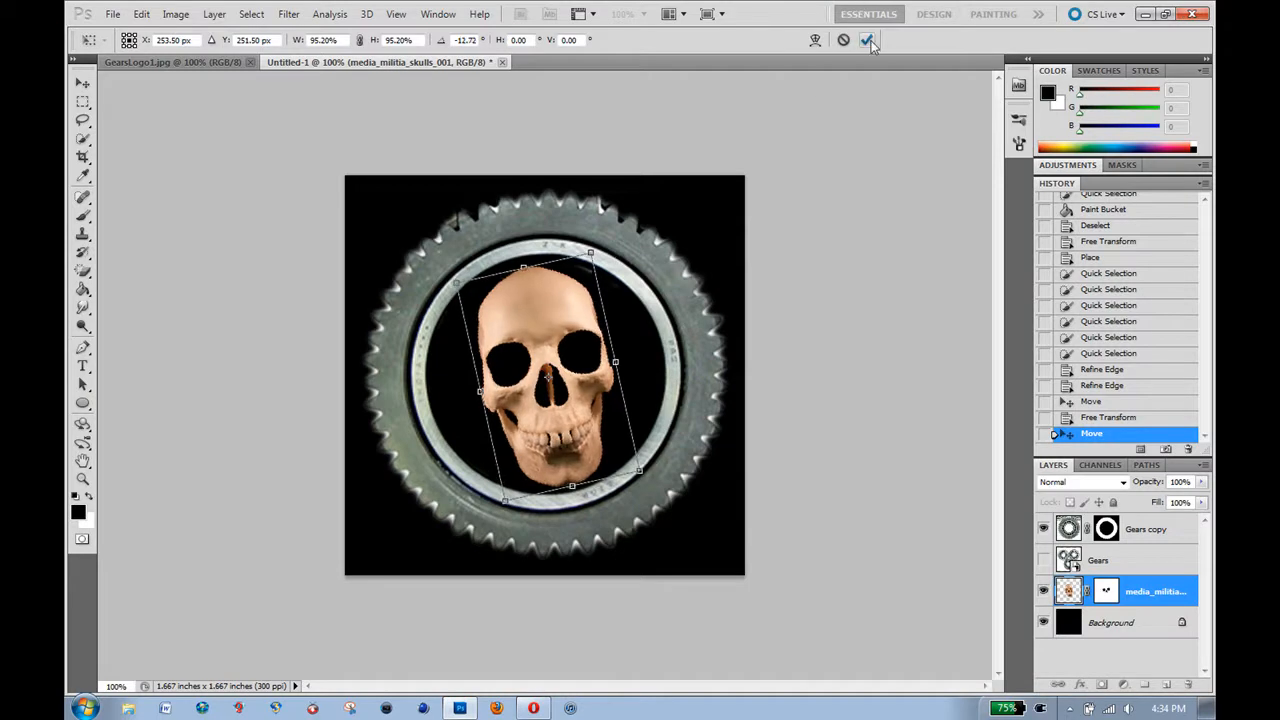
pyautogui.click(868, 40)
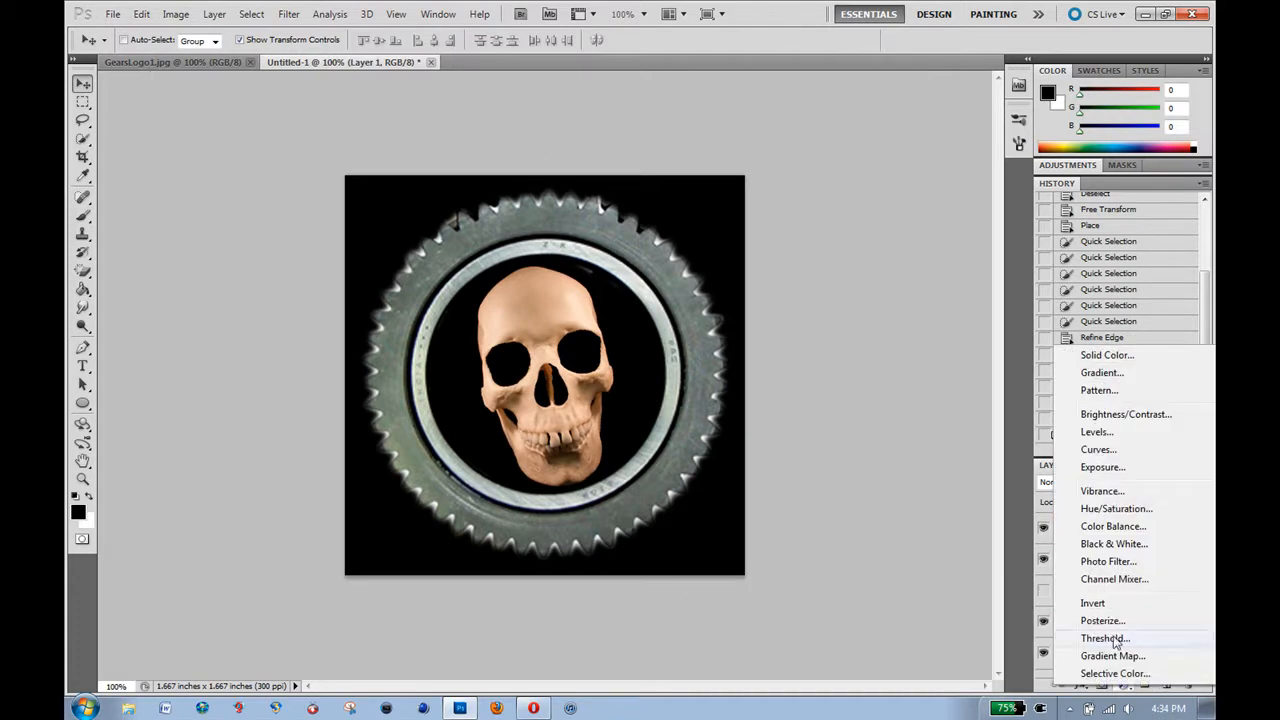
pyautogui.moveTo(1145, 464)
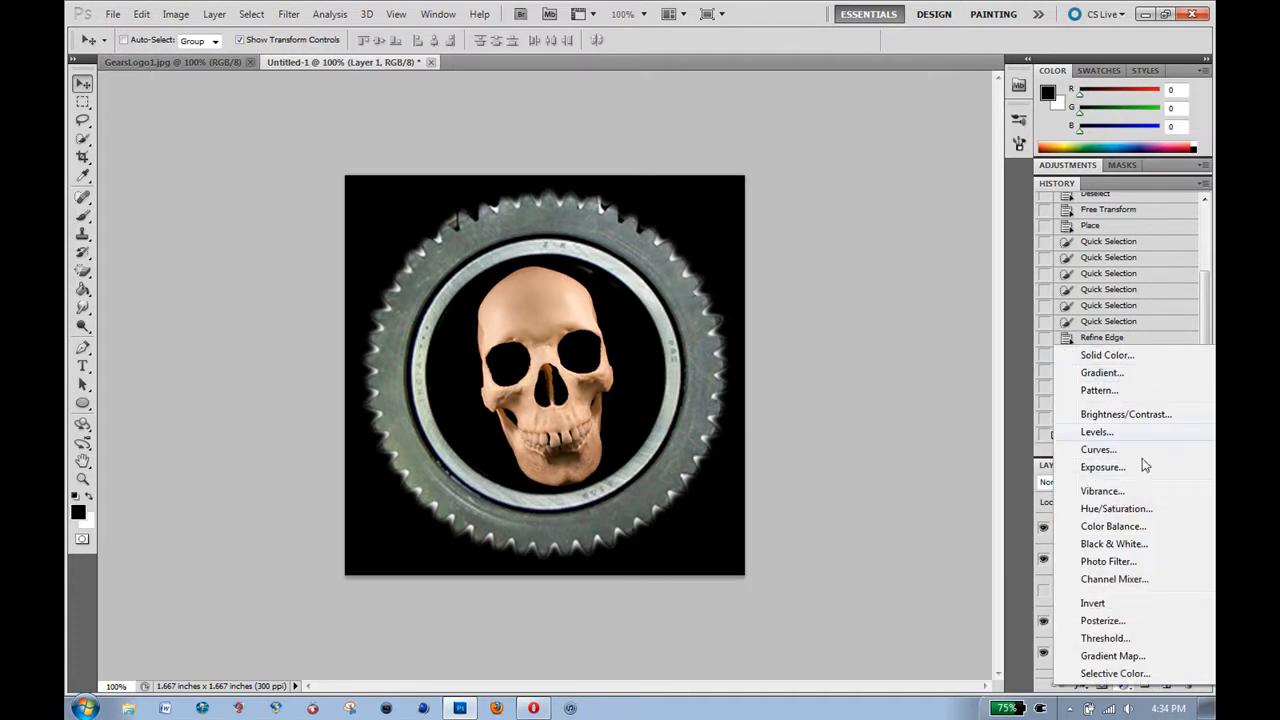
pyautogui.moveTo(1170, 638)
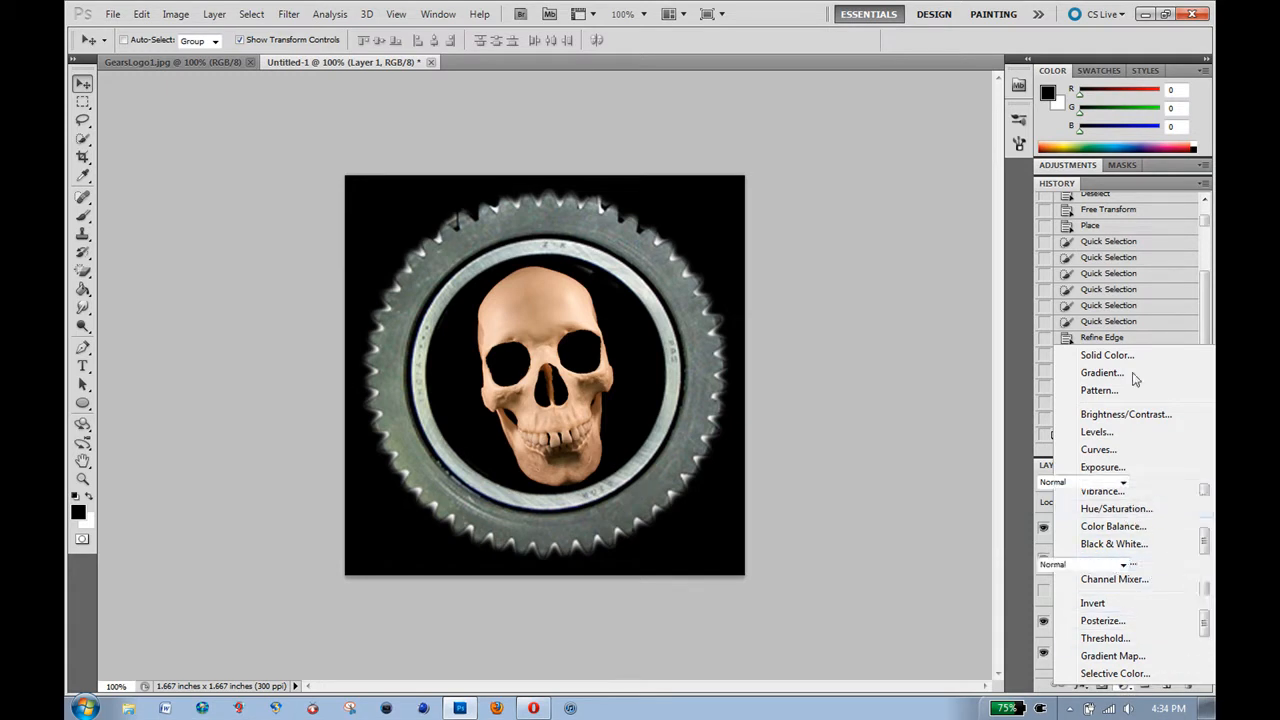
# Add a colorizing Hue/Saturation adjustment with Hue 6, Saturation 60, Lightness -5, then select Layer 1.
pyautogui.click(1115, 508)
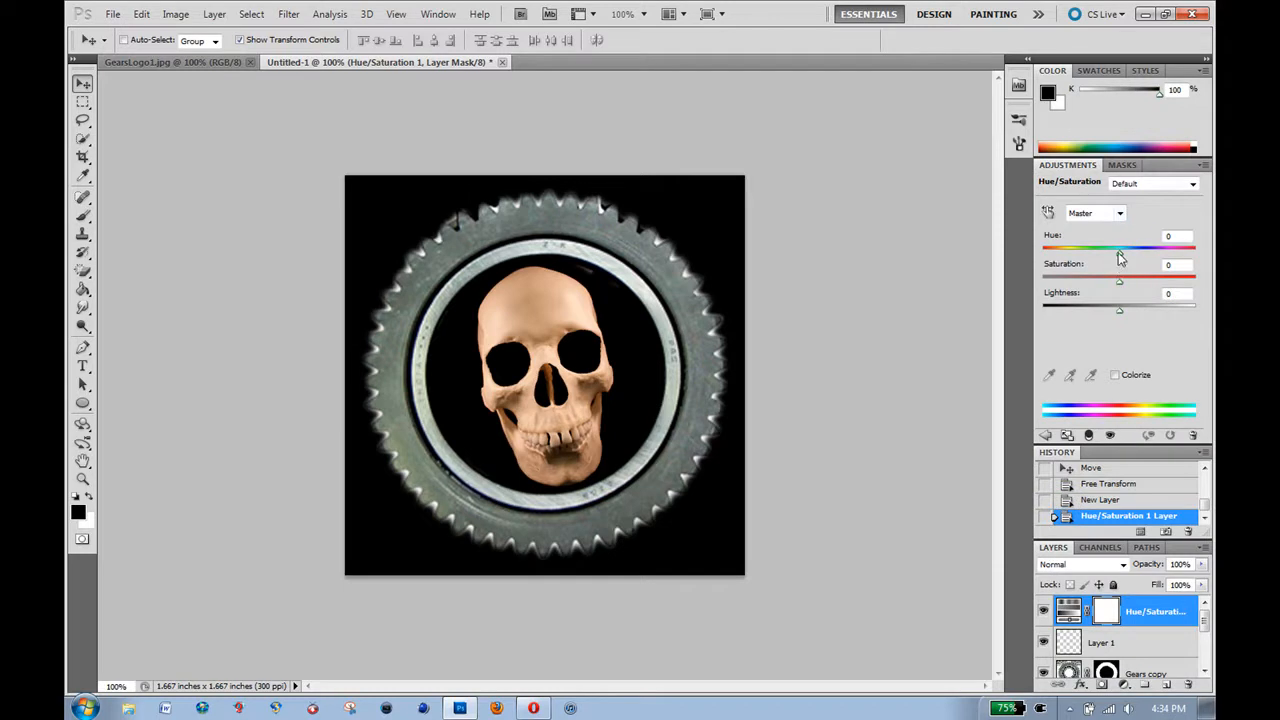
pyautogui.moveTo(1118, 252); pyautogui.dragTo(1050, 252)
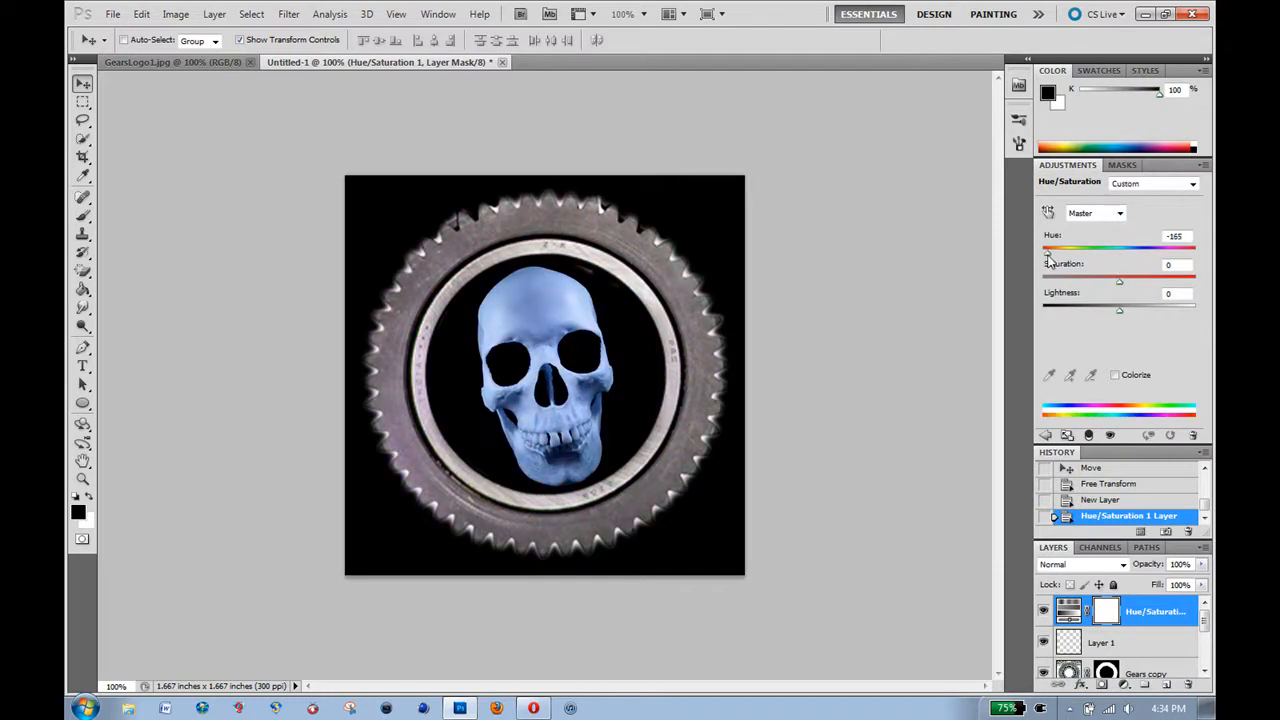
pyautogui.click(1115, 374)
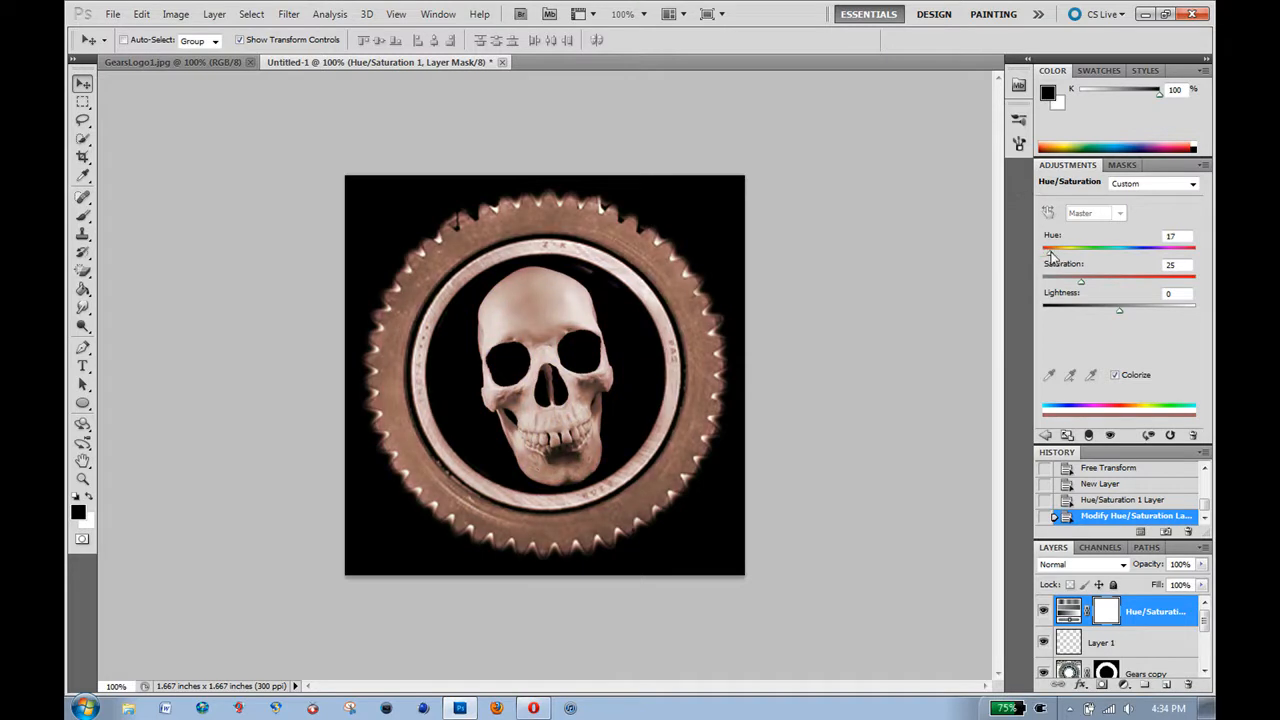
pyautogui.moveTo(1055, 248); pyautogui.dragTo(1048, 248)
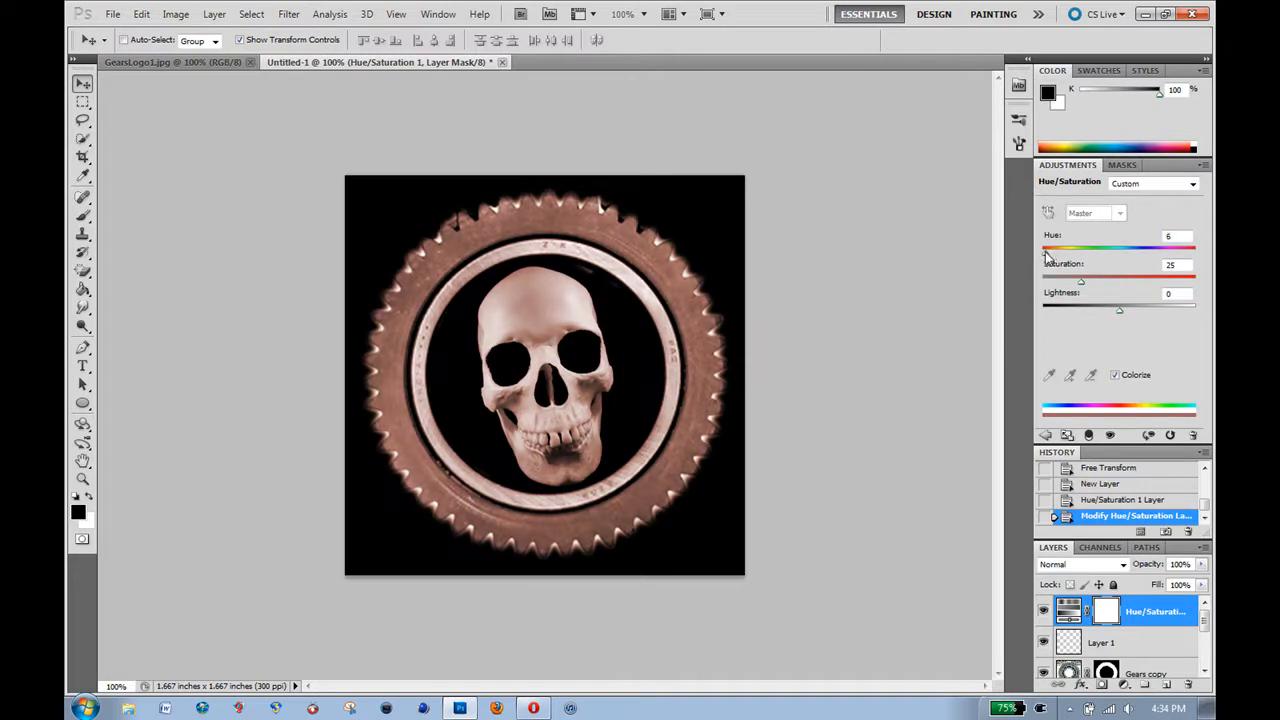
pyautogui.moveTo(1076, 291)
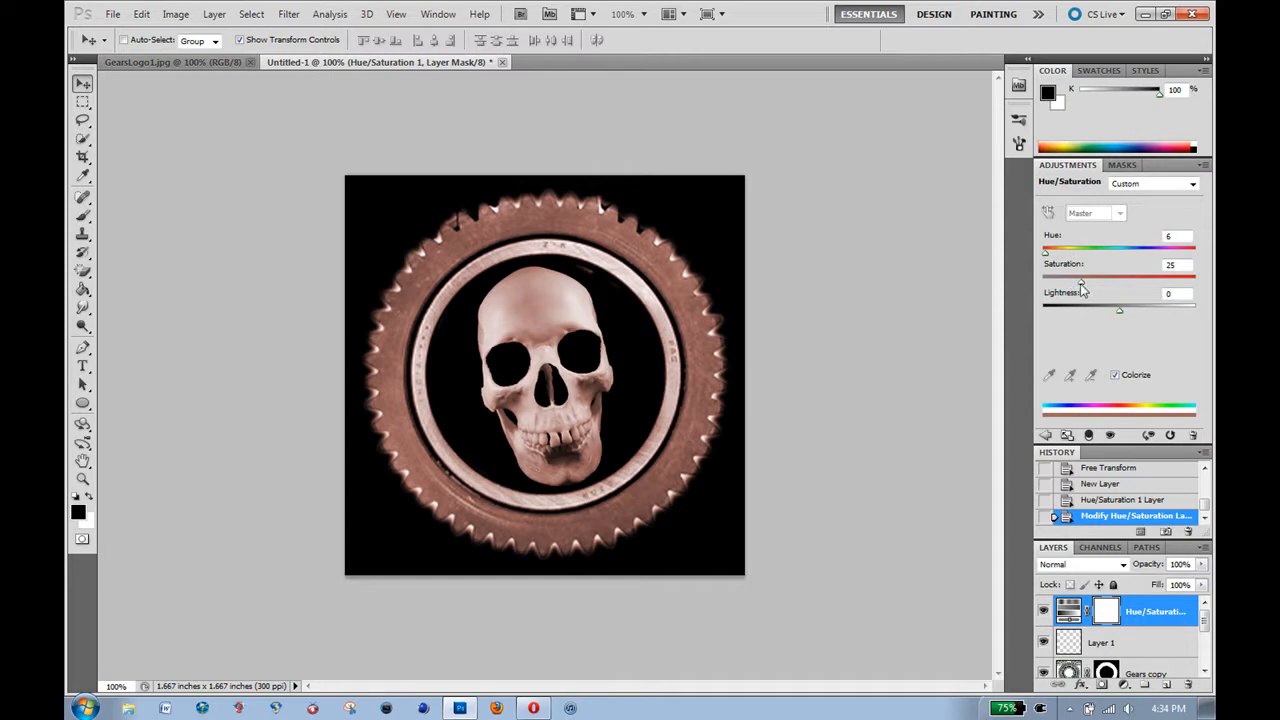
pyautogui.moveTo(1080, 277); pyautogui.dragTo(1105, 277)
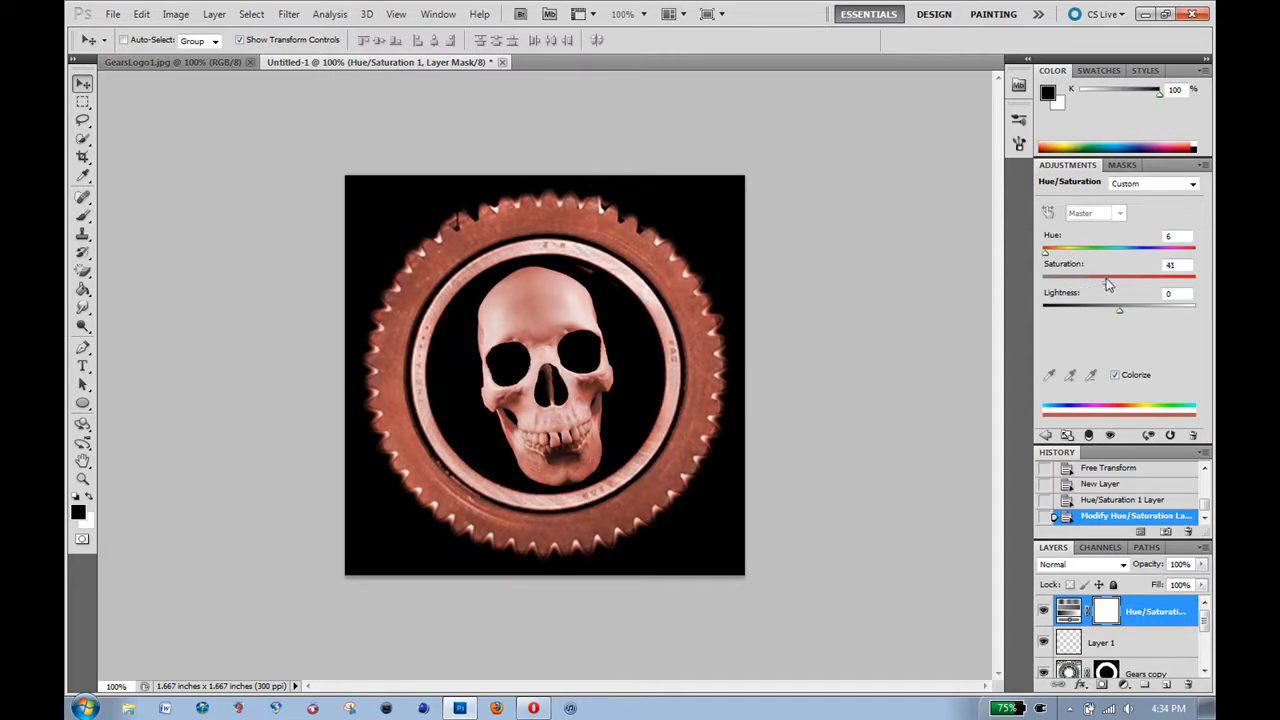
pyautogui.moveTo(1119, 277); pyautogui.dragTo(1138, 277)
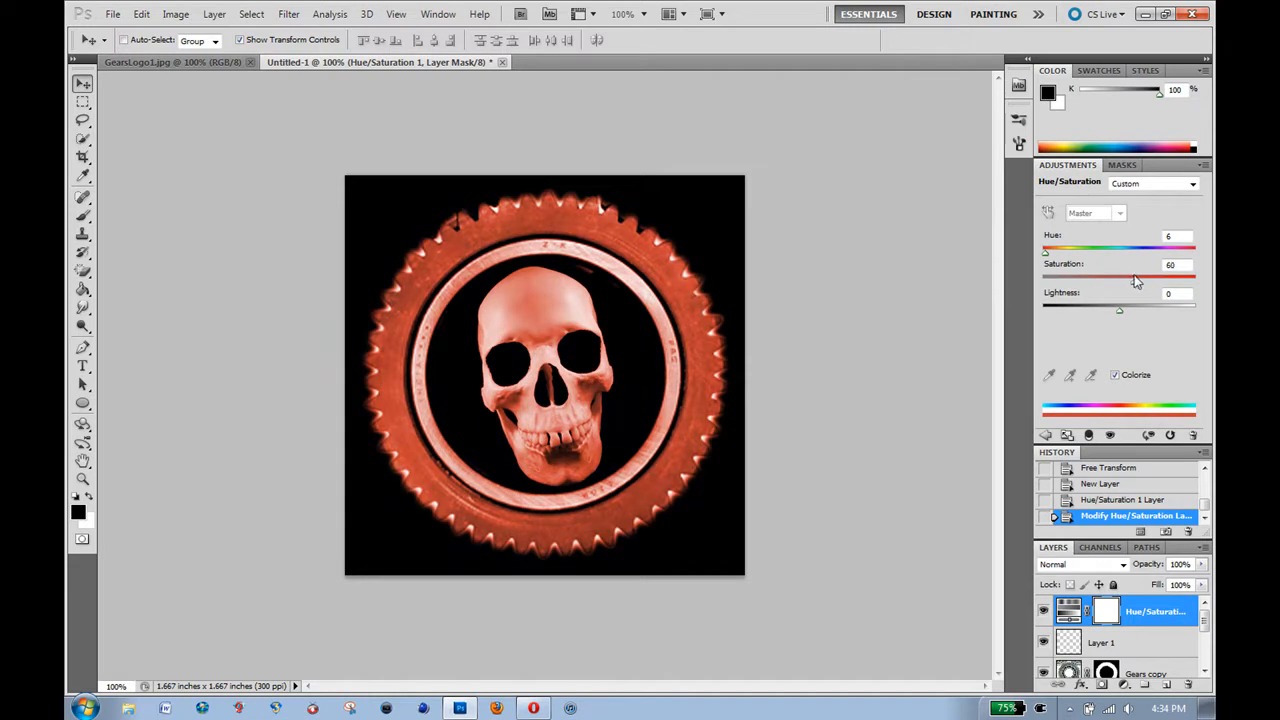
pyautogui.moveTo(1132, 310); pyautogui.dragTo(1120, 310)
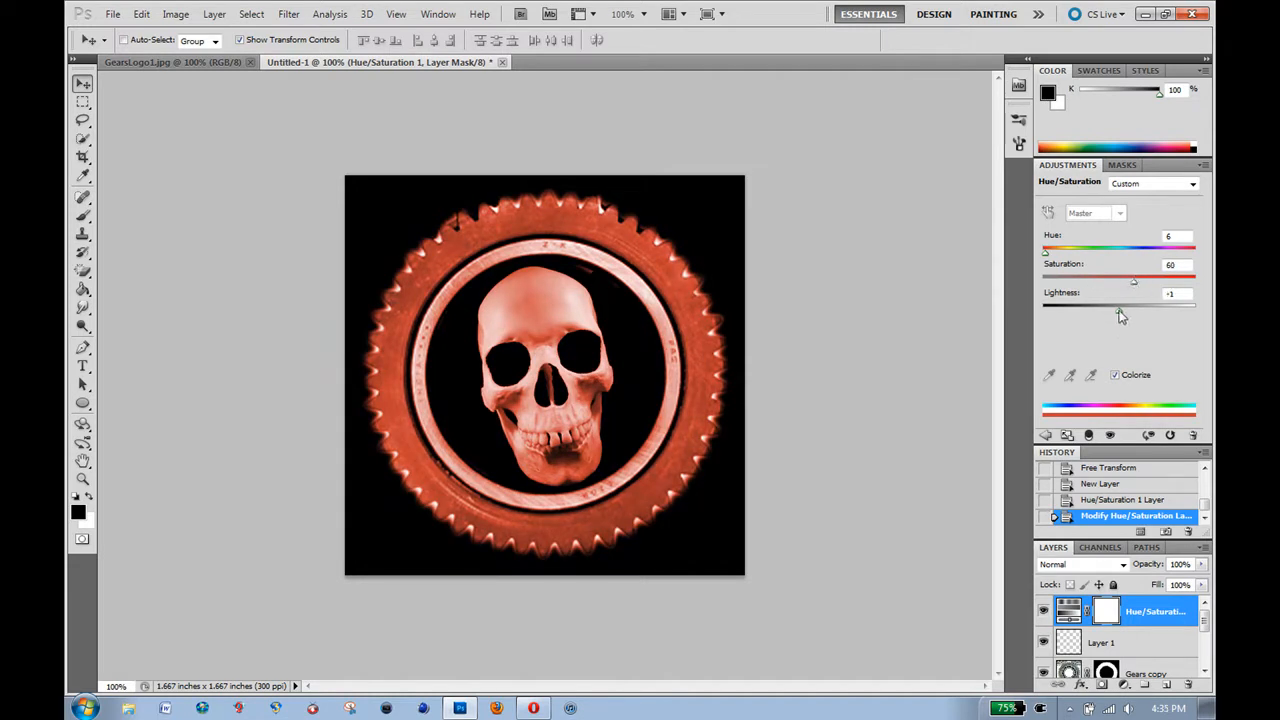
pyautogui.moveTo(1133, 311); pyautogui.dragTo(1115, 311)
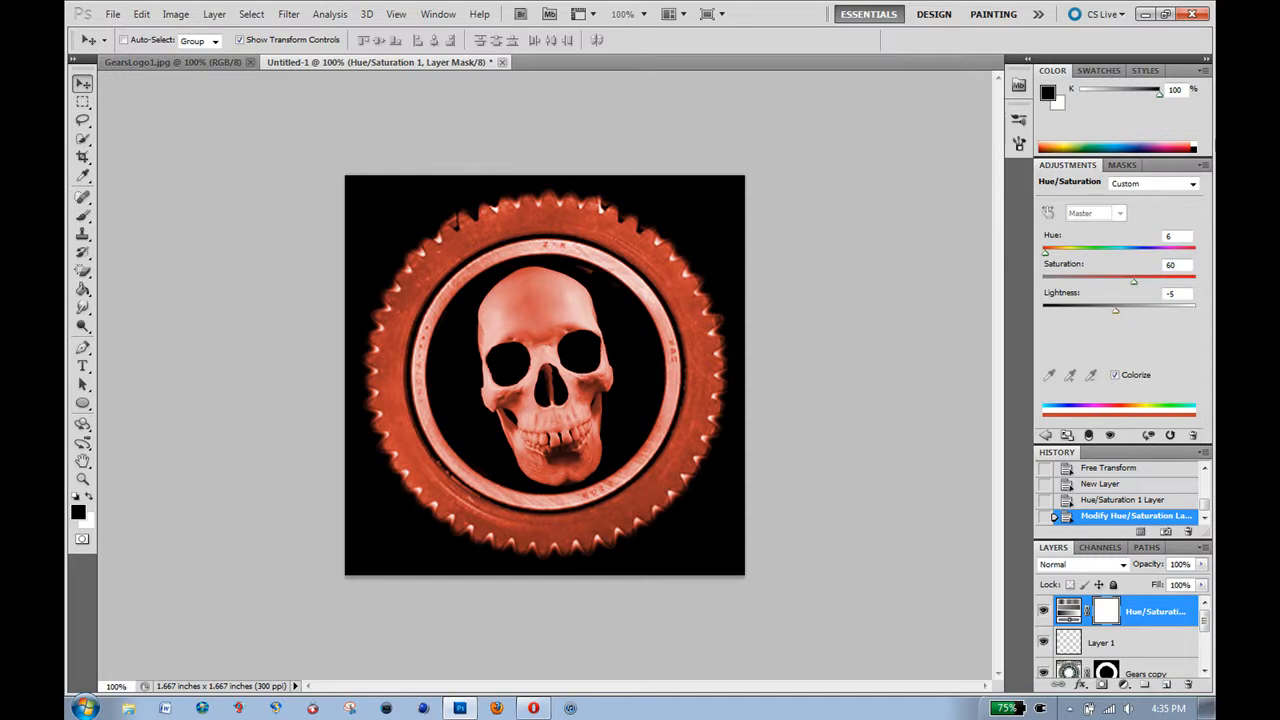
pyautogui.moveTo(1105, 453)
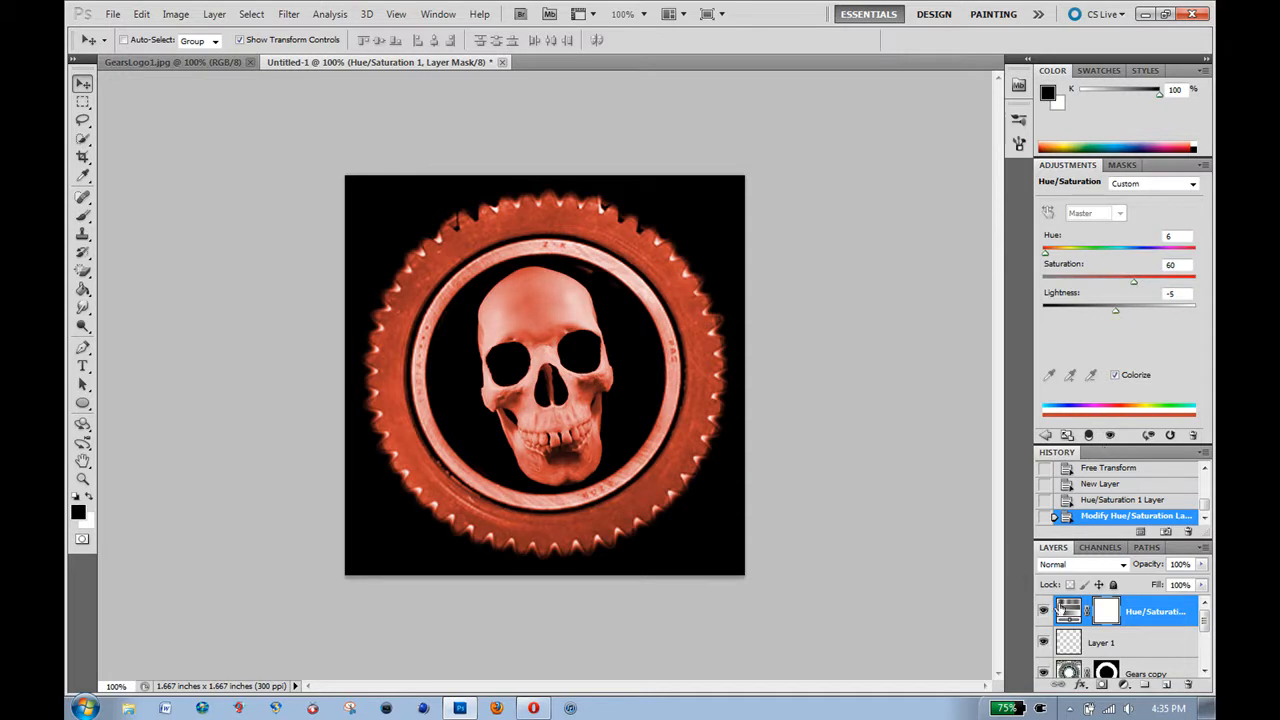
pyautogui.click(1100, 642)
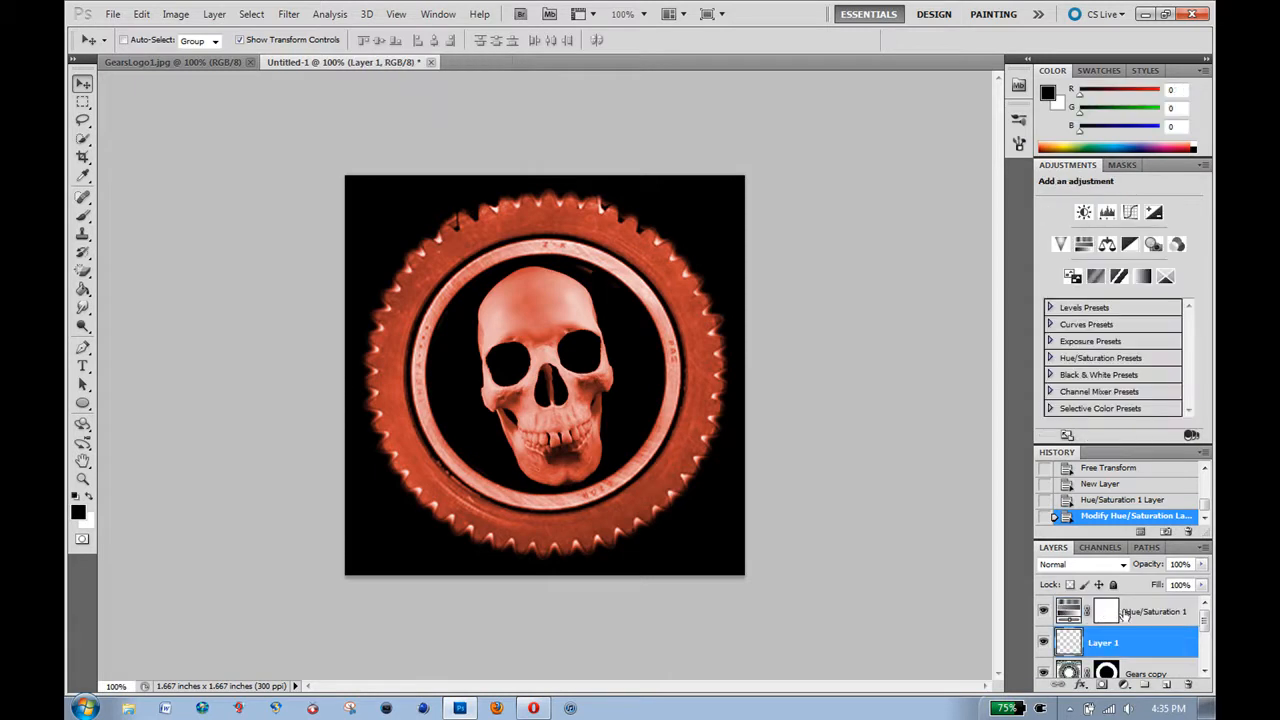
pyautogui.moveTo(848, 542)
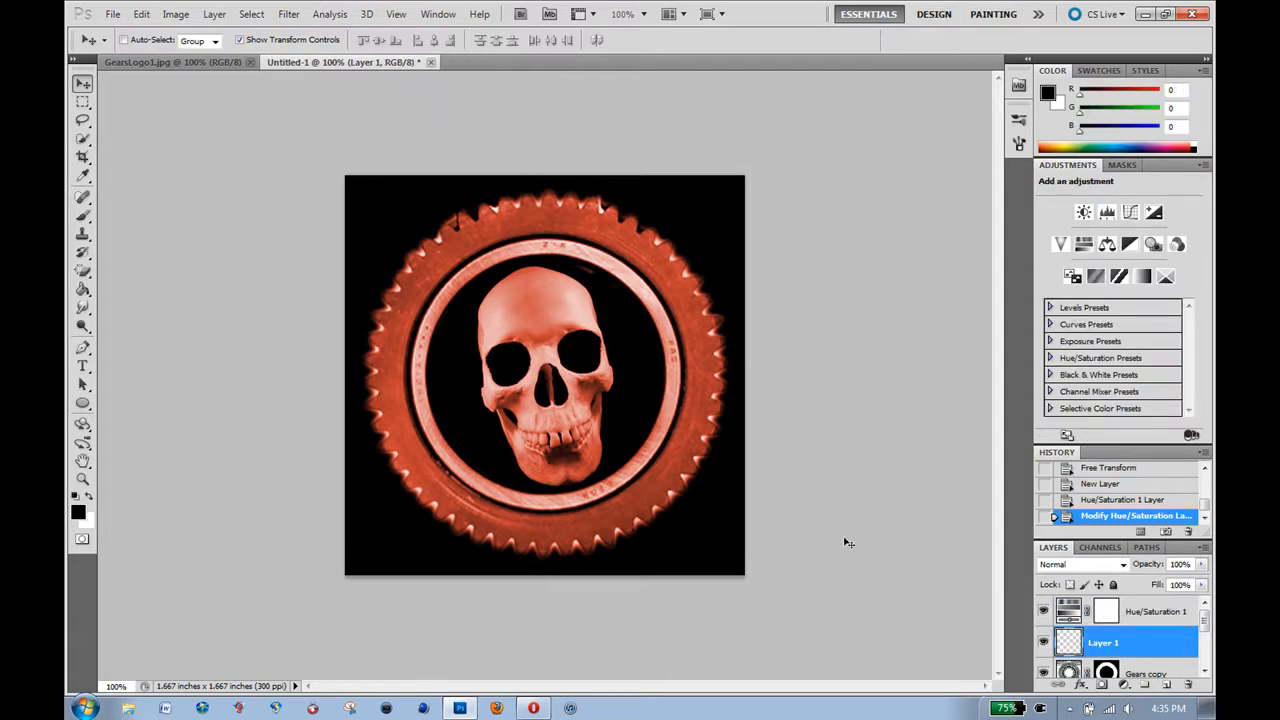
# Open texturevault_net_9700.jpg from Textures > Grunge Textures as a separate document.
pyautogui.click(112, 14)
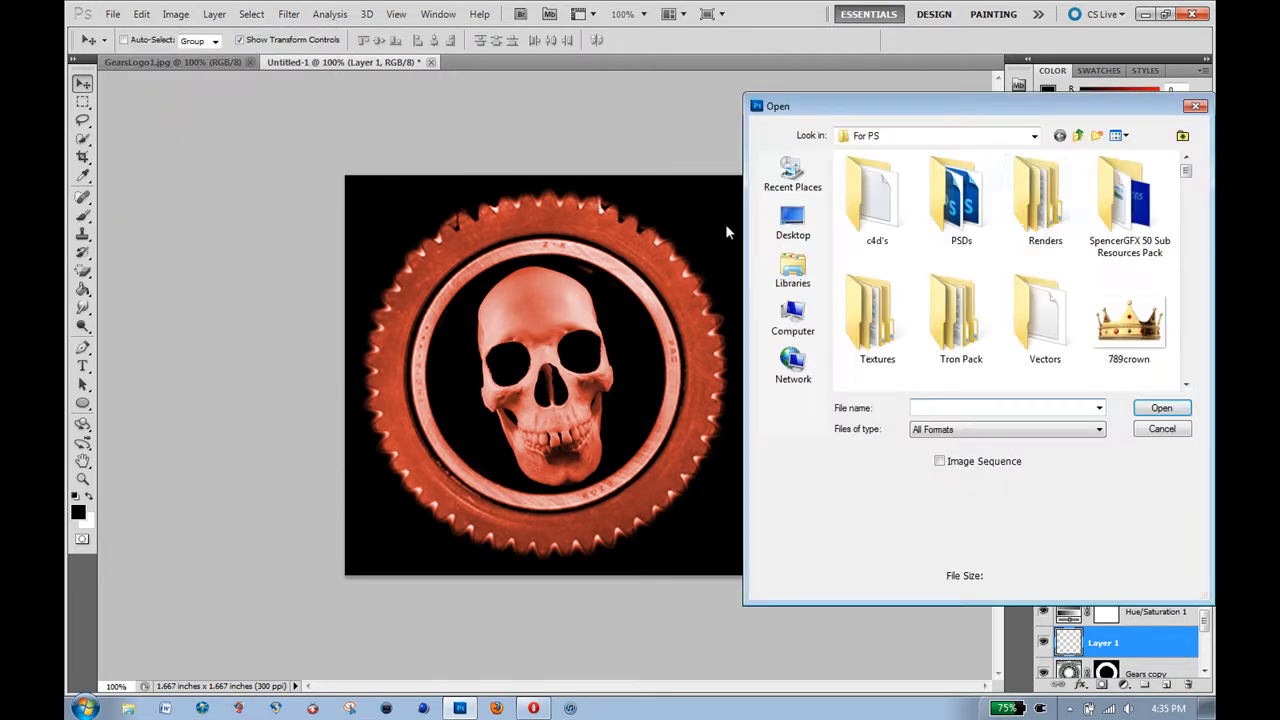
pyautogui.moveTo(1045, 200)
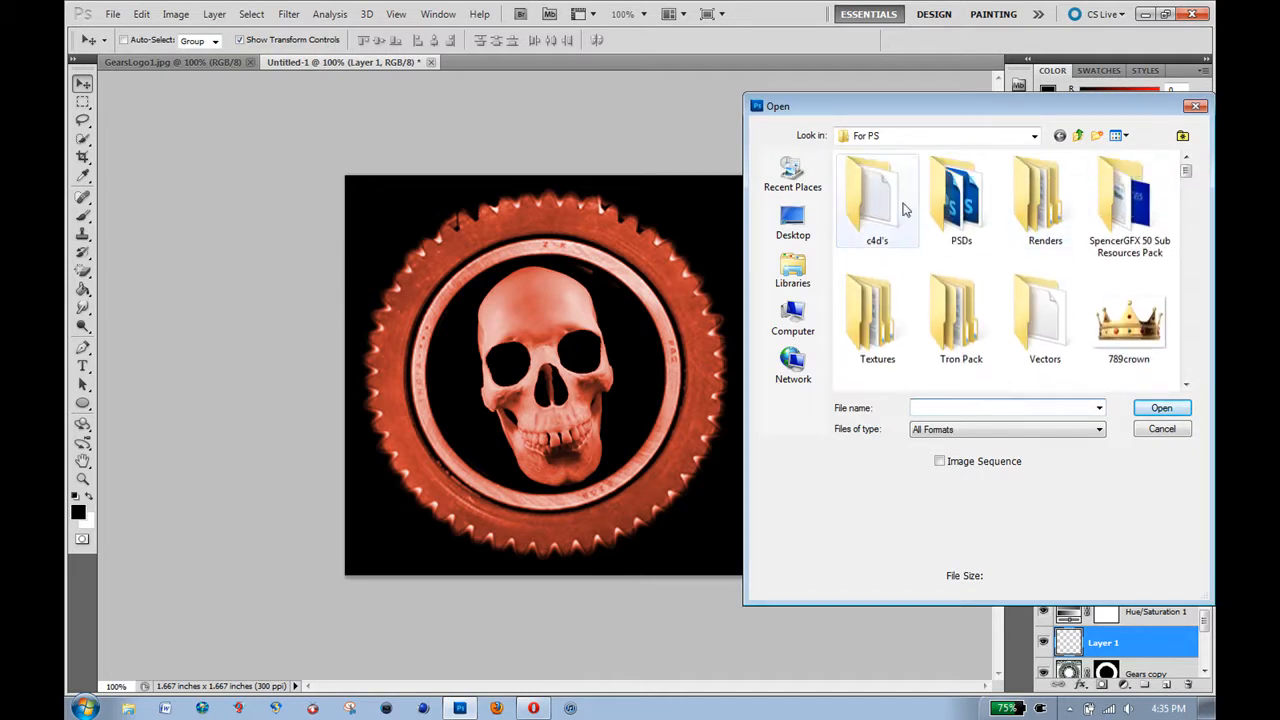
pyautogui.doubleClick(877, 318)
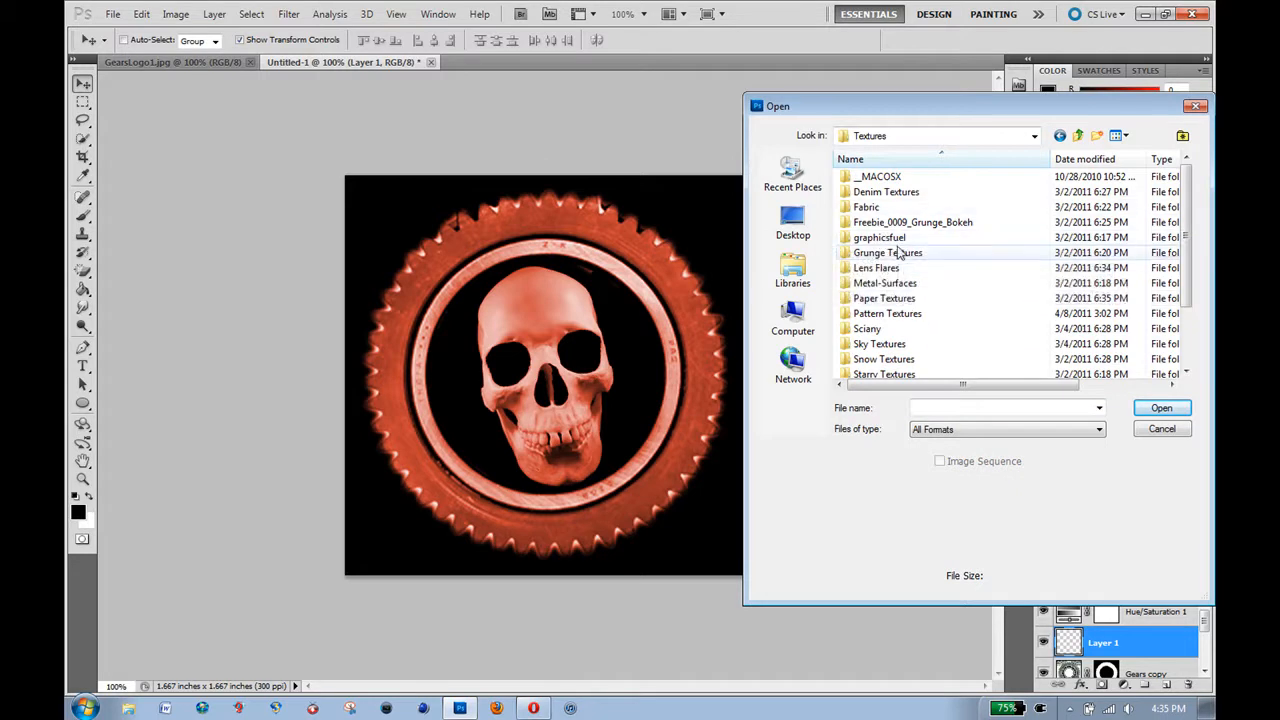
pyautogui.doubleClick(888, 252)
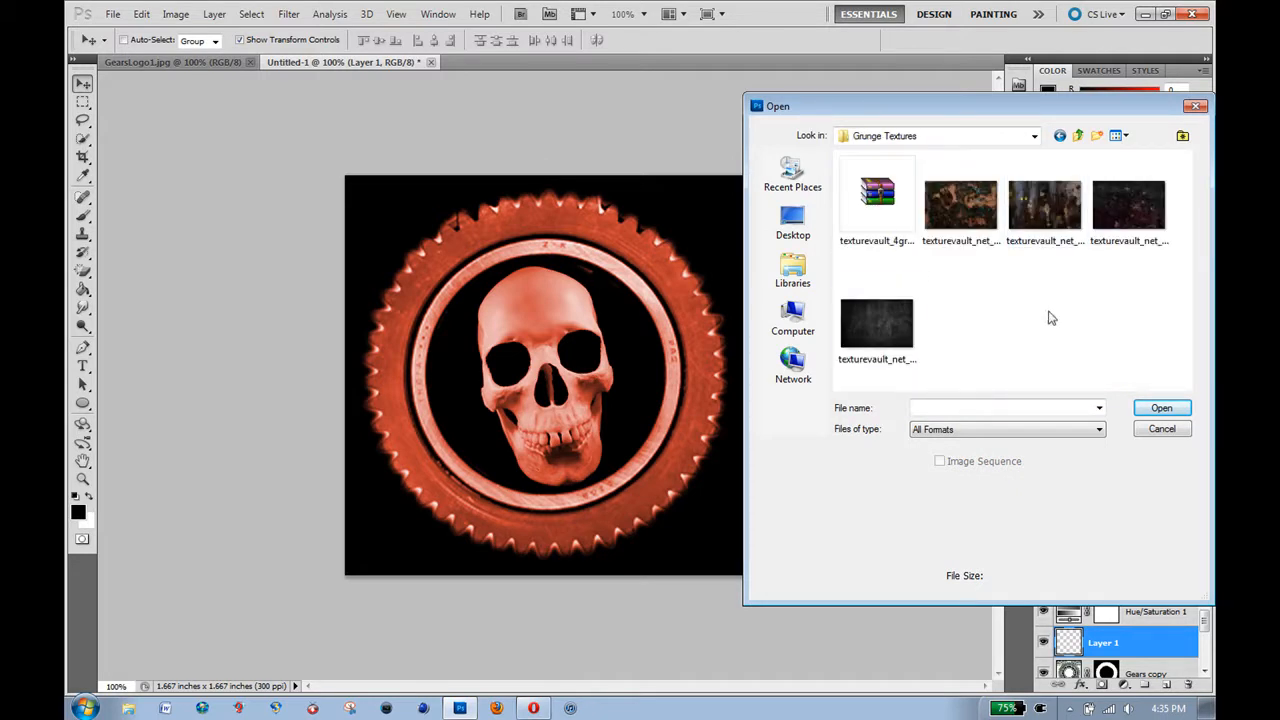
pyautogui.moveTo(877, 323)
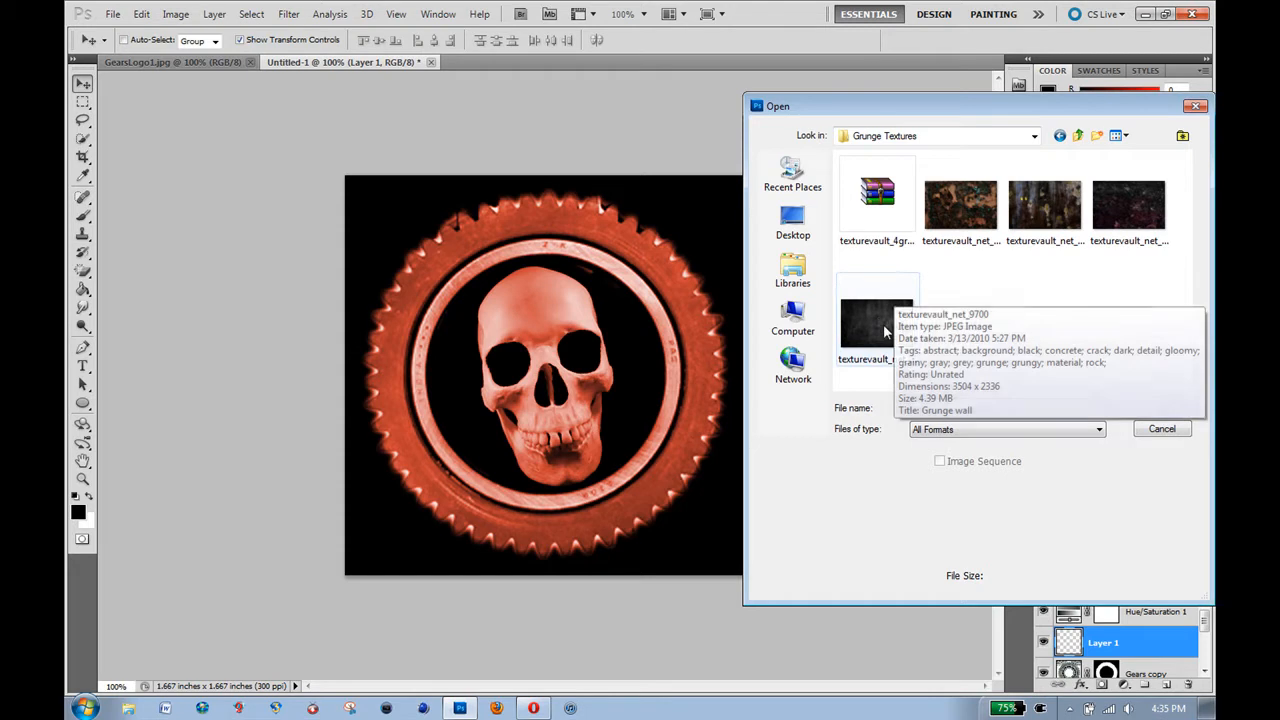
pyautogui.click(1161, 428)
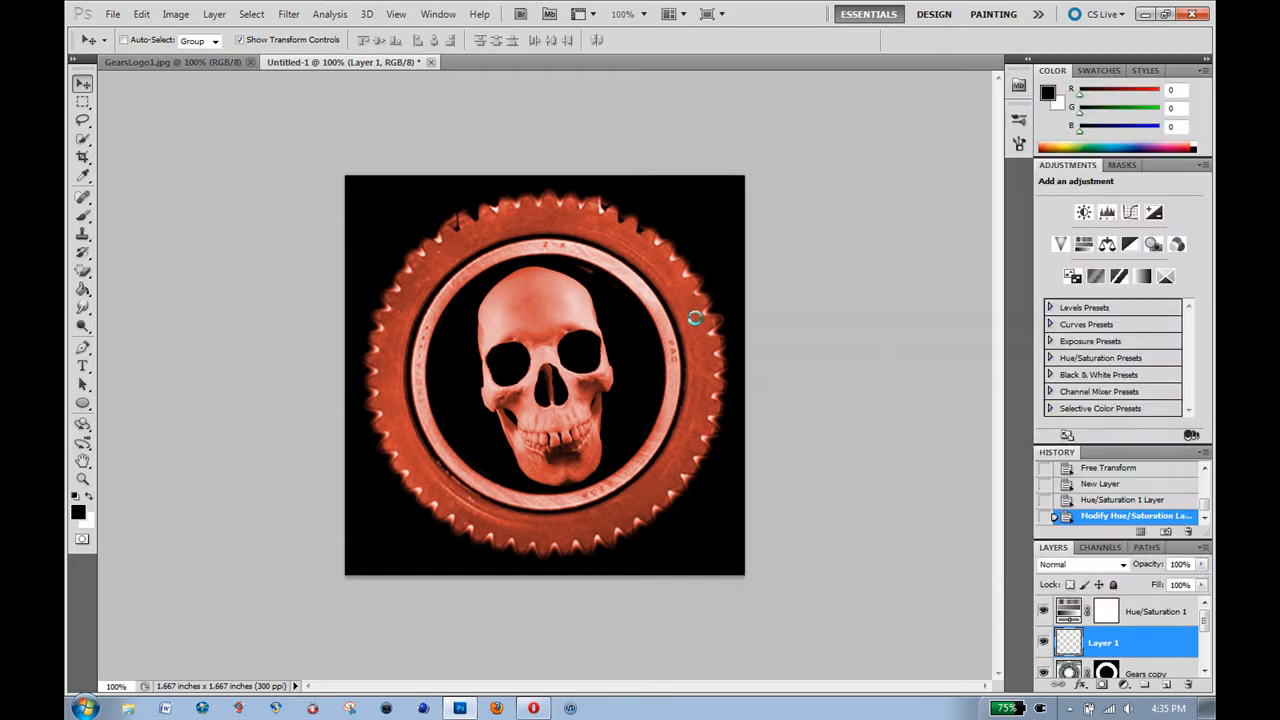
pyautogui.moveTo(823, 314)
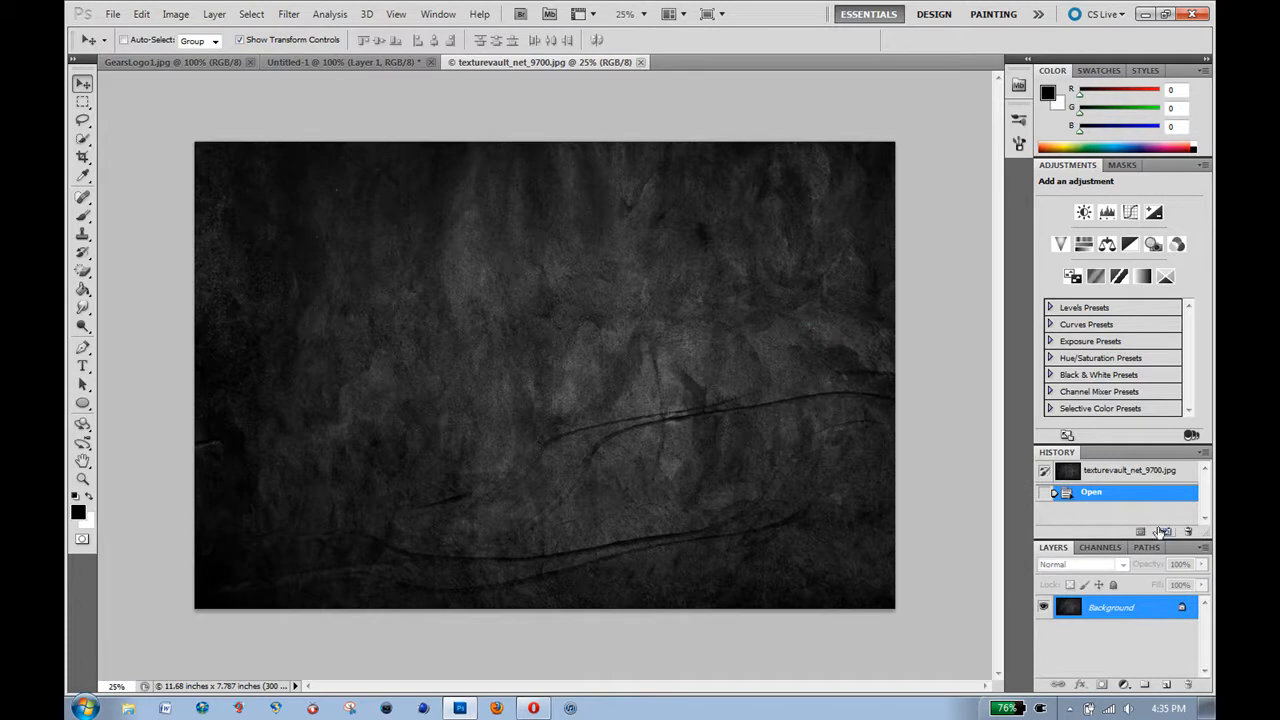
pyautogui.moveTo(1127, 600)
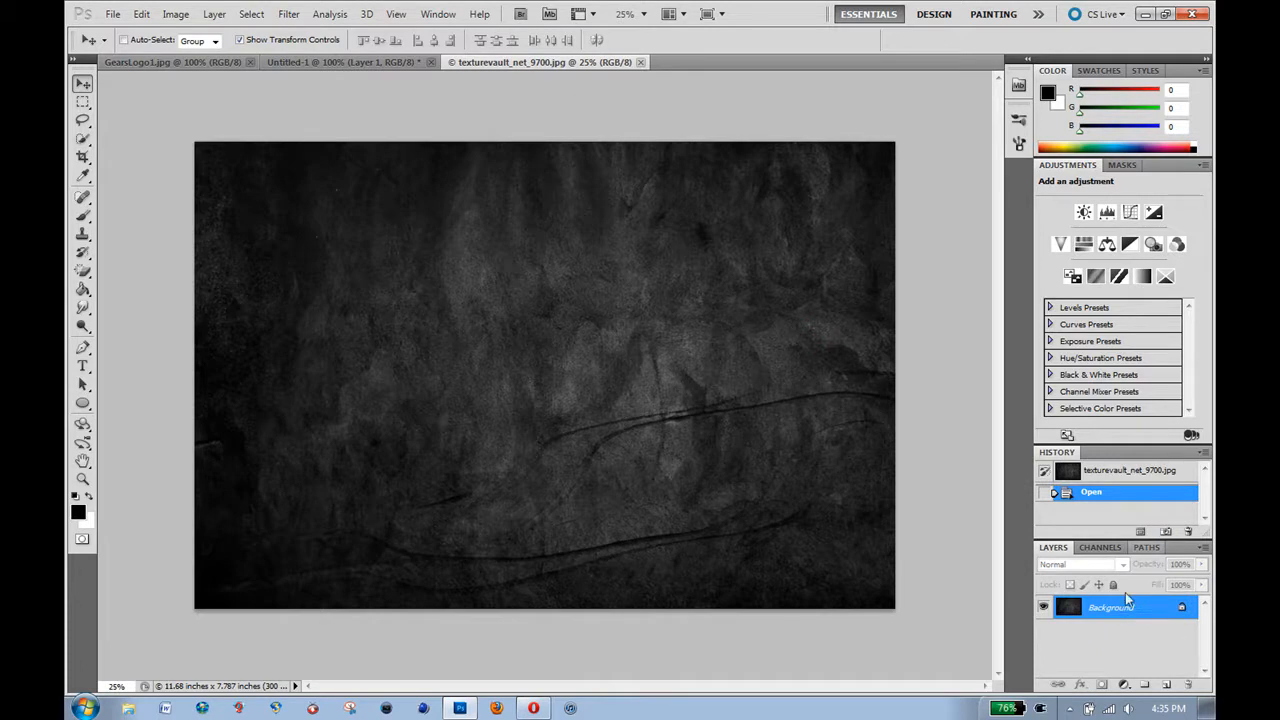
pyautogui.moveTo(498, 87)
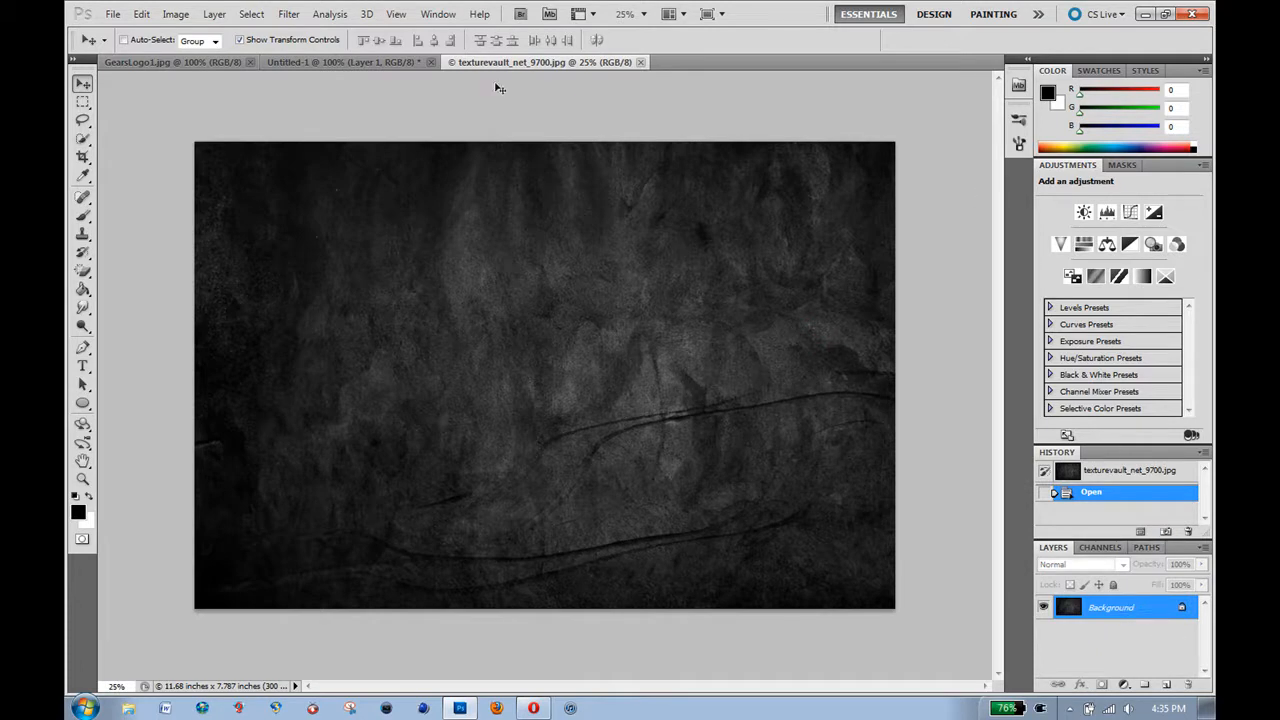
pyautogui.click(345, 62)
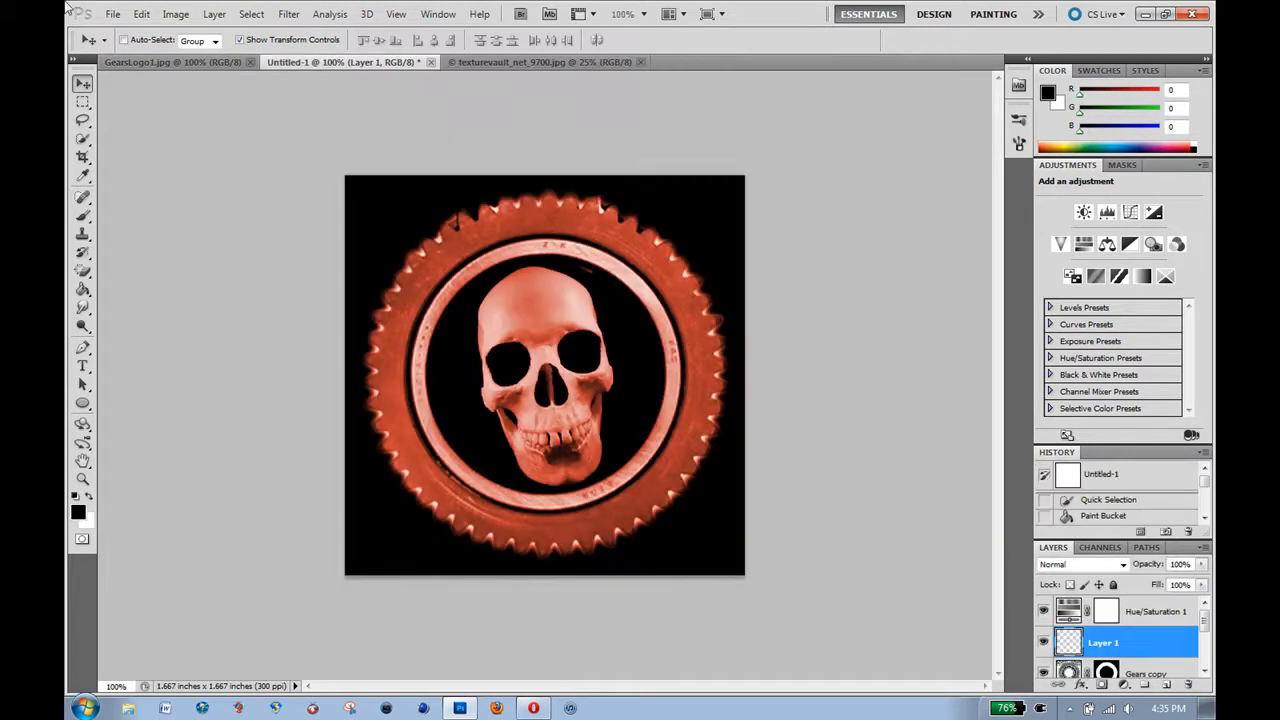
pyautogui.click(540, 61)
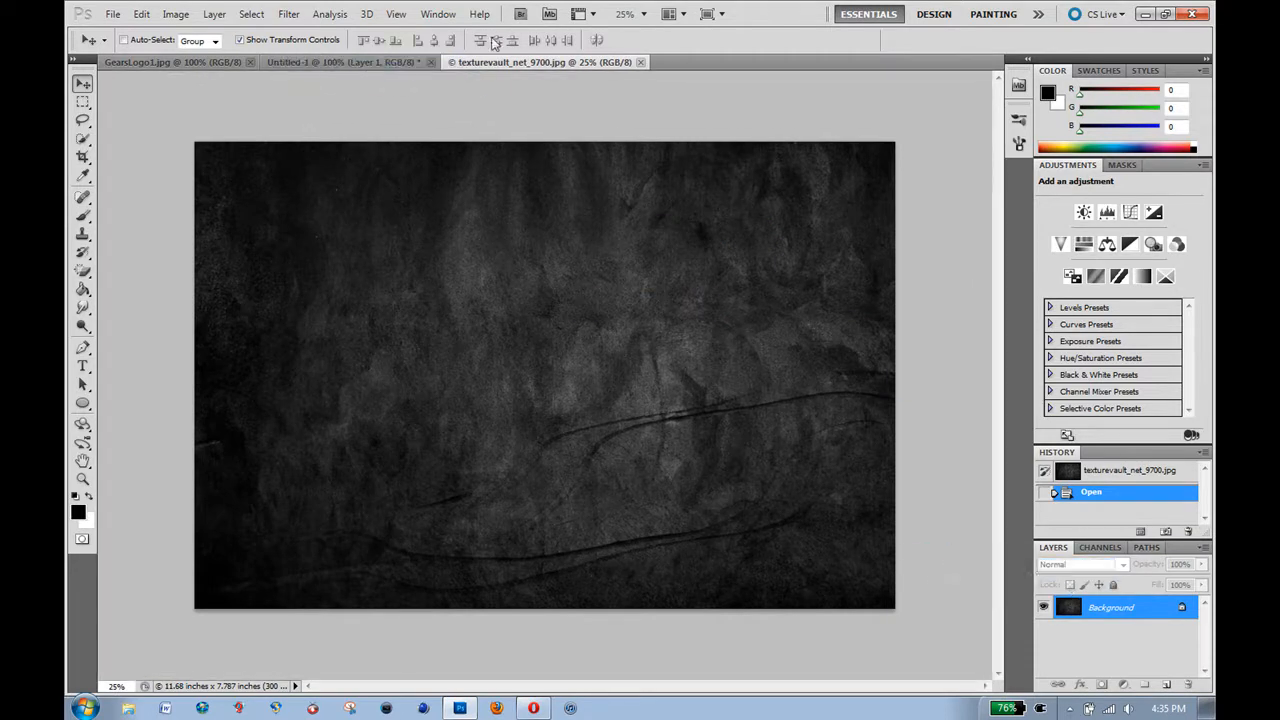
# Place the texturevault_net_9700 texture into the logo and stretch it across the canvas.
pyautogui.click(112, 14)
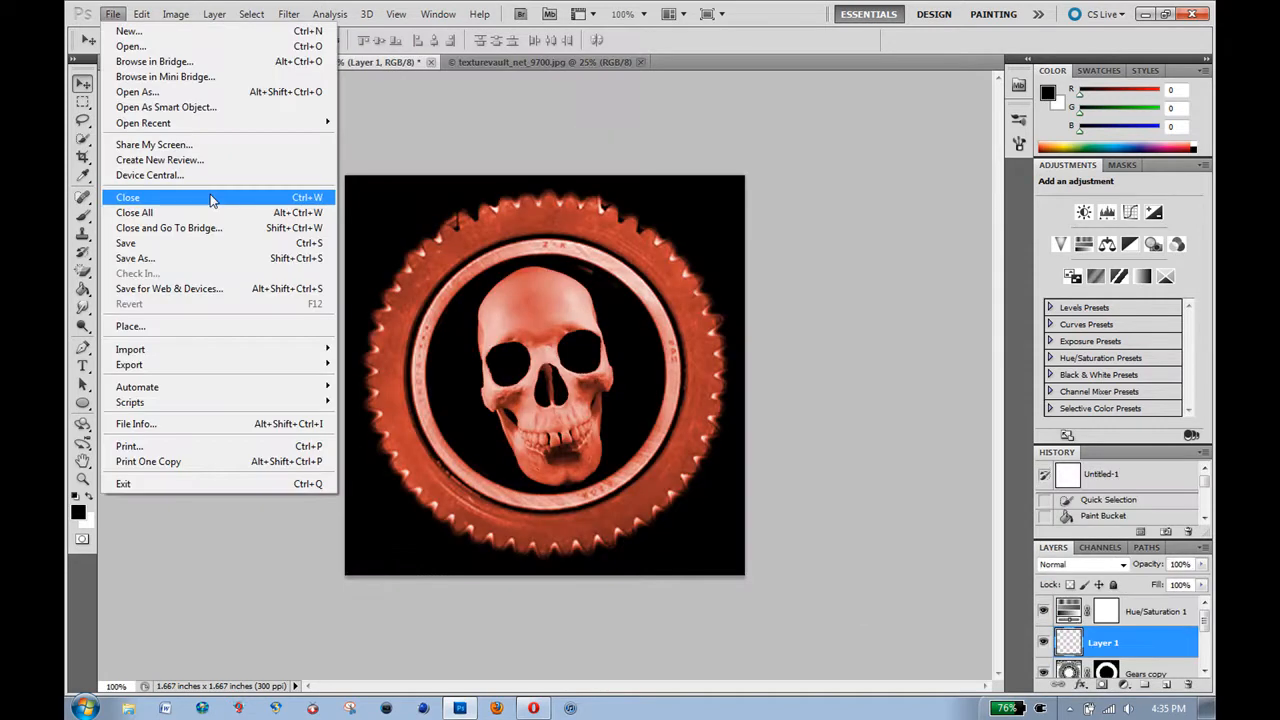
pyautogui.moveTo(197, 321)
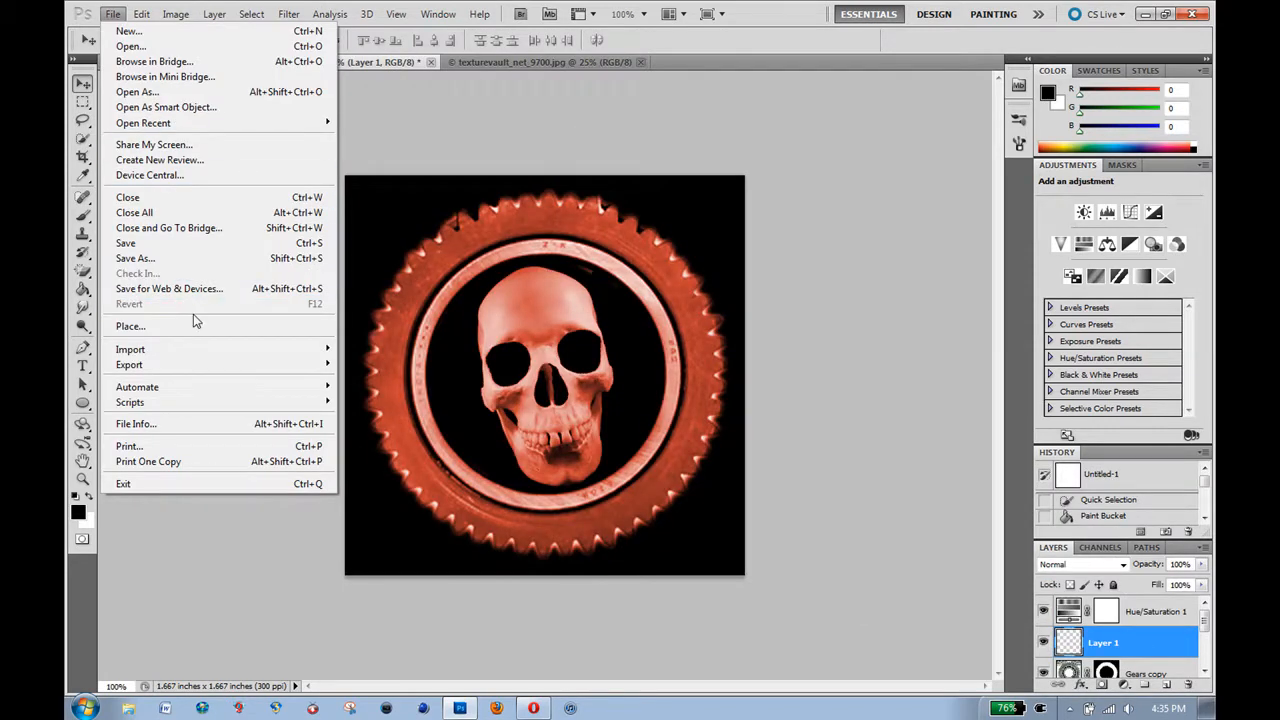
pyautogui.click(130, 326)
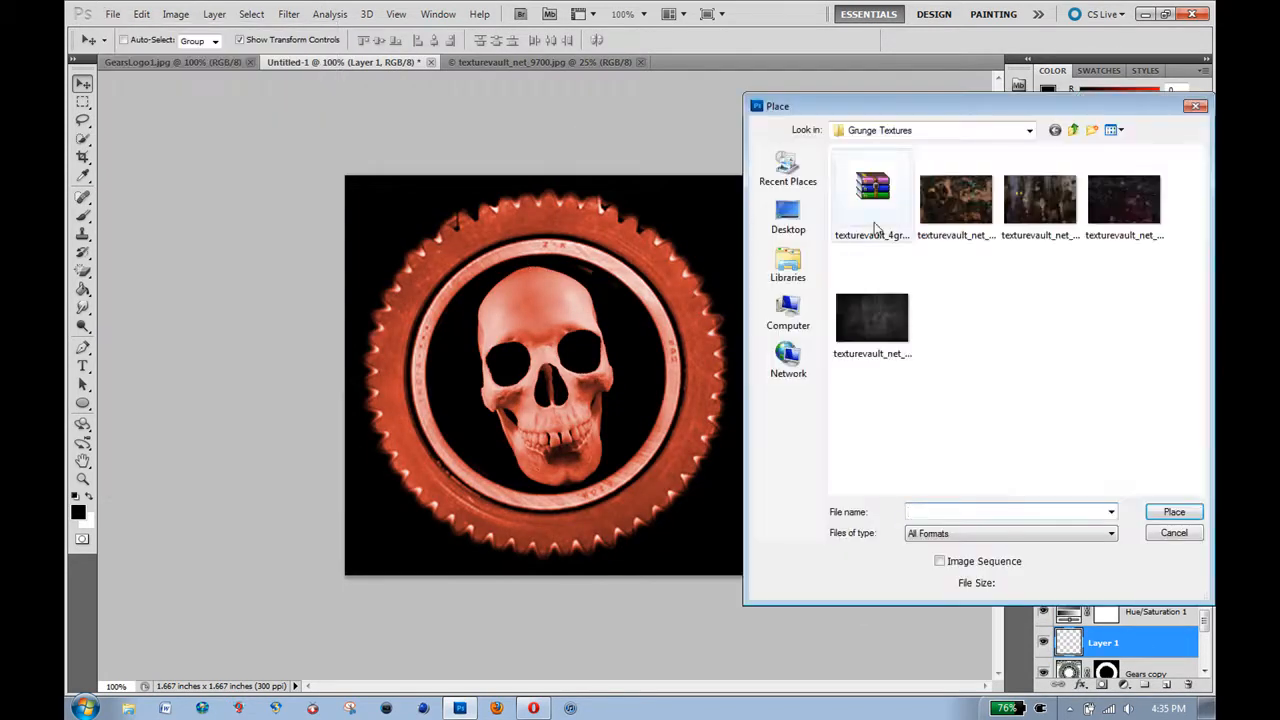
pyautogui.click(1174, 532)
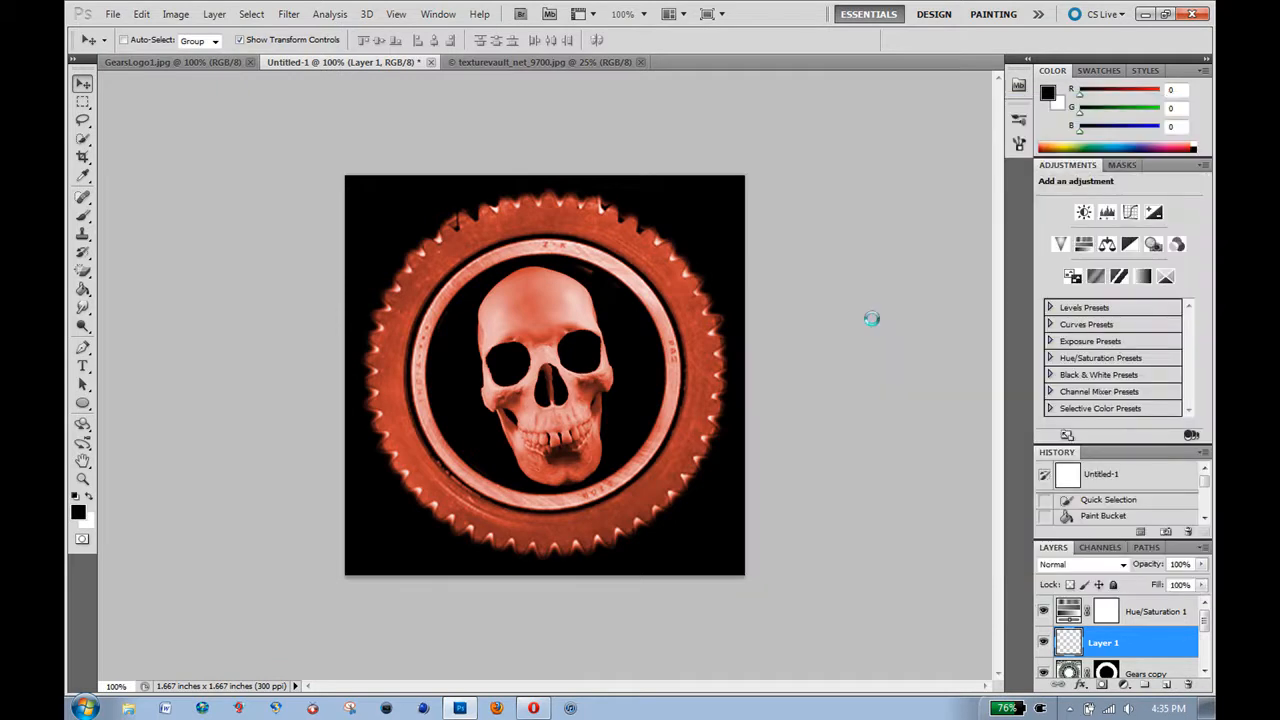
pyautogui.moveTo(458, 357)
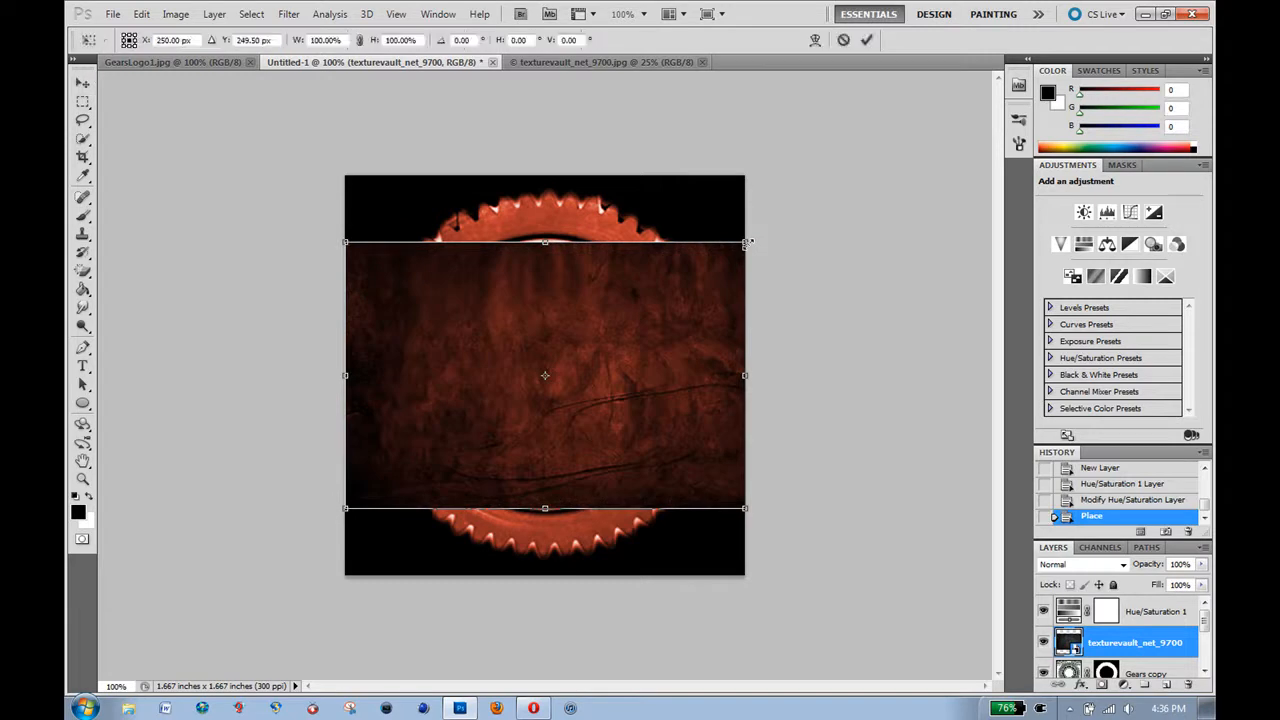
pyautogui.moveTo(745, 242); pyautogui.dragTo(745, 168)
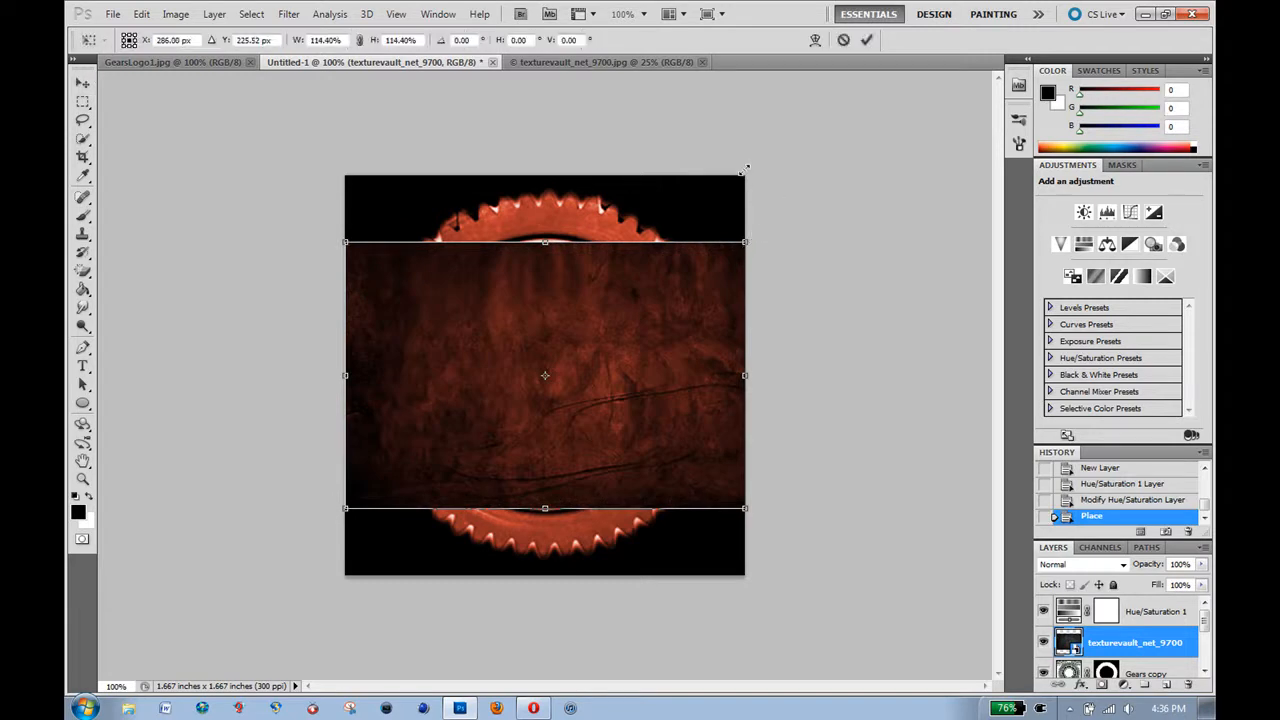
pyautogui.moveTo(745, 168); pyautogui.dragTo(803, 194)
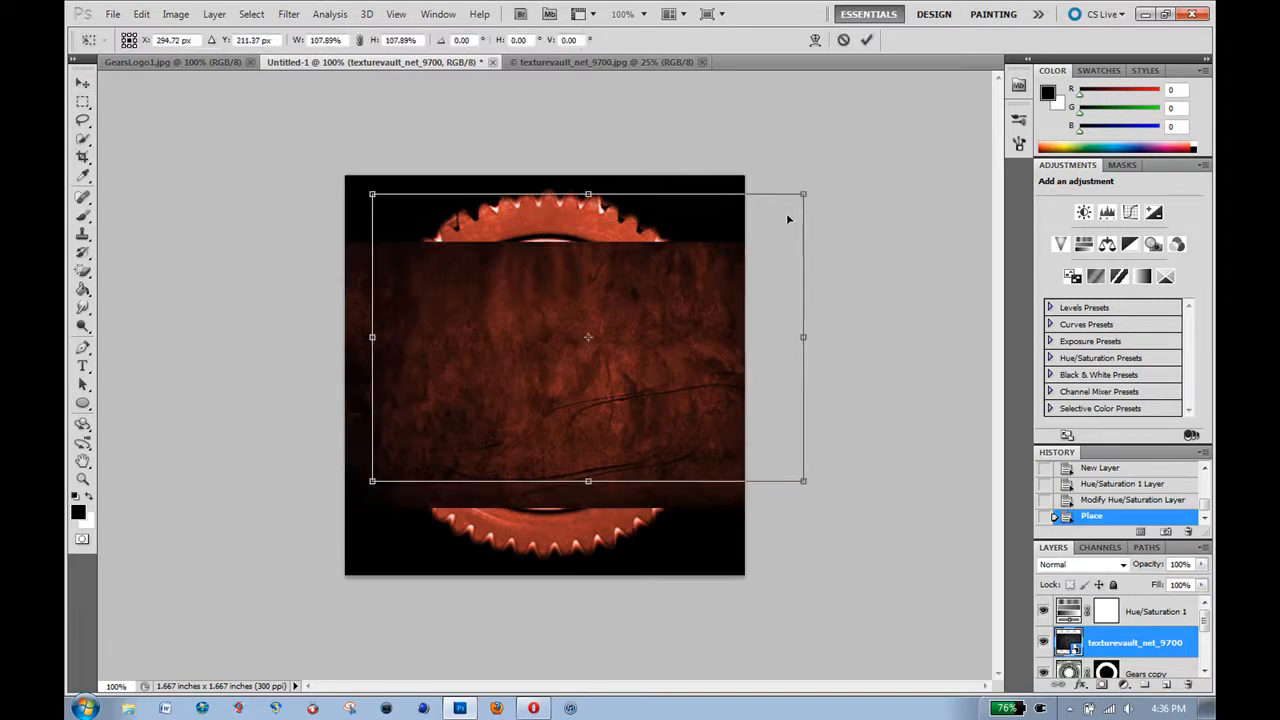
pyautogui.moveTo(588, 337); pyautogui.dragTo(607, 337)
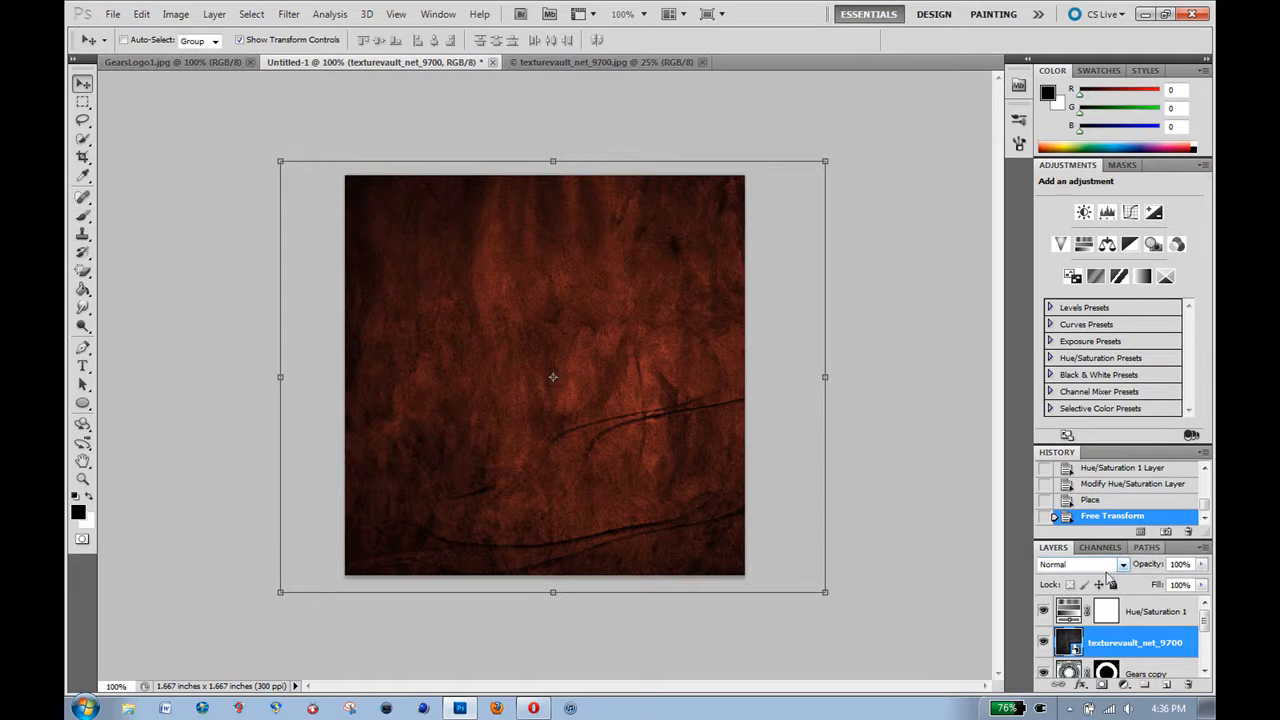
# Set the texture layer's blend mode to Multiply and toggle its visibility to compare.
pyautogui.click(1080, 564)
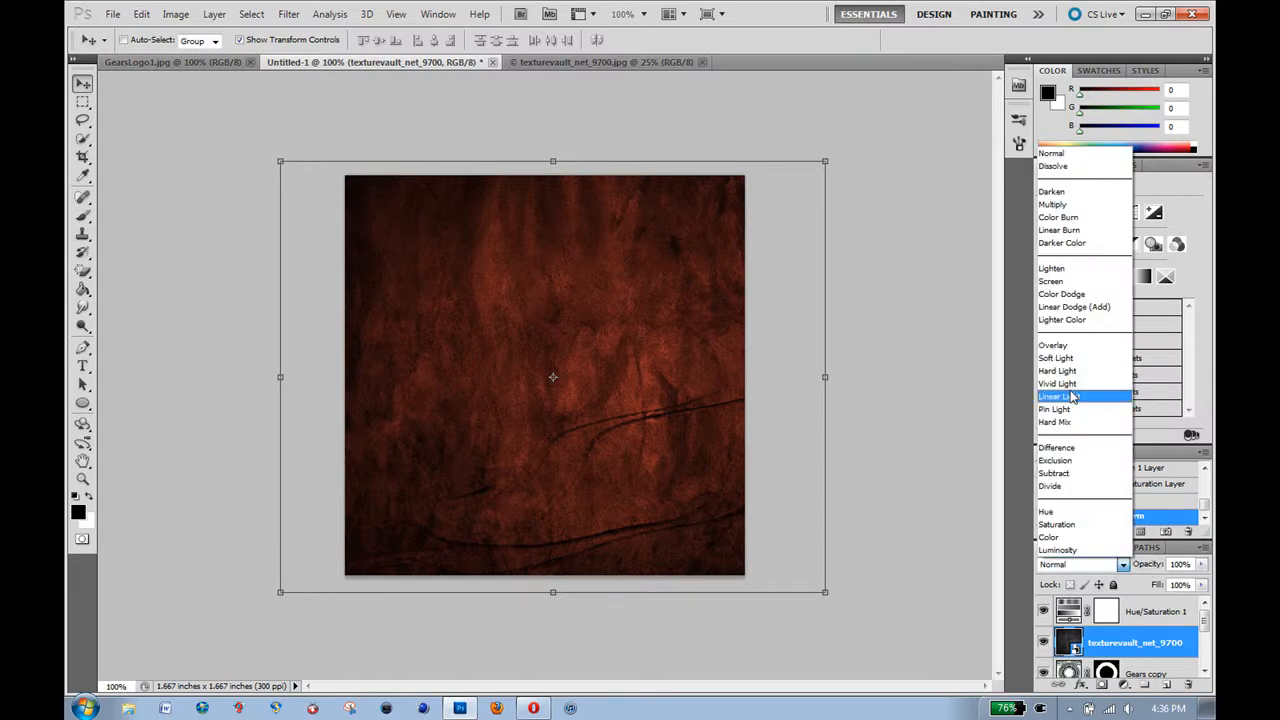
pyautogui.click(1053, 204)
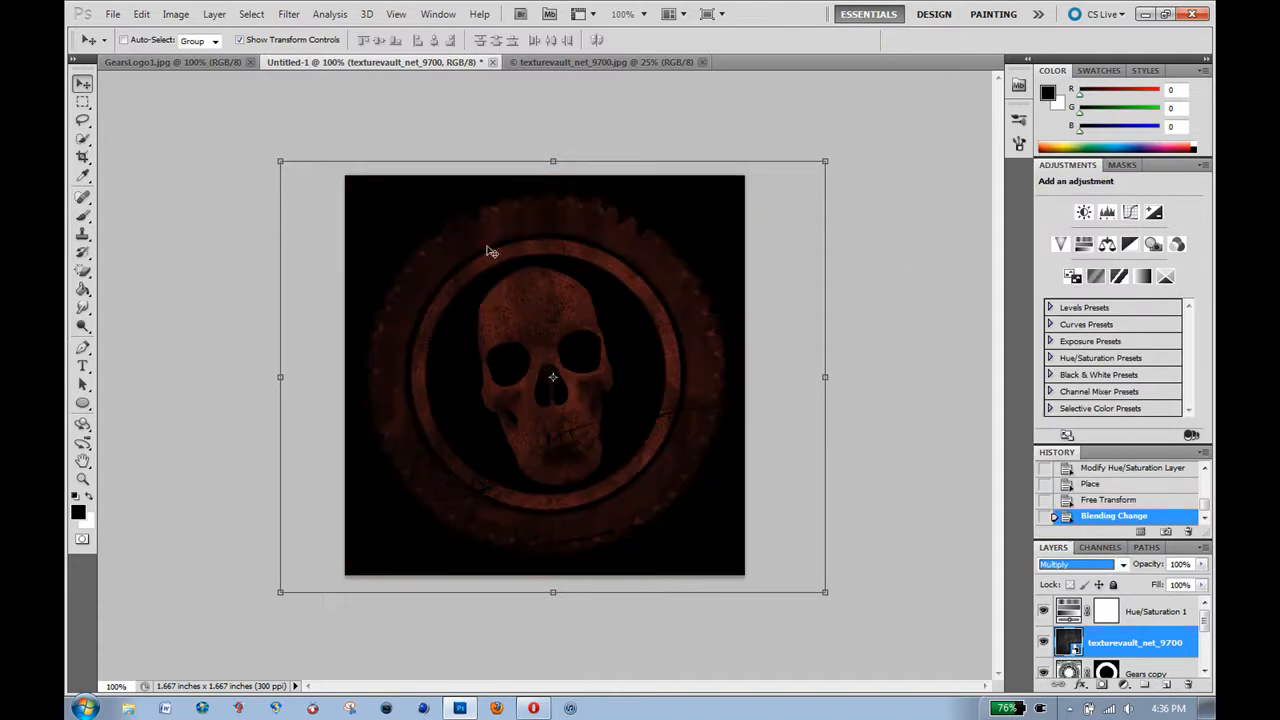
pyautogui.moveTo(593, 256)
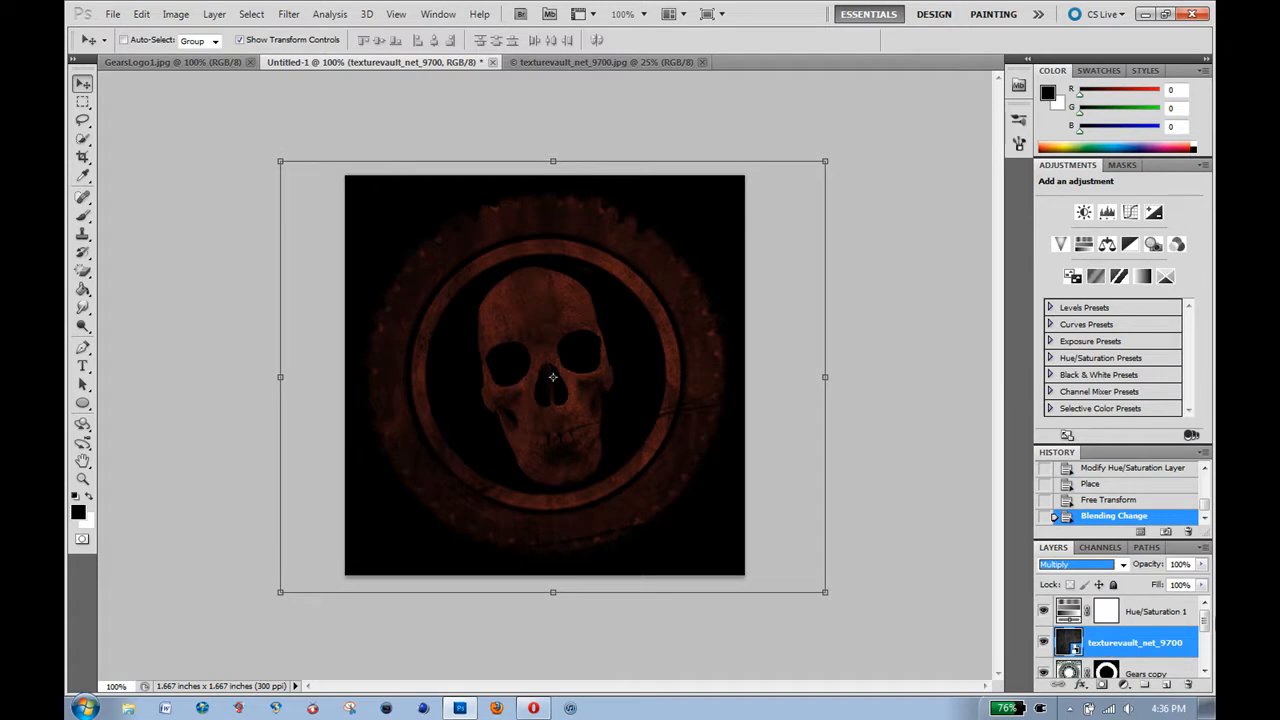
pyautogui.click(1044, 642)
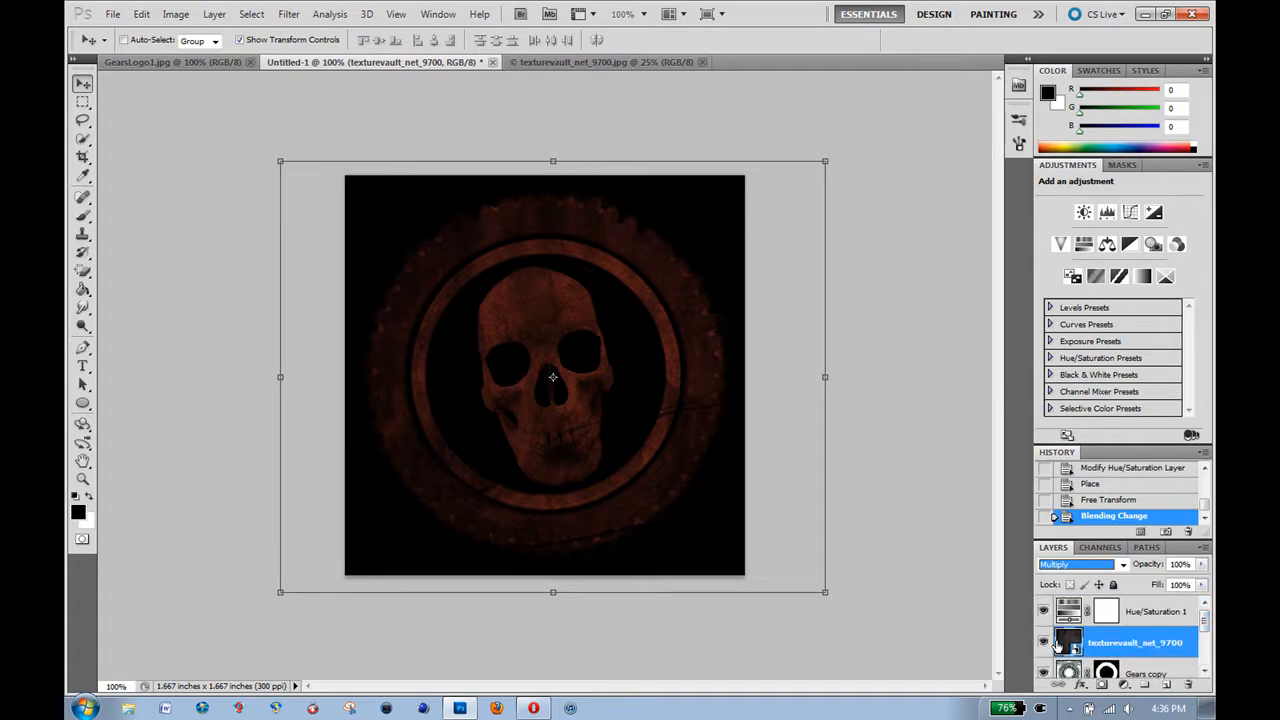
pyautogui.click(1044, 643)
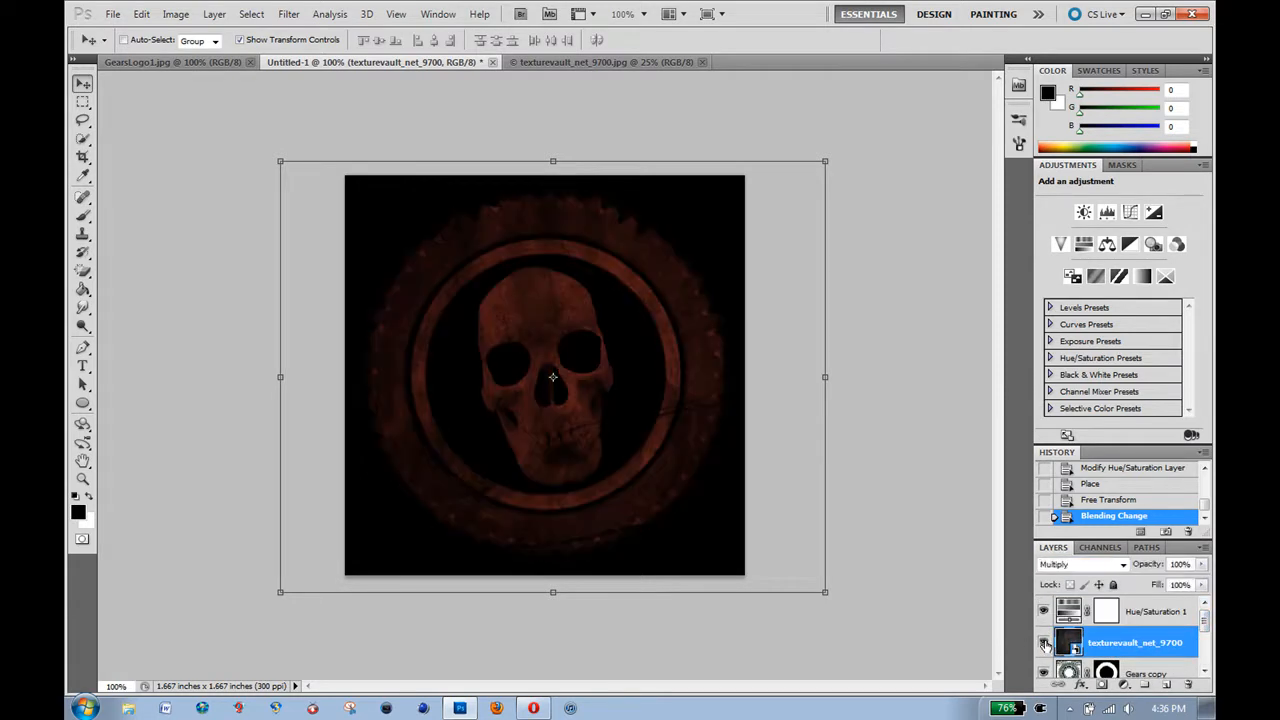
pyautogui.click(1043, 643)
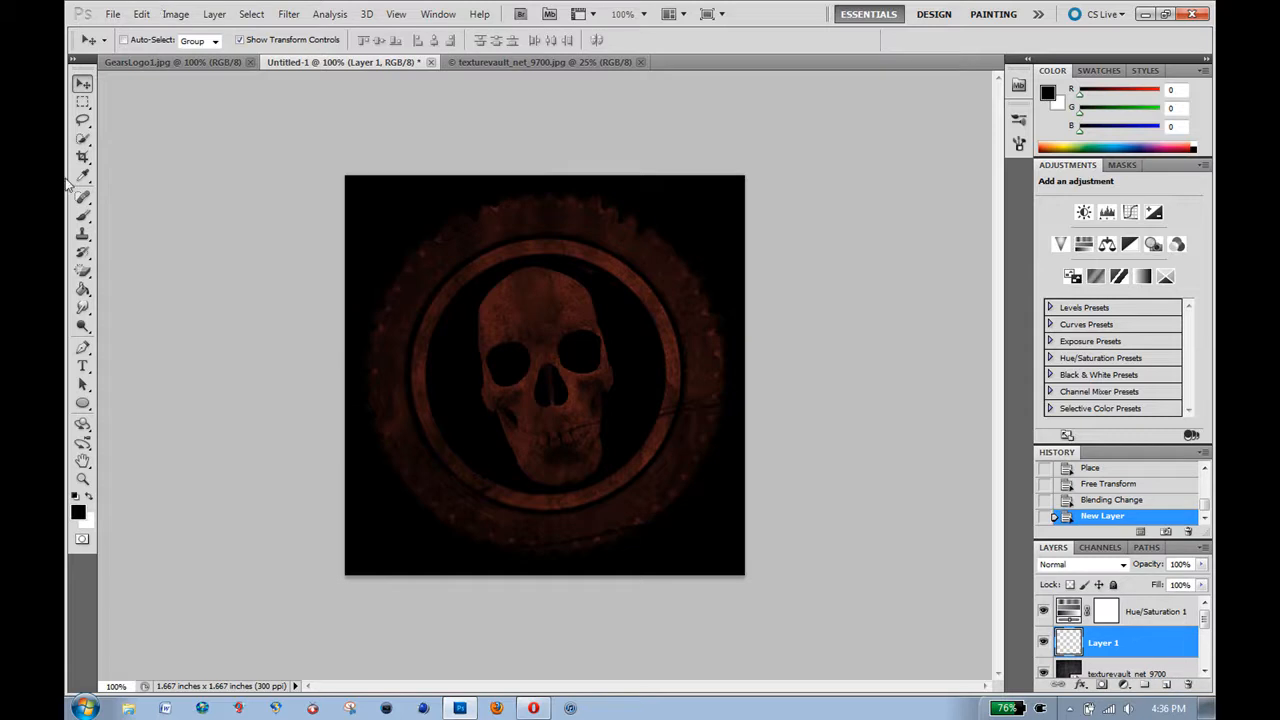
# Paint white brush strokes over the logo on the new layer.
pyautogui.click(83, 196)
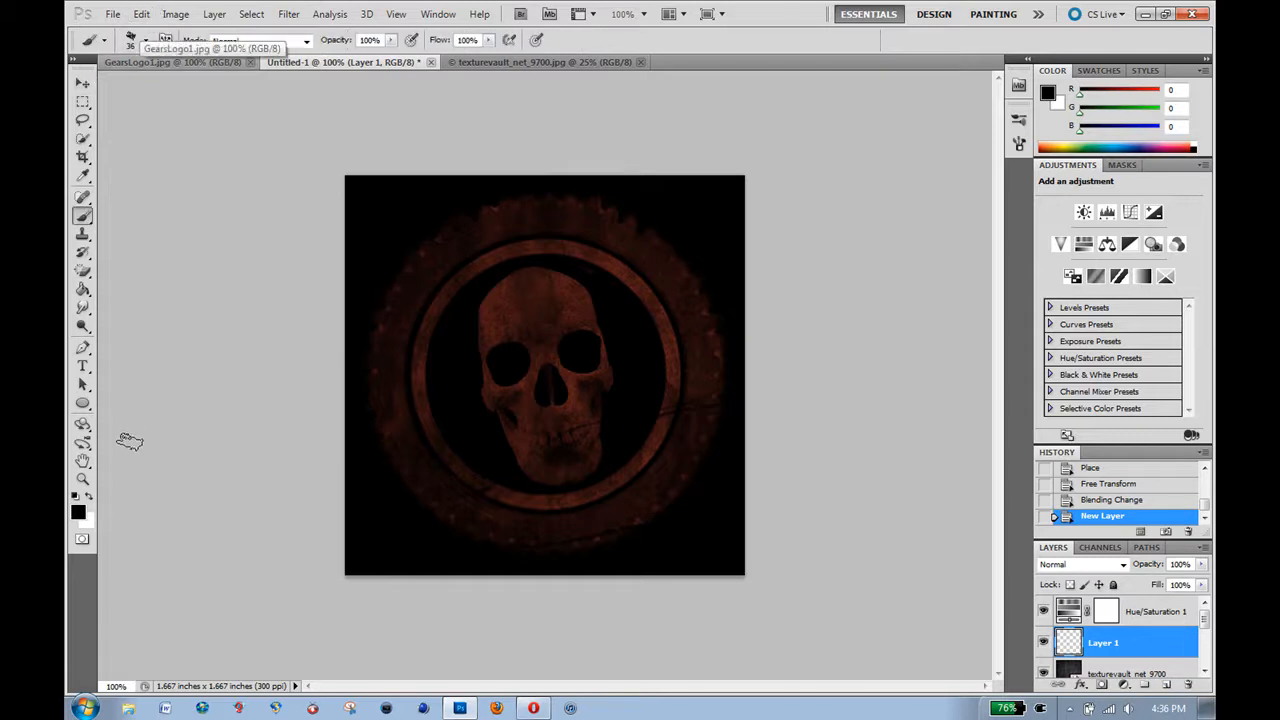
pyautogui.moveTo(85, 510)
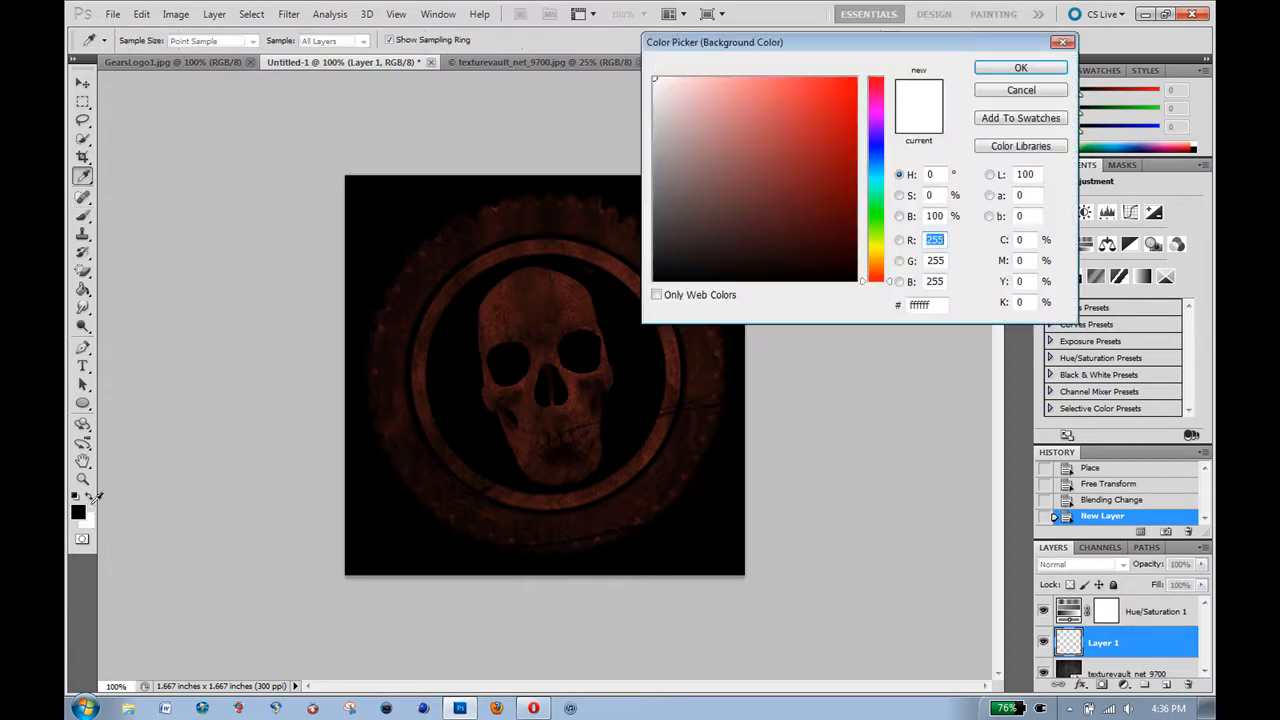
pyautogui.moveTo(1020, 67)
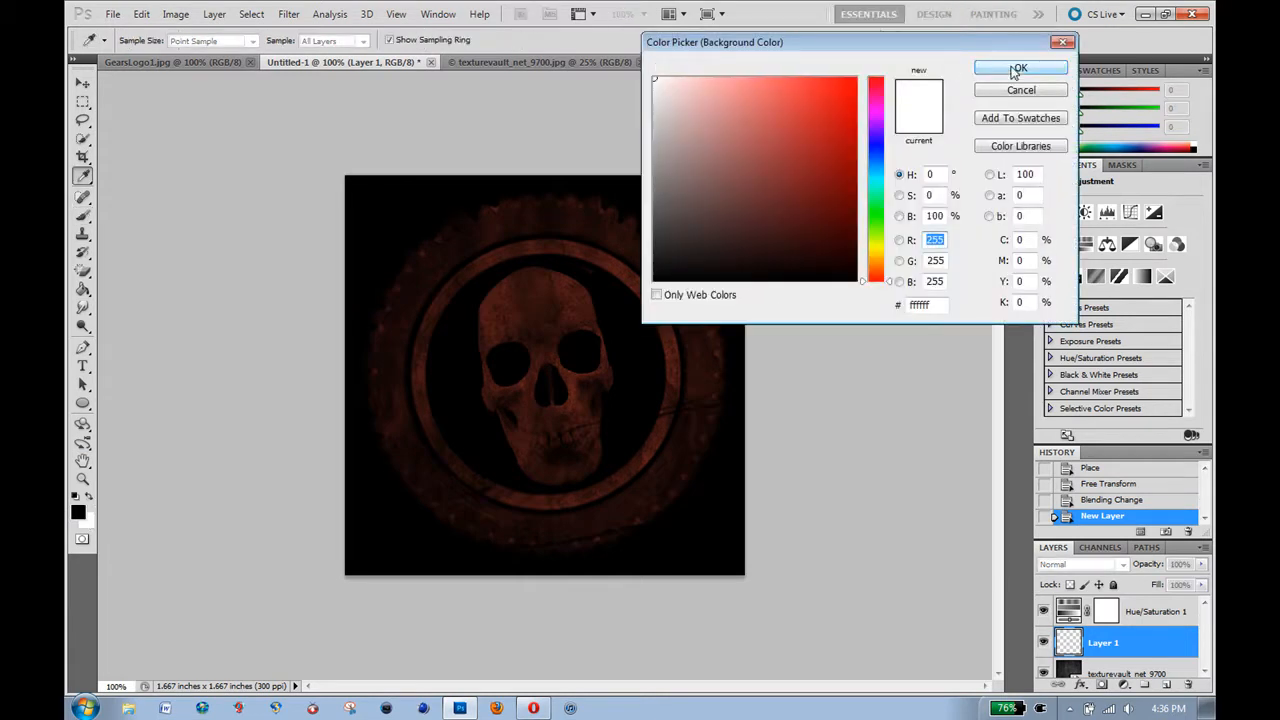
pyautogui.click(1019, 68)
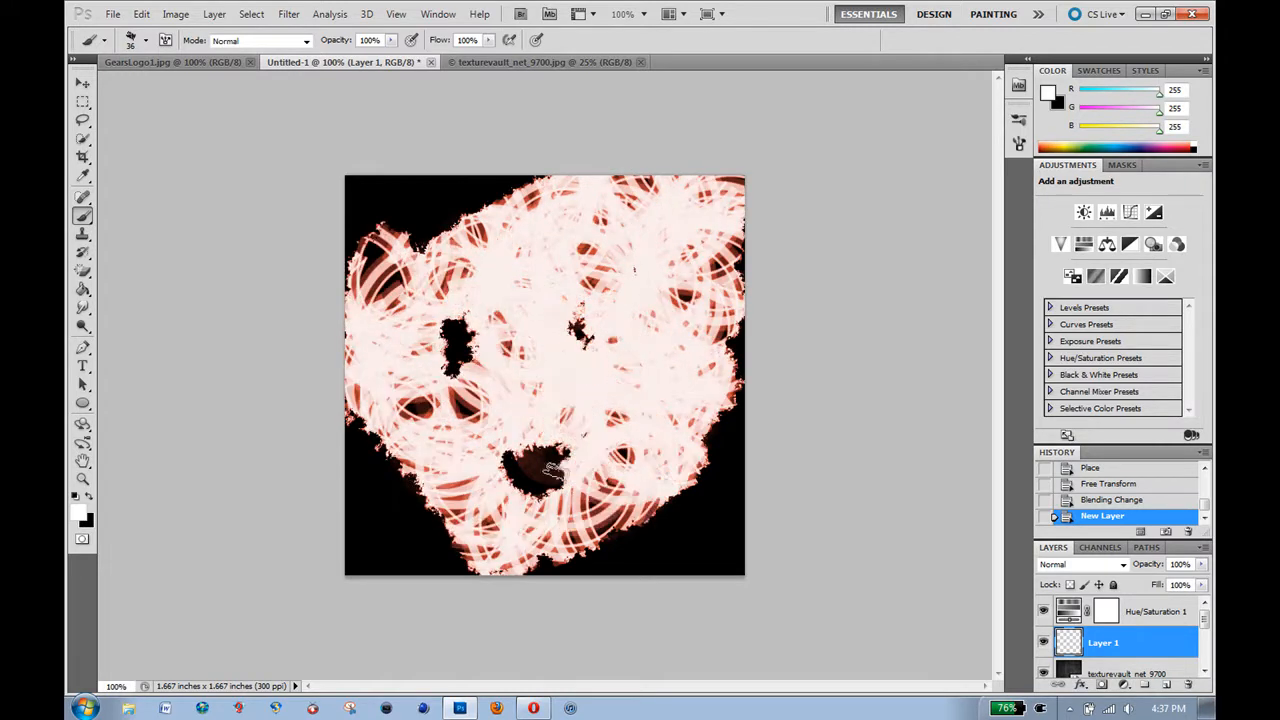
pyautogui.click(535, 475)
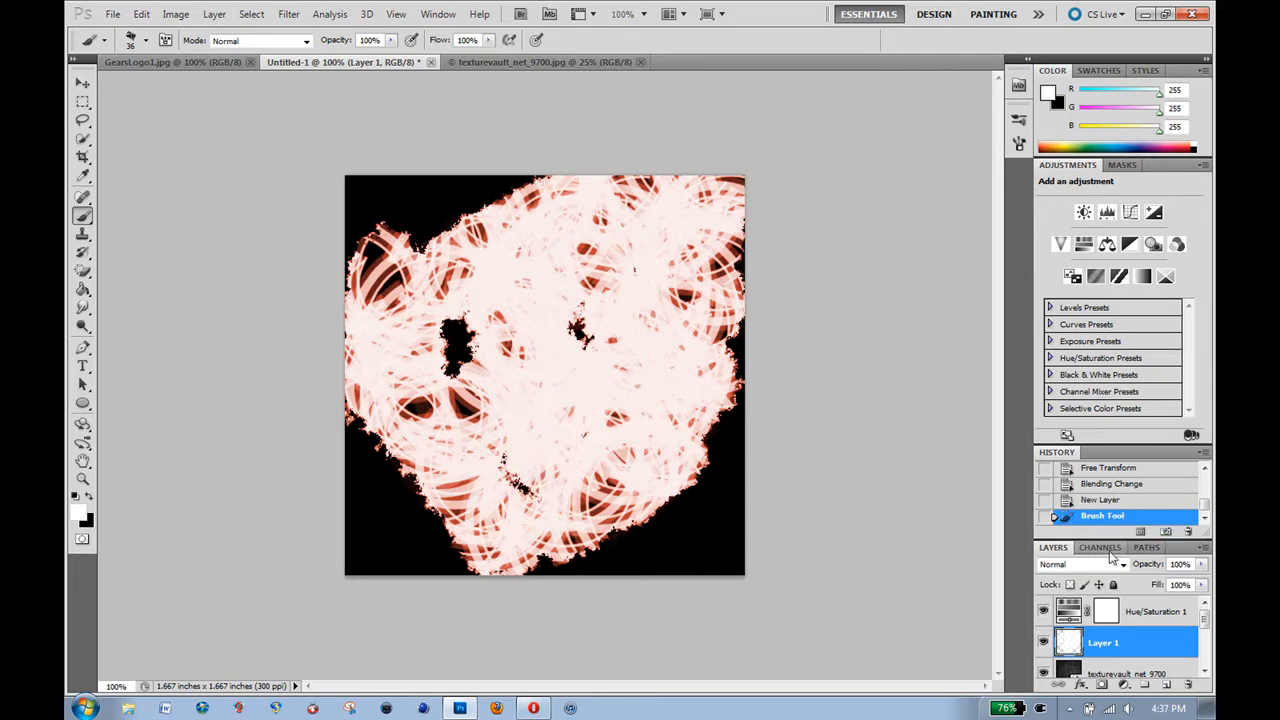
# Set the white paint layer to Overlay and toggle its visibility to compare.
pyautogui.click(1080, 564)
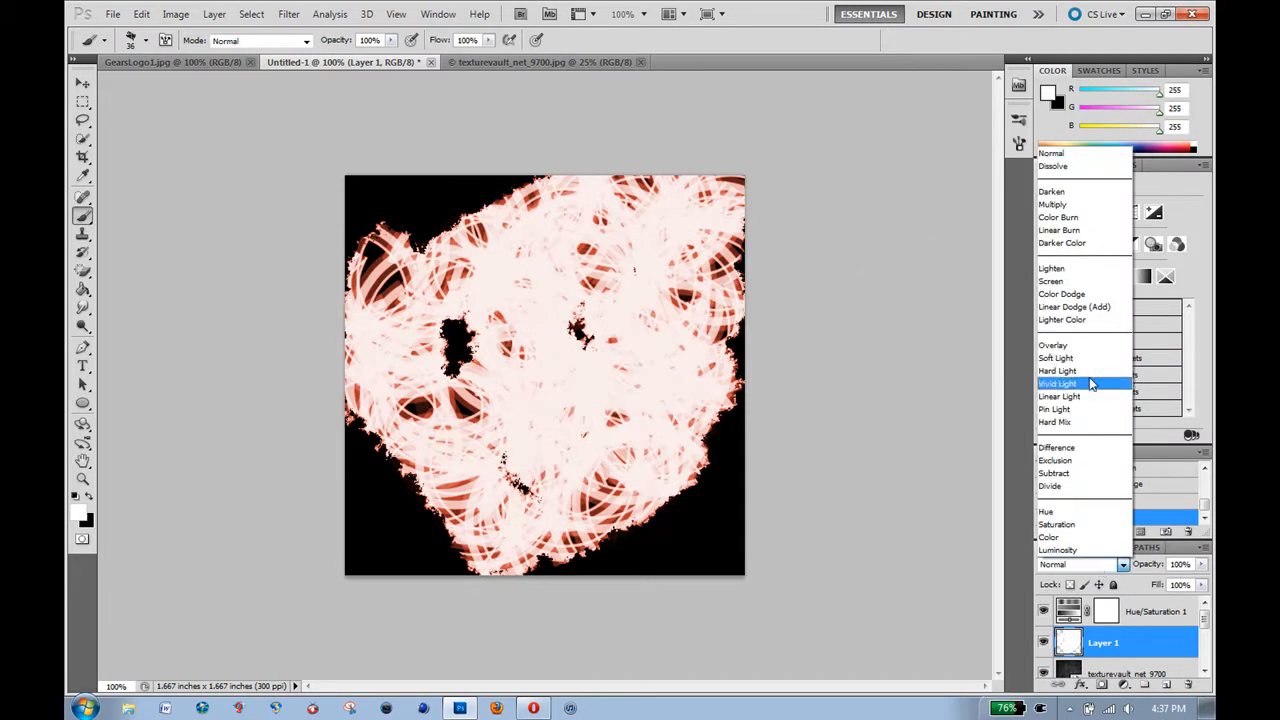
pyautogui.click(1052, 345)
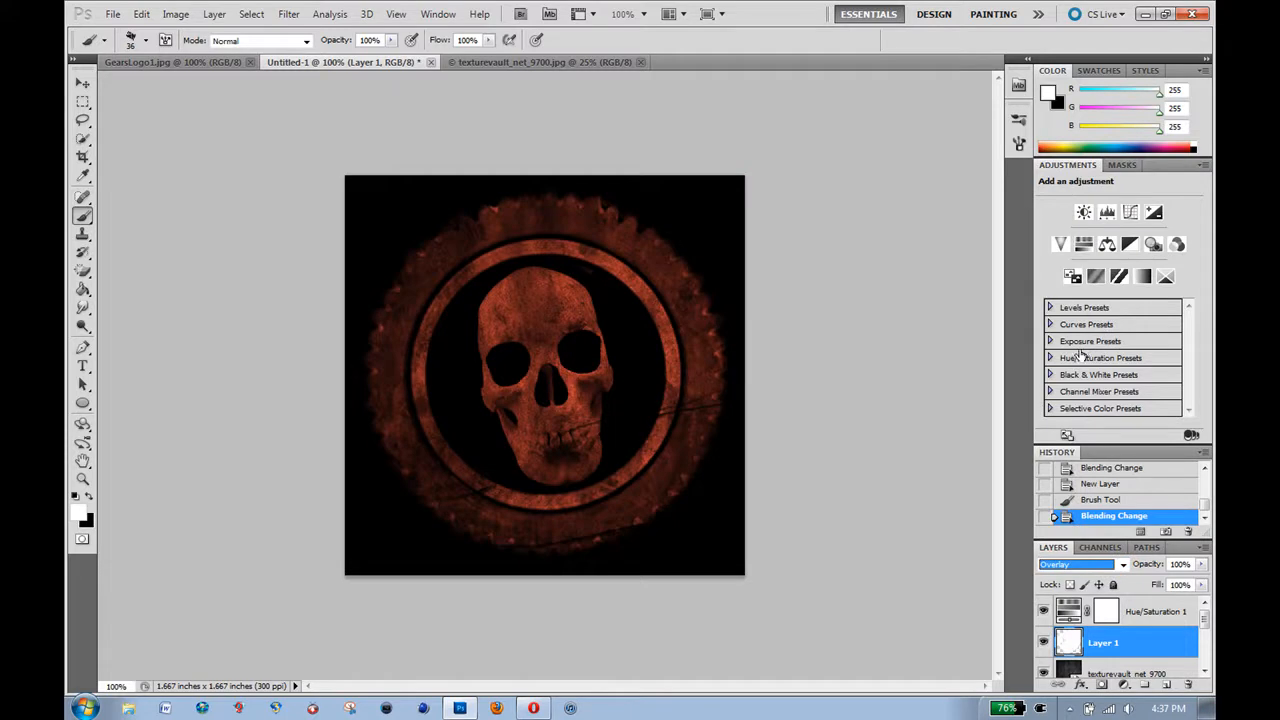
pyautogui.click(1044, 643)
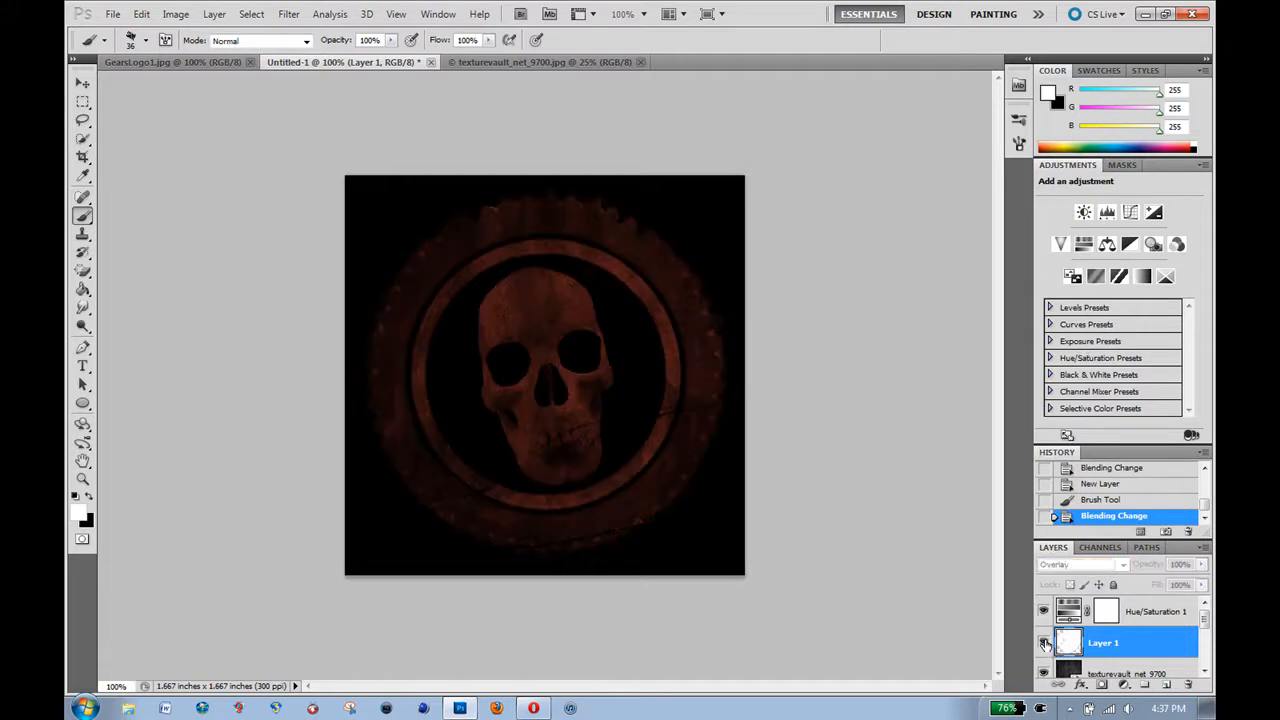
pyautogui.click(1044, 642)
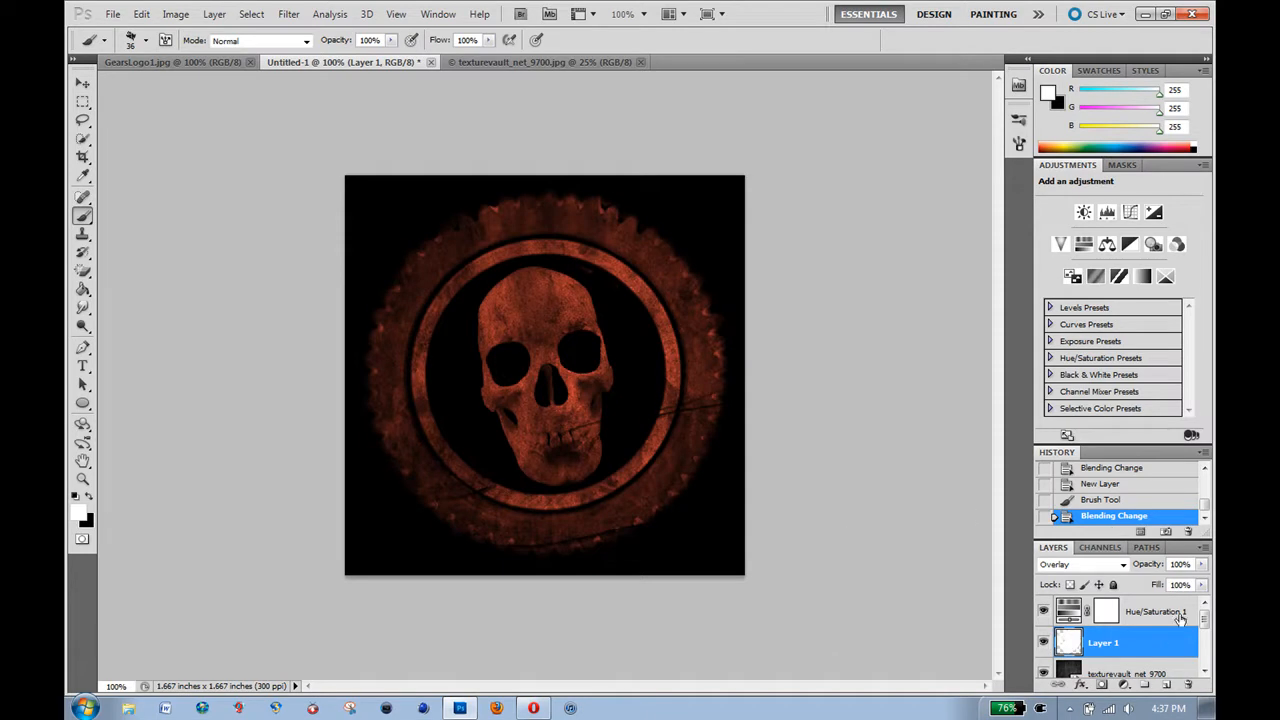
pyautogui.click(1086, 611)
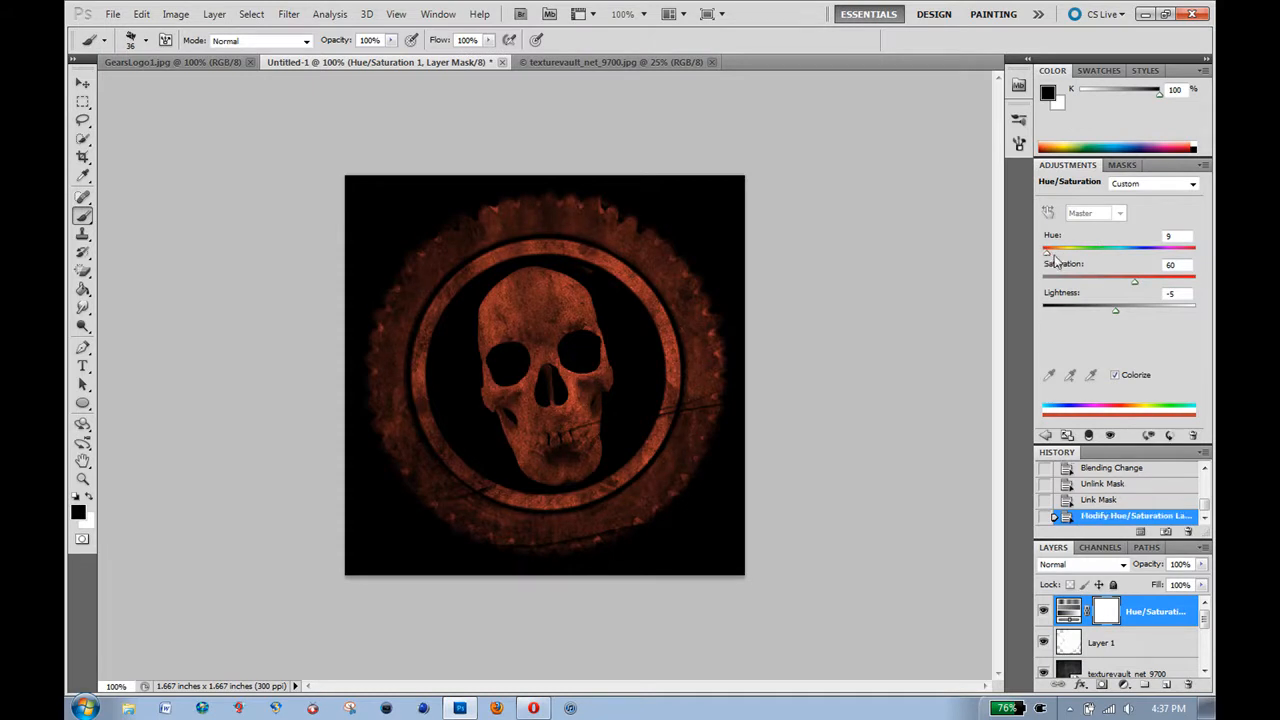
# Raise the Hue/Saturation tint to Saturation 70 and Lightness +2.
pyautogui.moveTo(1118, 280); pyautogui.dragTo(1158, 280)
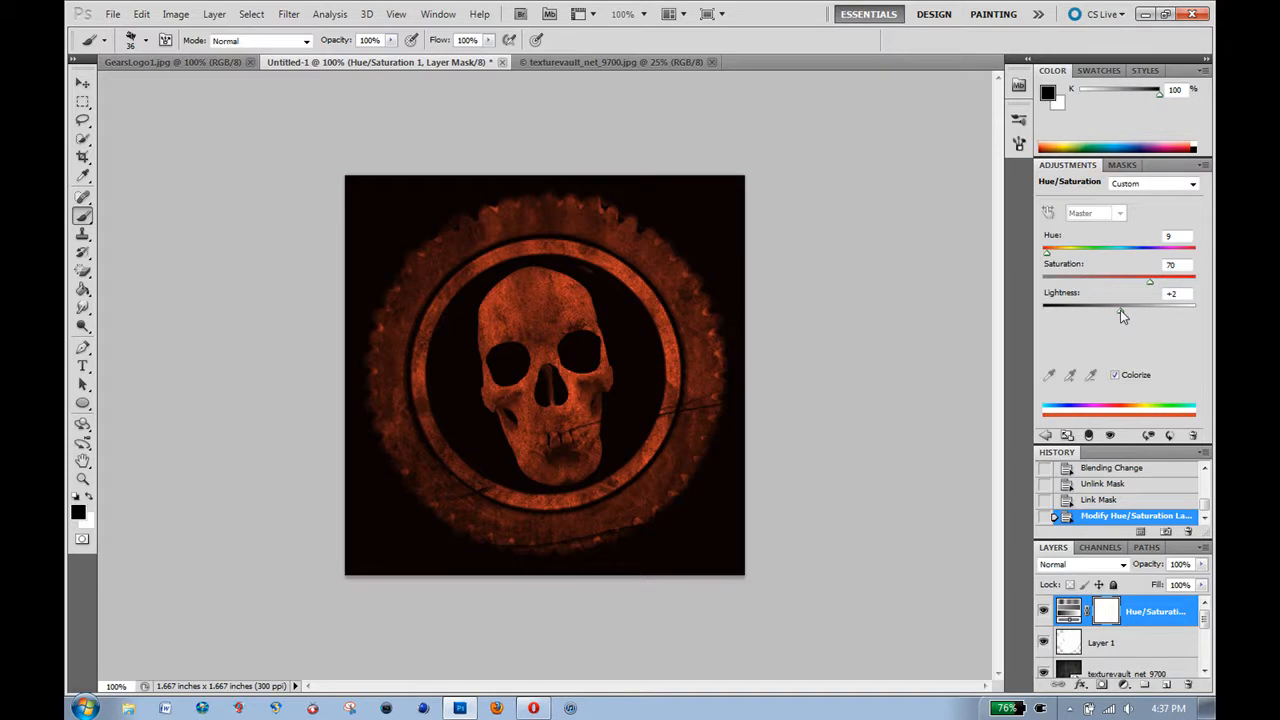
pyautogui.moveTo(630, 193)
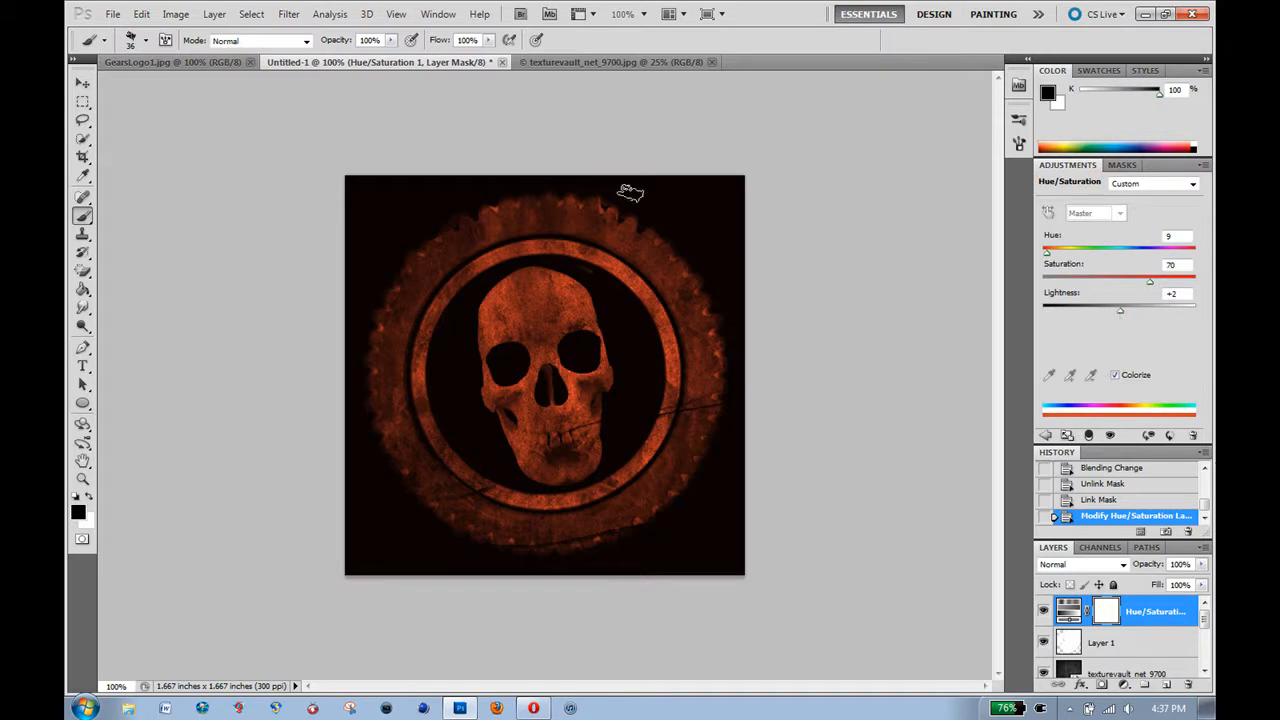
pyautogui.moveTo(245, 138)
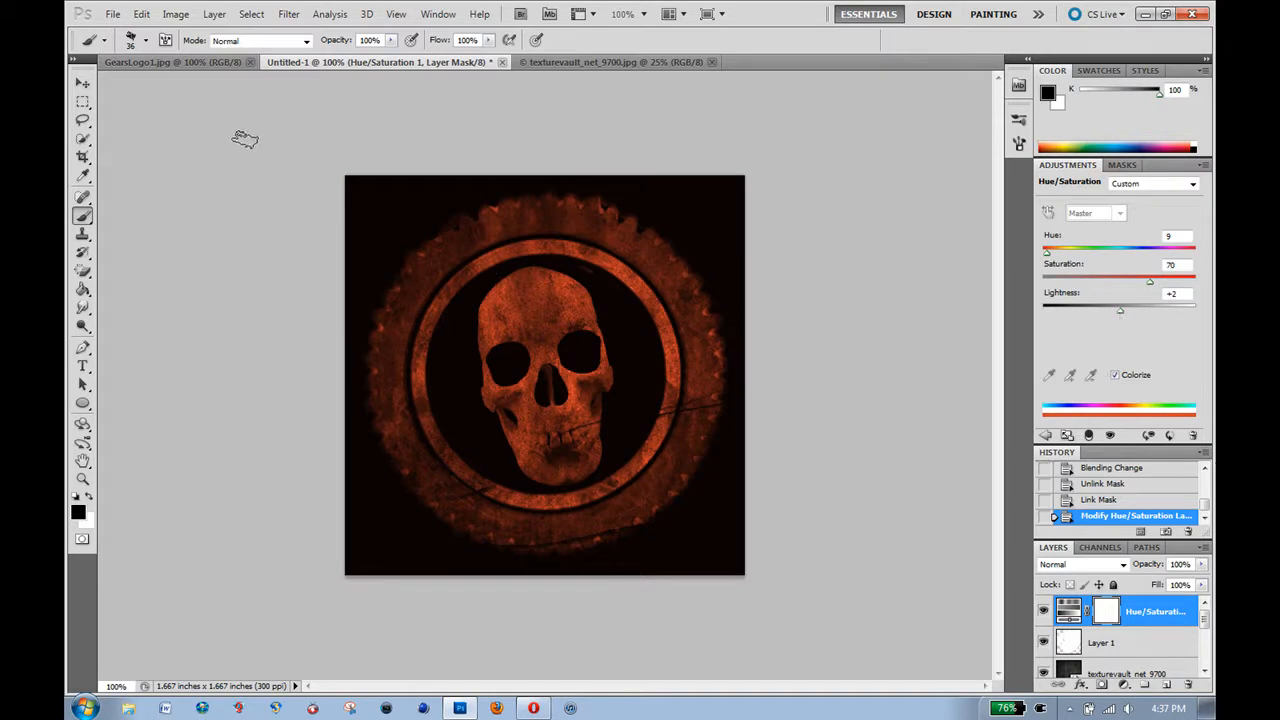
pyautogui.click(175, 62)
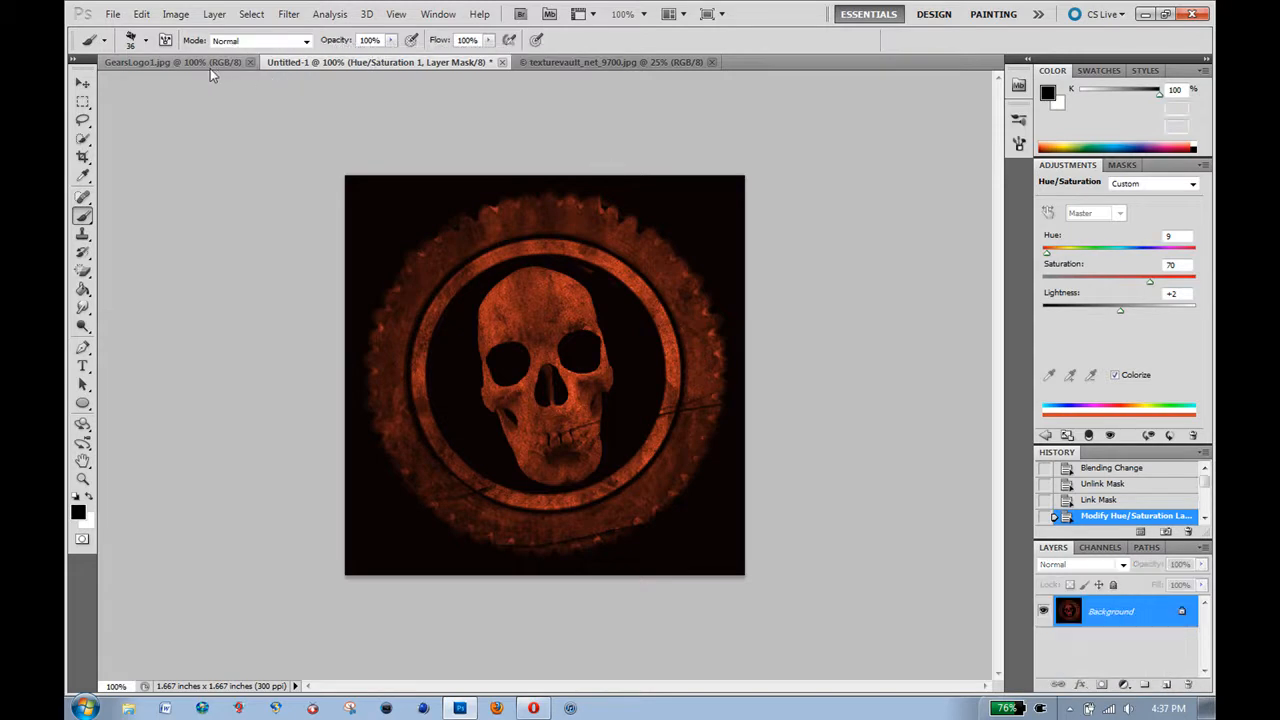
pyautogui.click(140, 62)
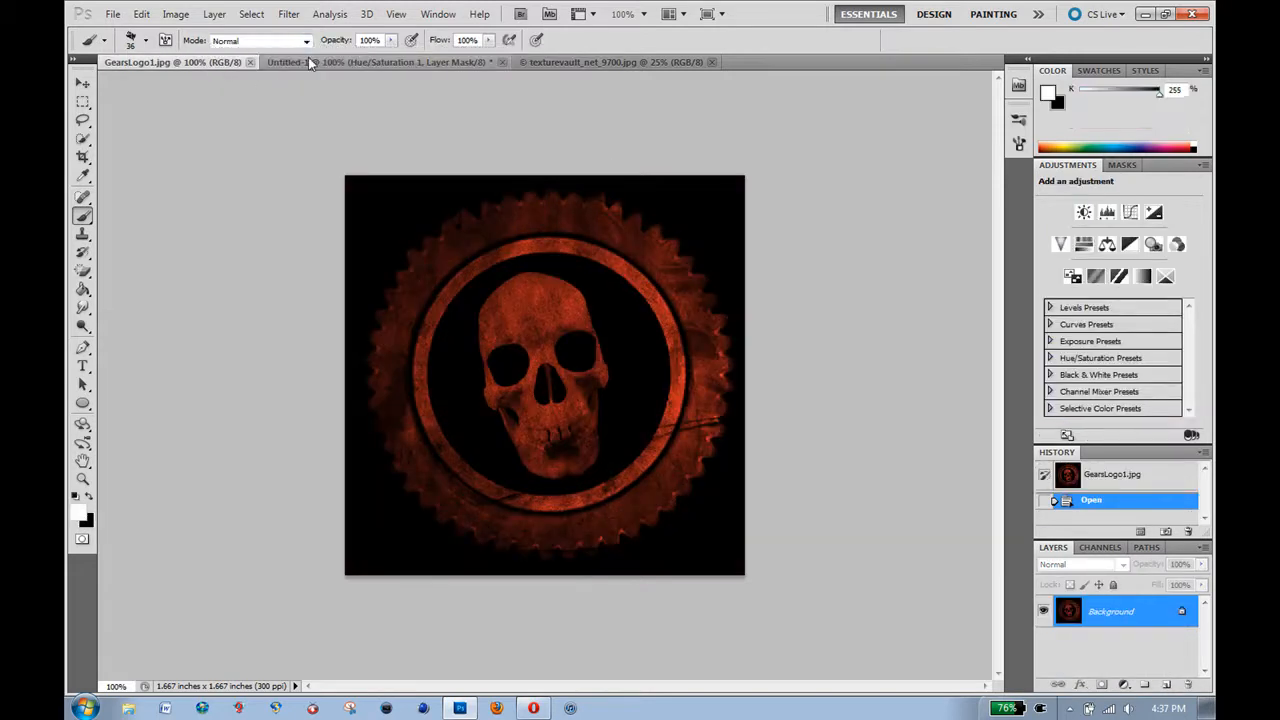
pyautogui.click(378, 62)
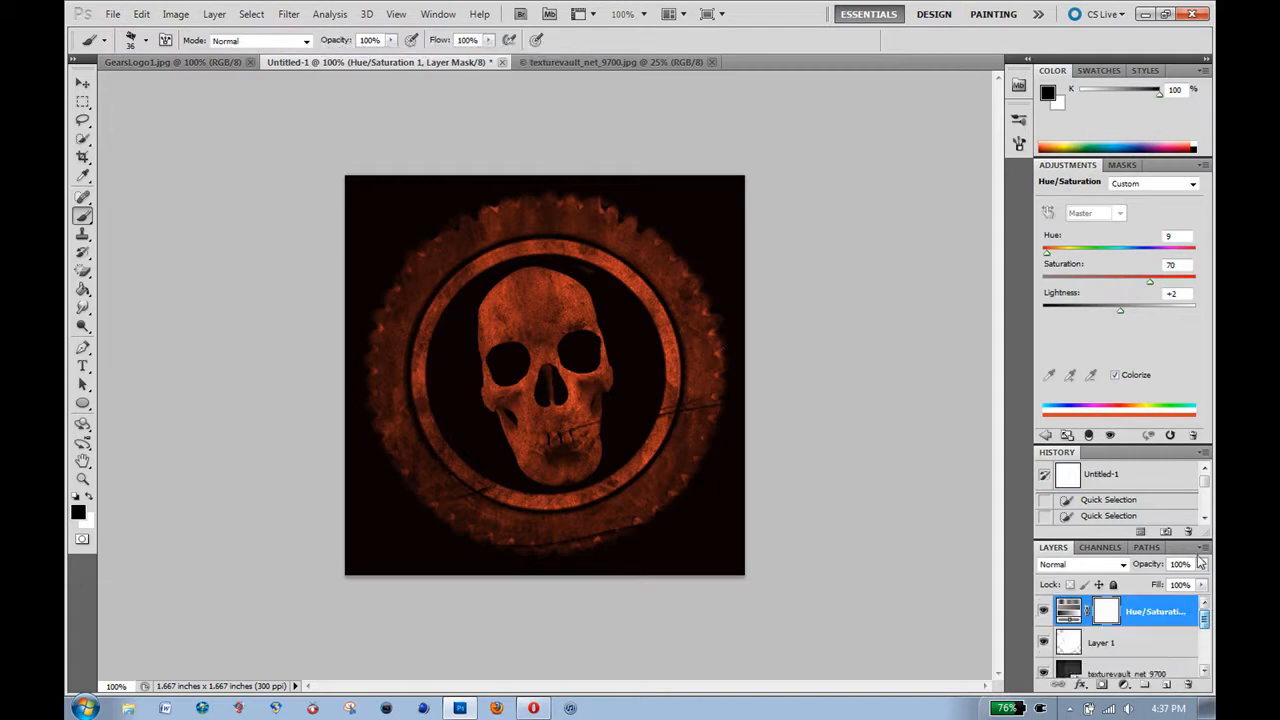
pyautogui.moveTo(917, 378)
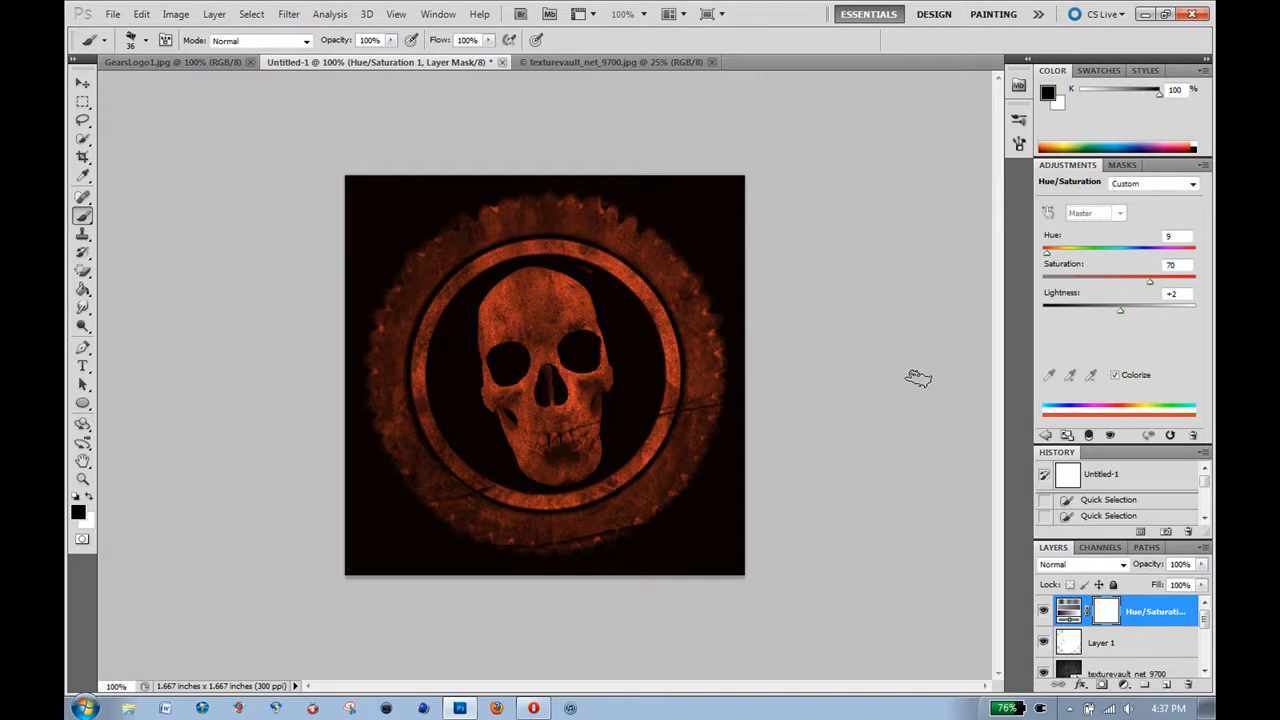
pyautogui.moveTo(757, 145)
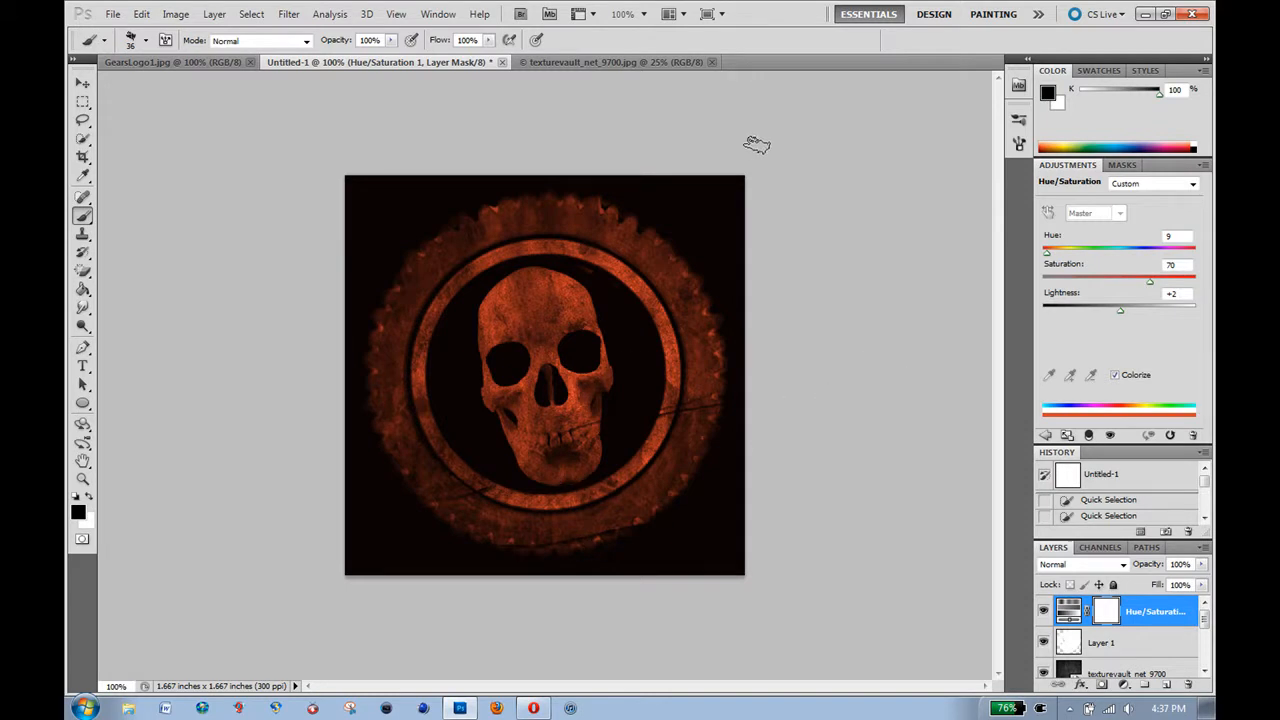
pyautogui.moveTo(738, 165)
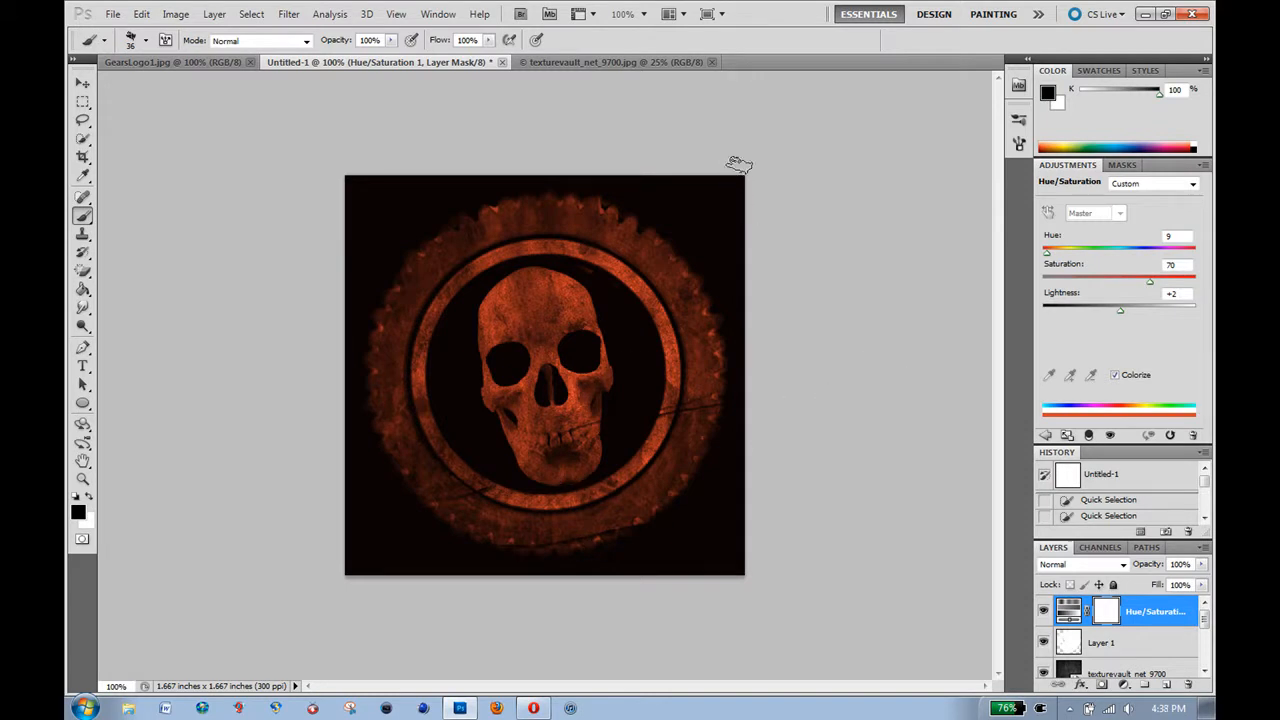